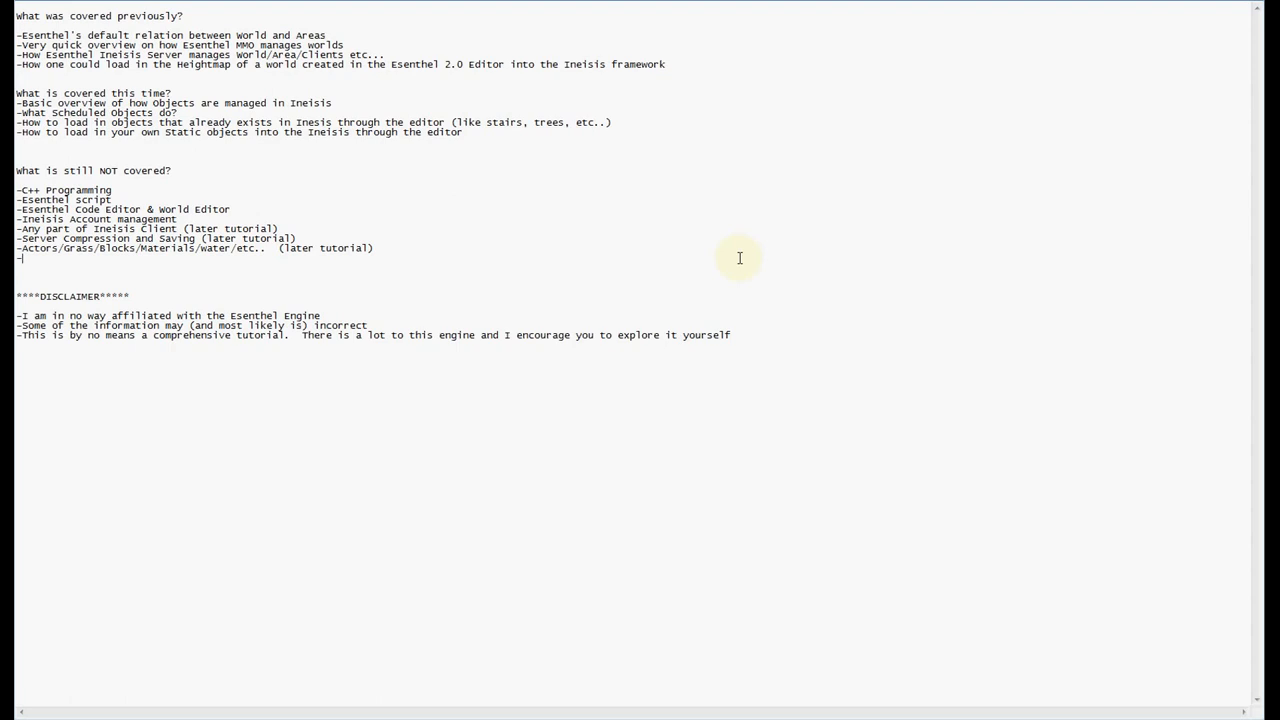
pyautogui.moveTo(397, 227)
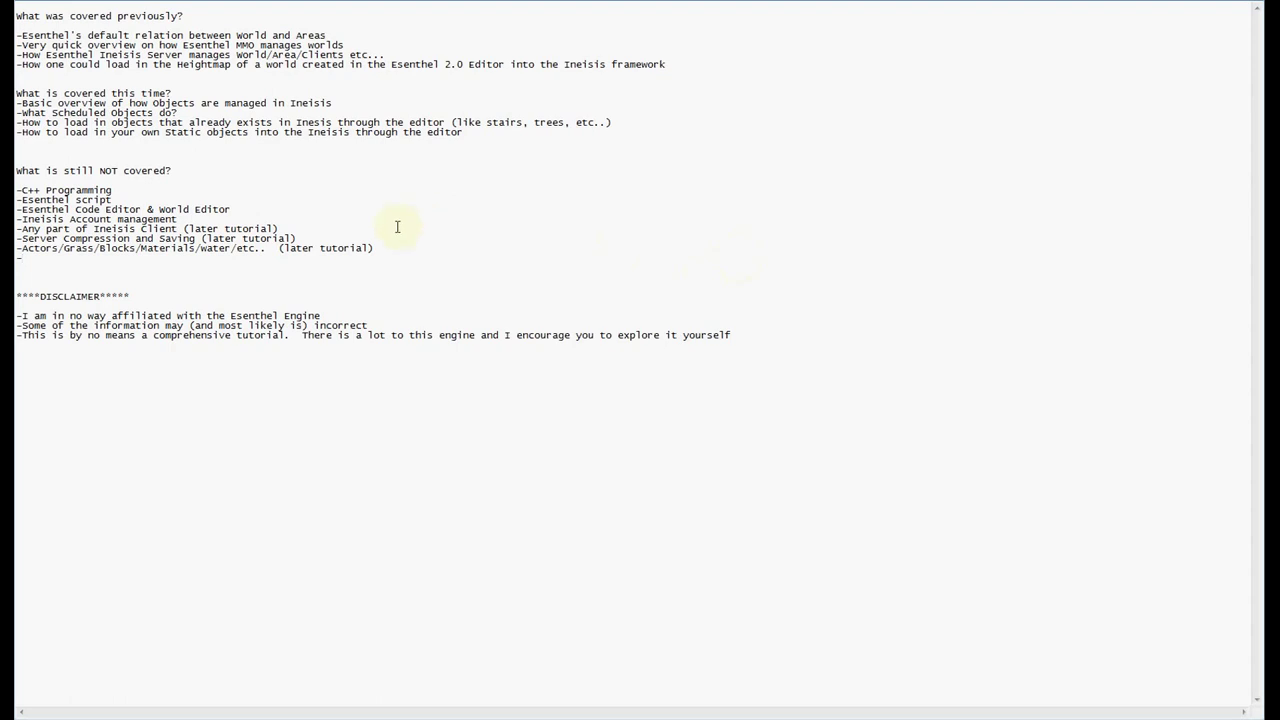
pyautogui.moveTo(322, 216)
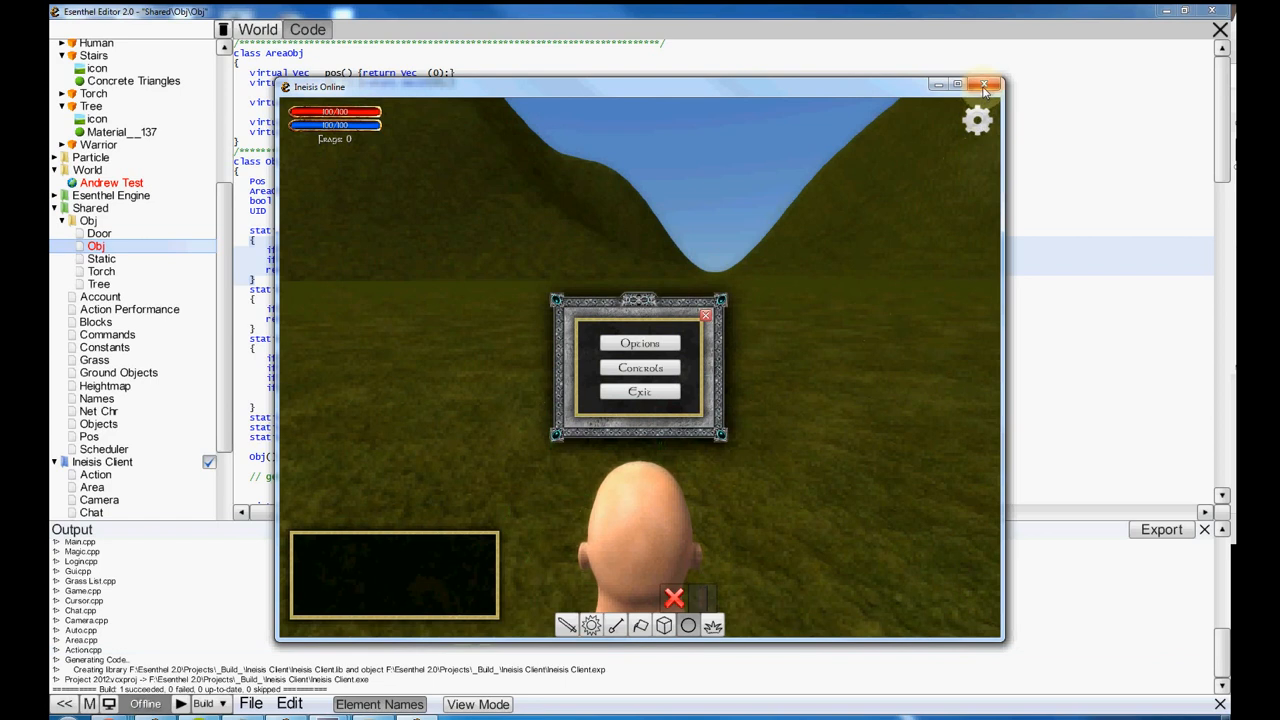
# - Close the running game and scroll Obj code through manage, operations, draw and save/load
pyautogui.click(984, 83)
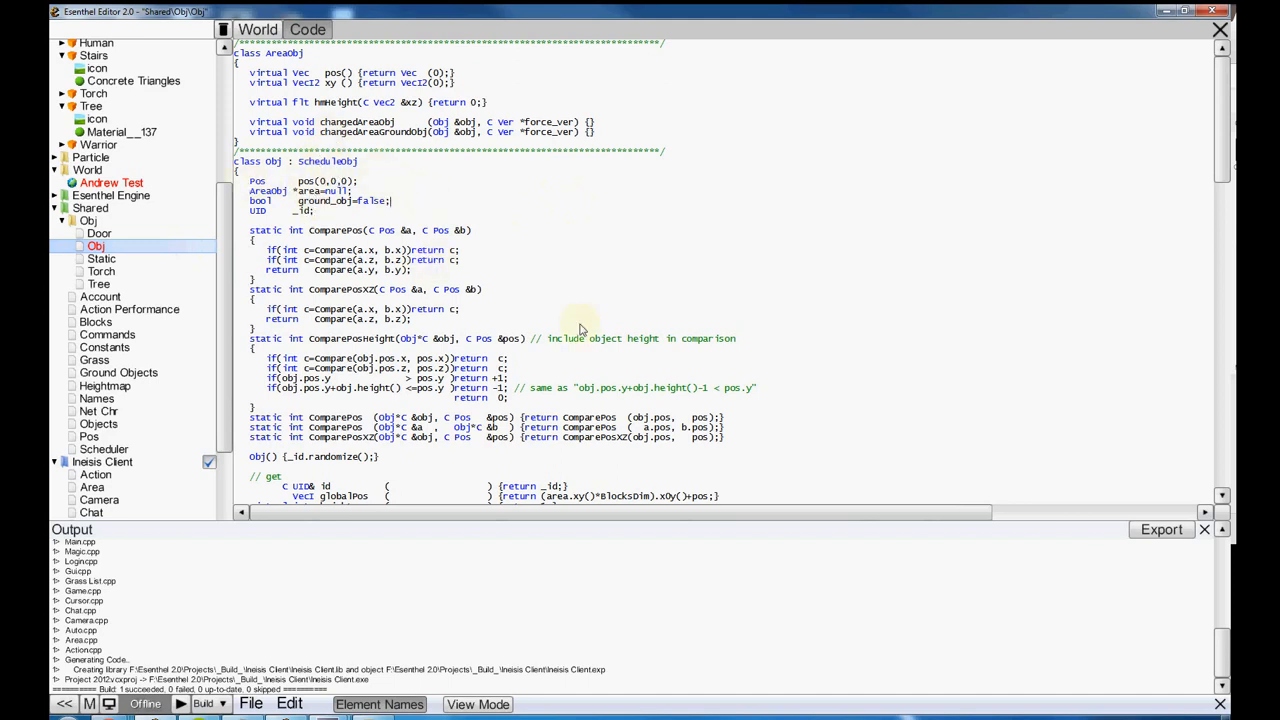
pyautogui.moveTo(715, 385)
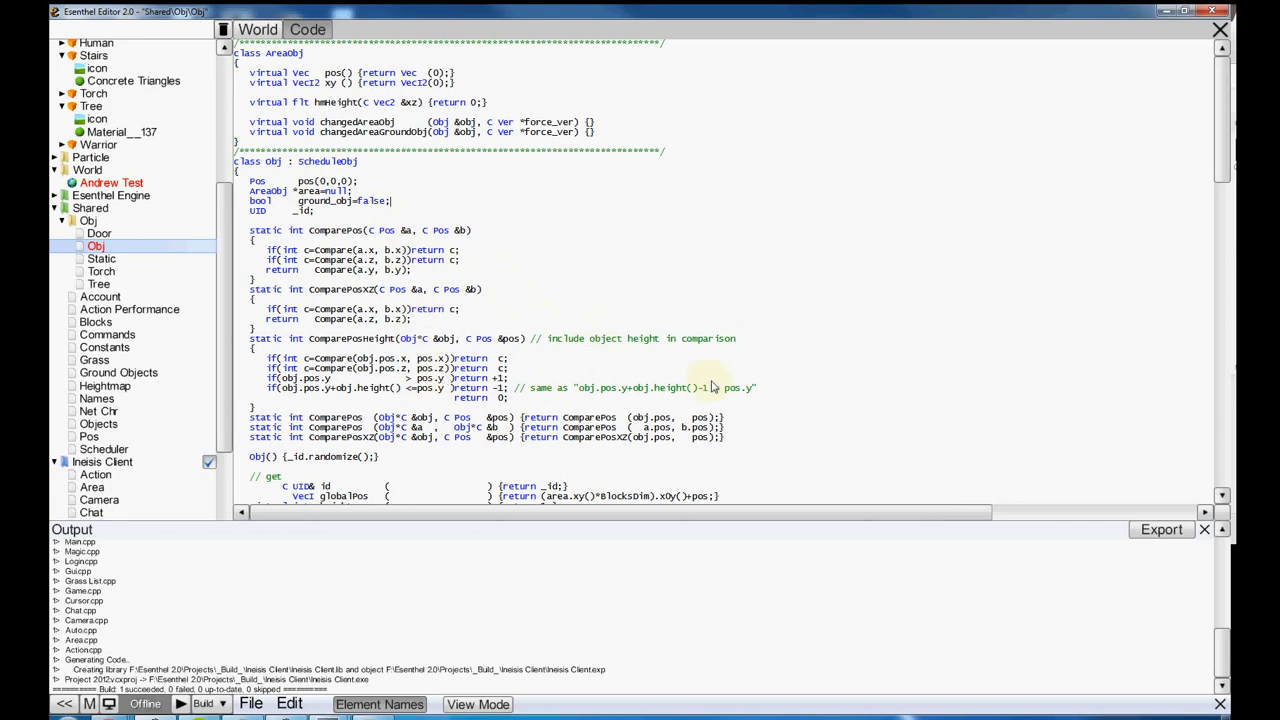
pyautogui.scroll(-3)
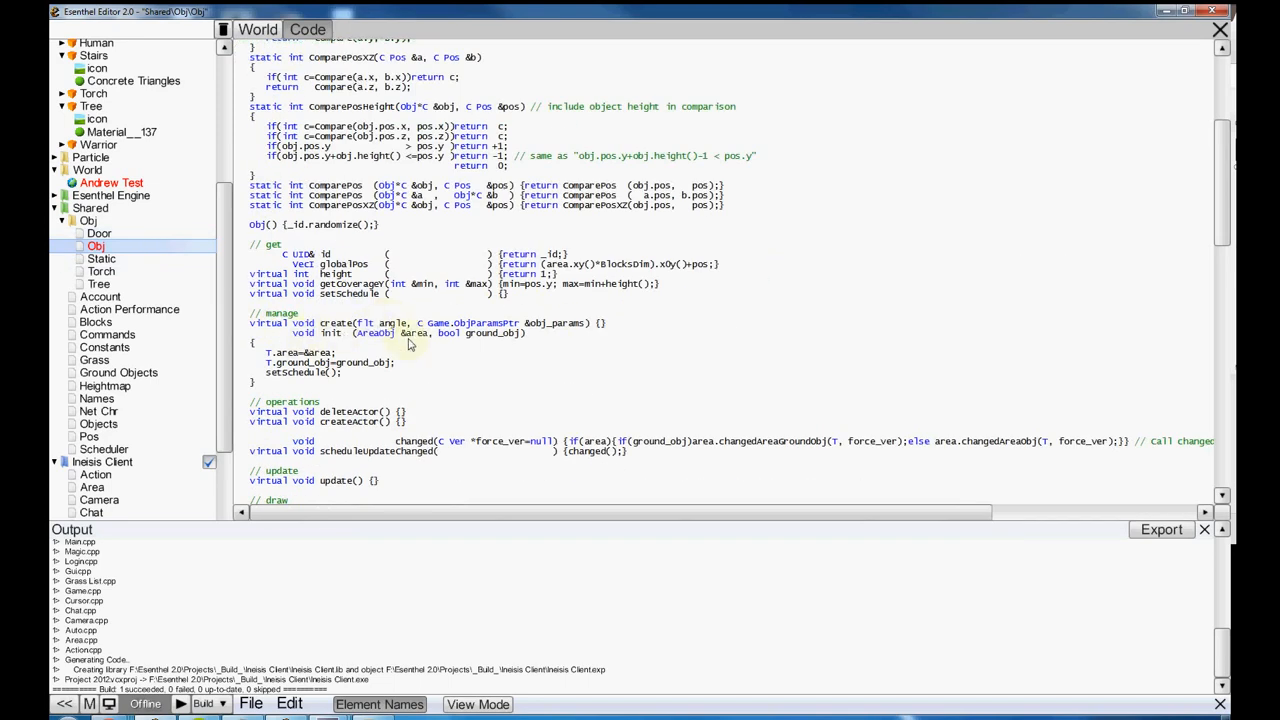
pyautogui.moveTo(298, 362)
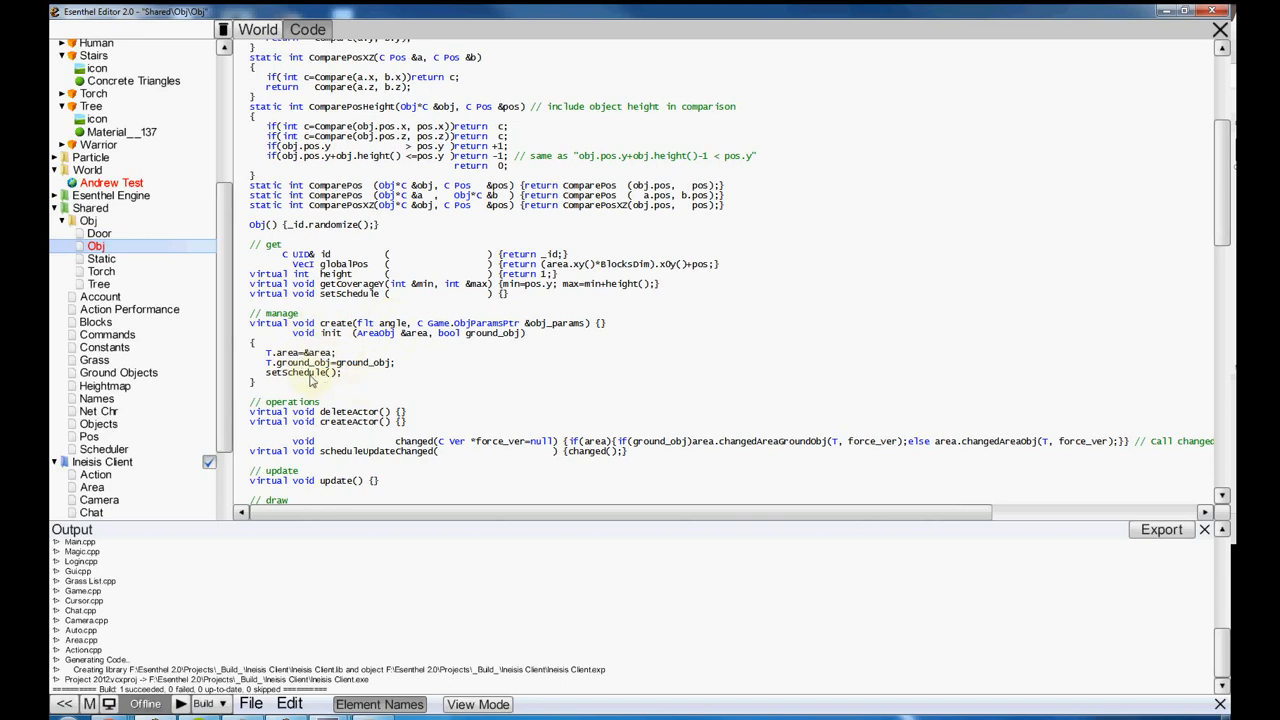
pyautogui.scroll(-3)
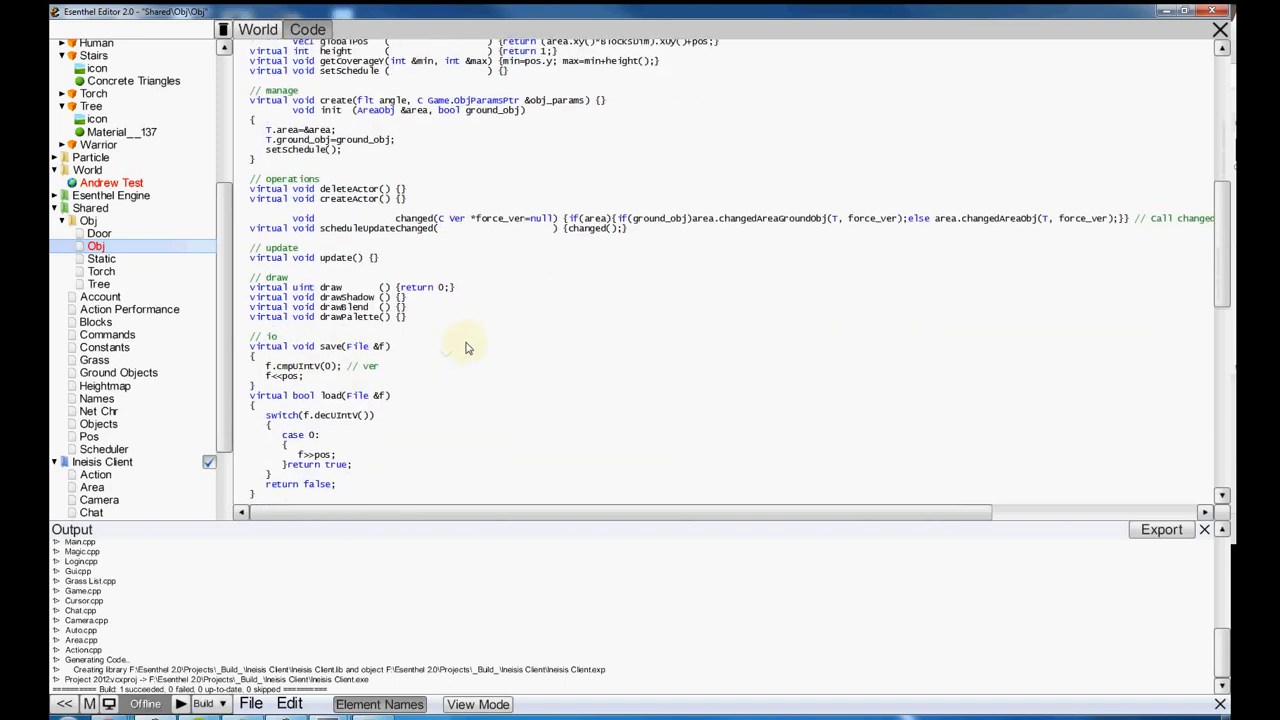
pyautogui.scroll(-3)
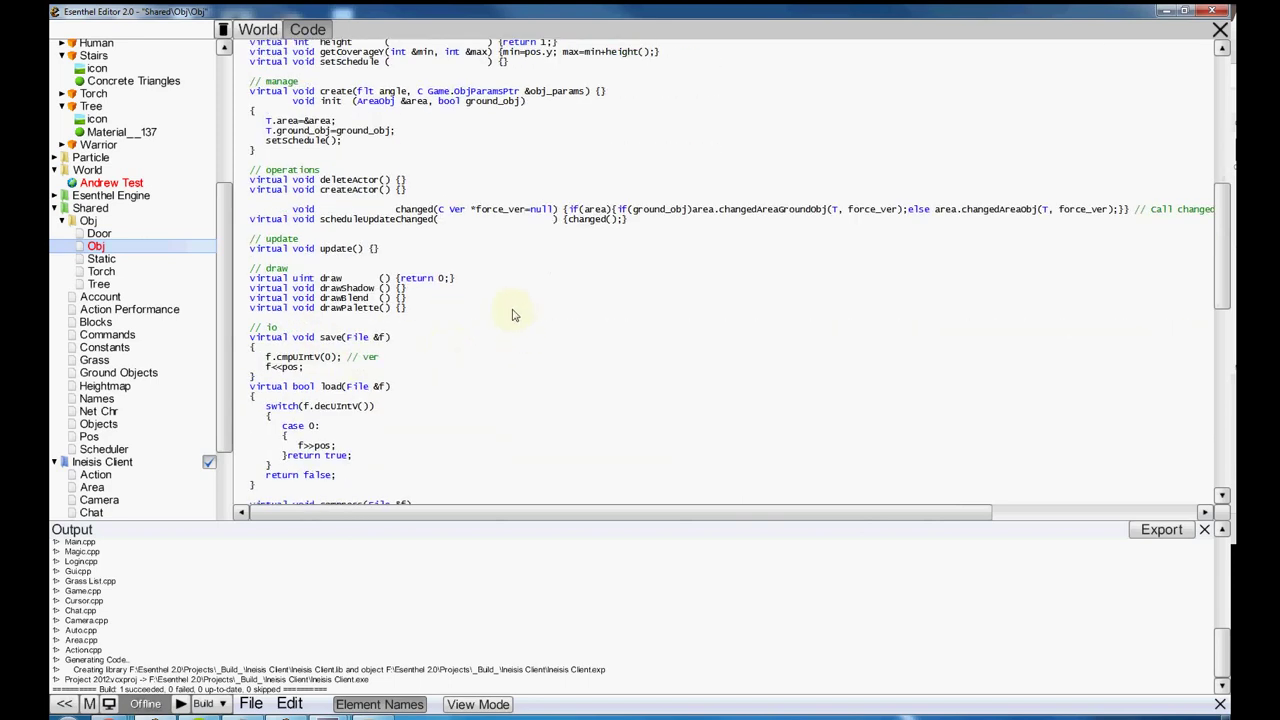
# - Scroll to the end of Obj code to view ObjContainer, SetObjType and InitObj
pyautogui.scroll(-3)
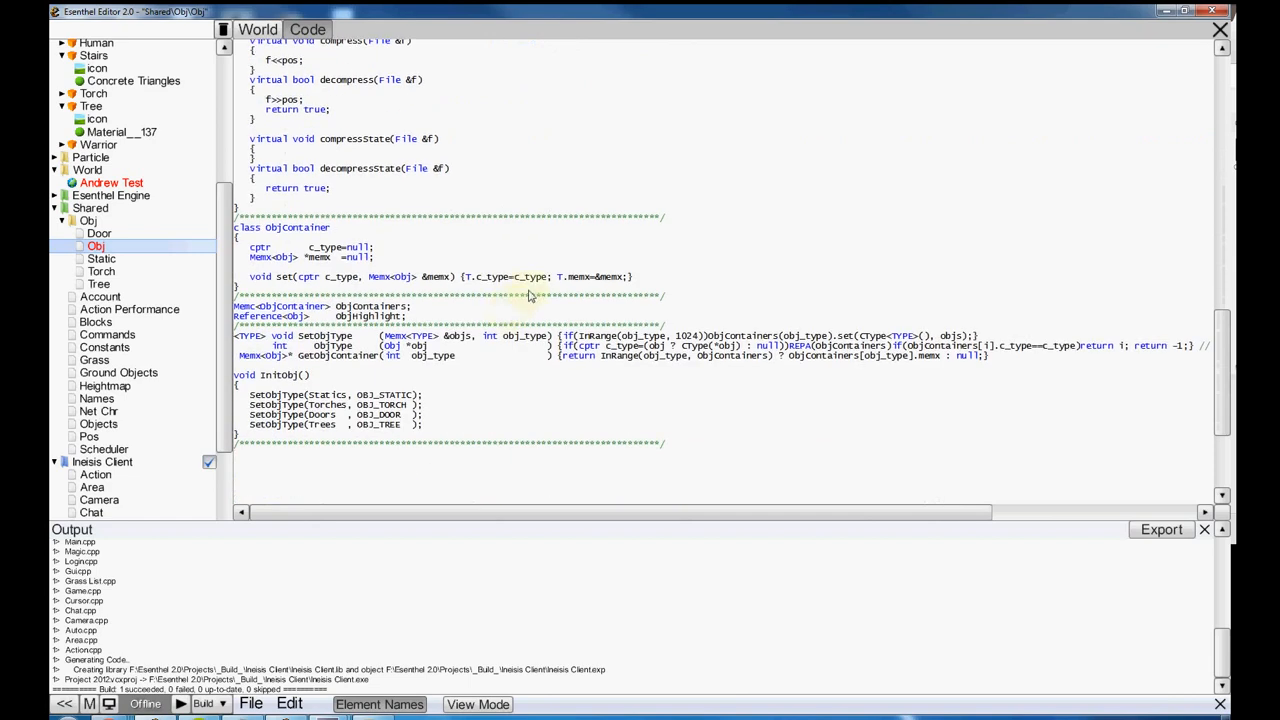
pyautogui.moveTo(452, 435)
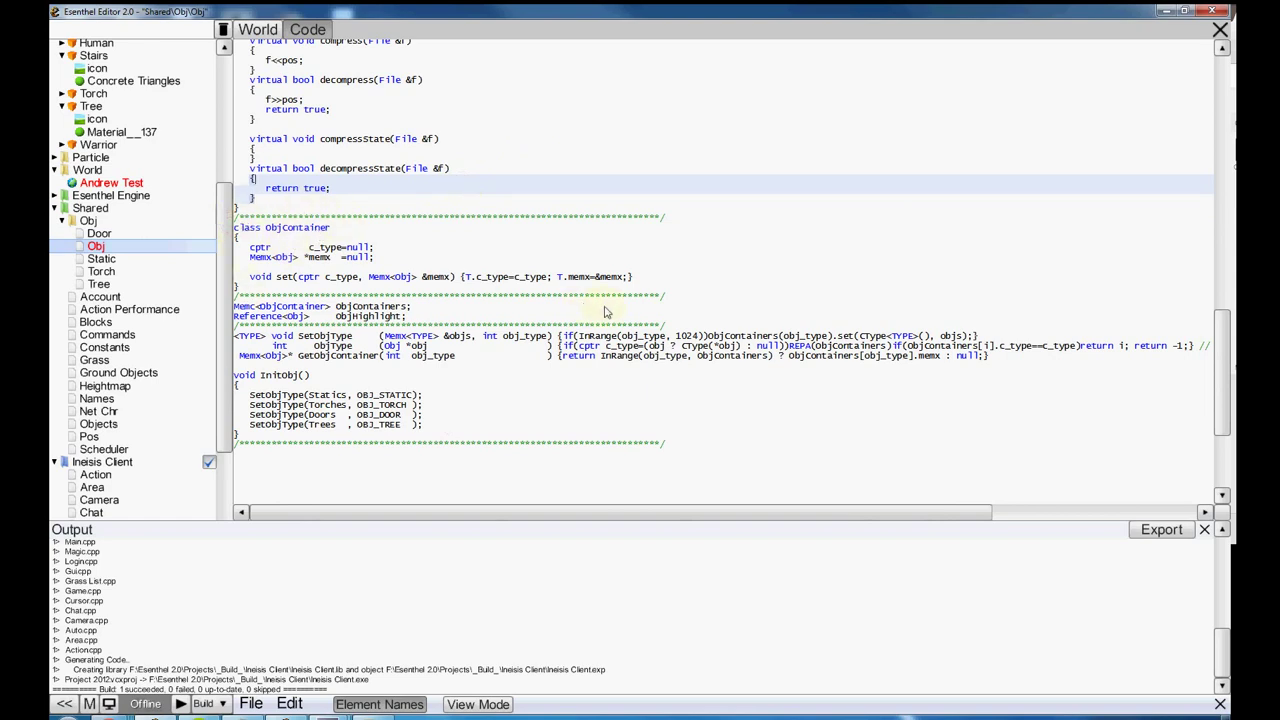
pyautogui.moveTo(680, 228)
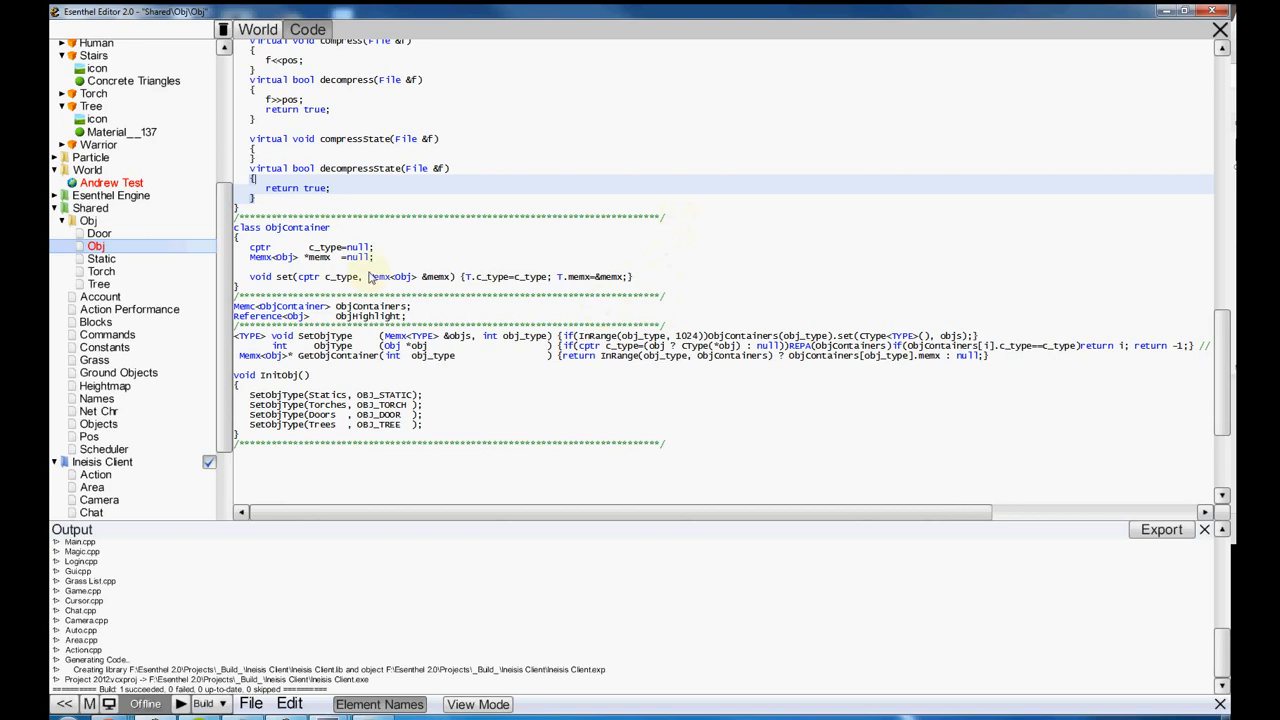
pyautogui.moveTo(425, 290)
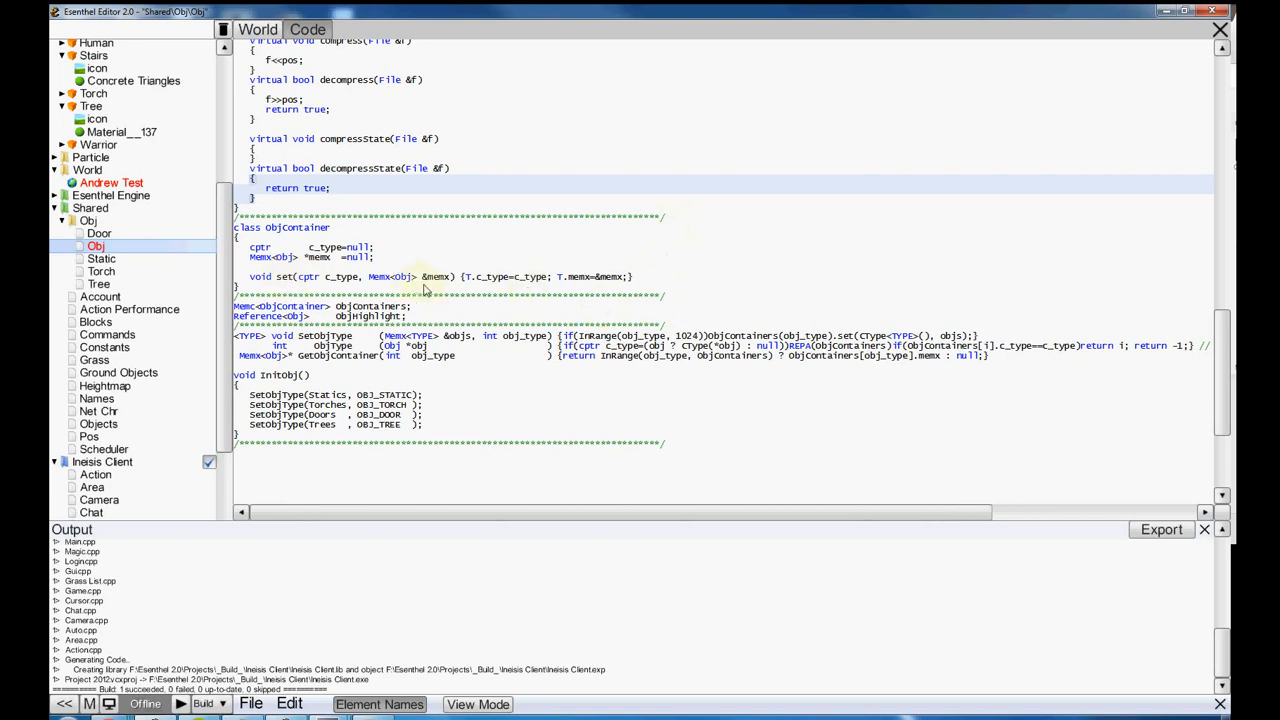
pyautogui.moveTo(442, 428)
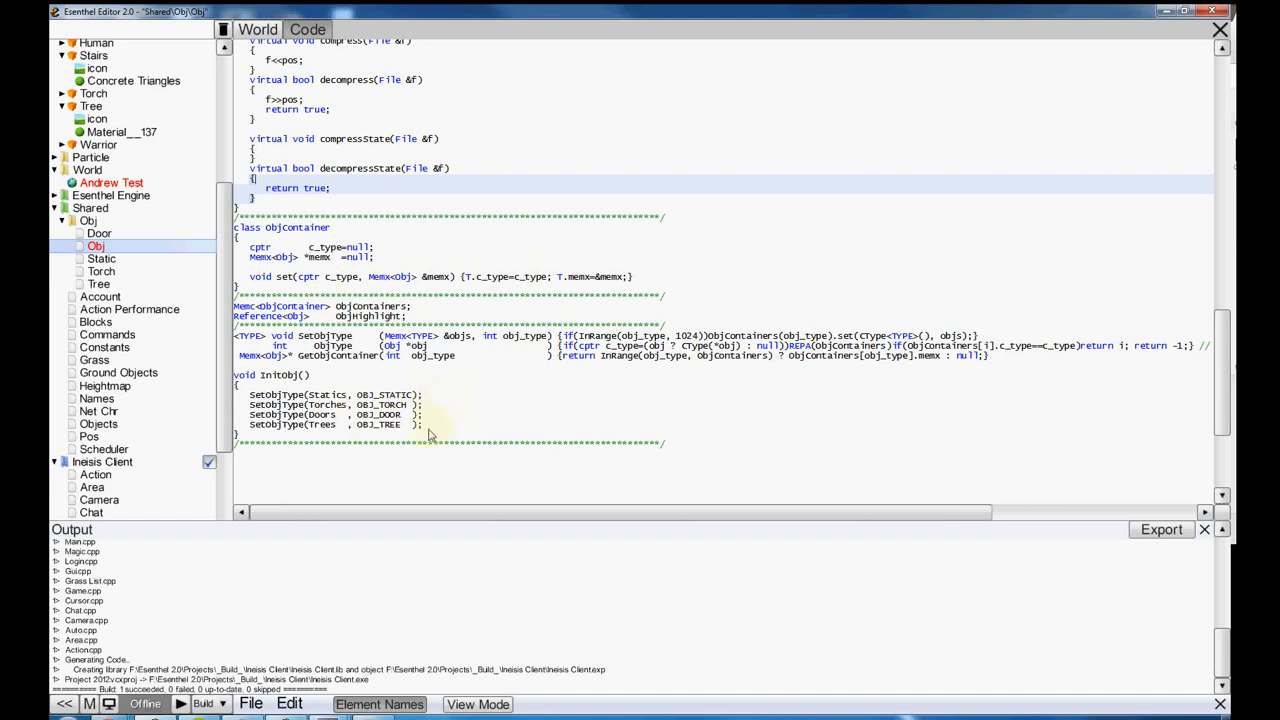
pyautogui.moveTo(430, 404)
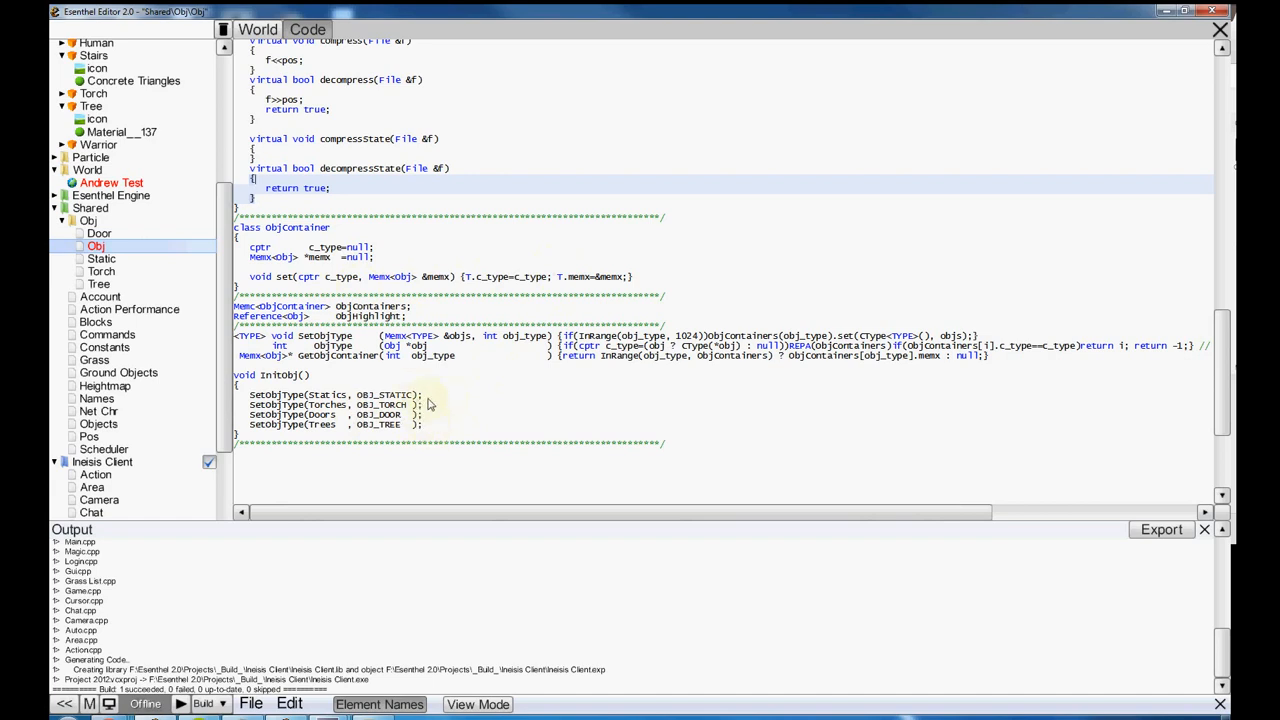
pyautogui.moveTo(420, 416)
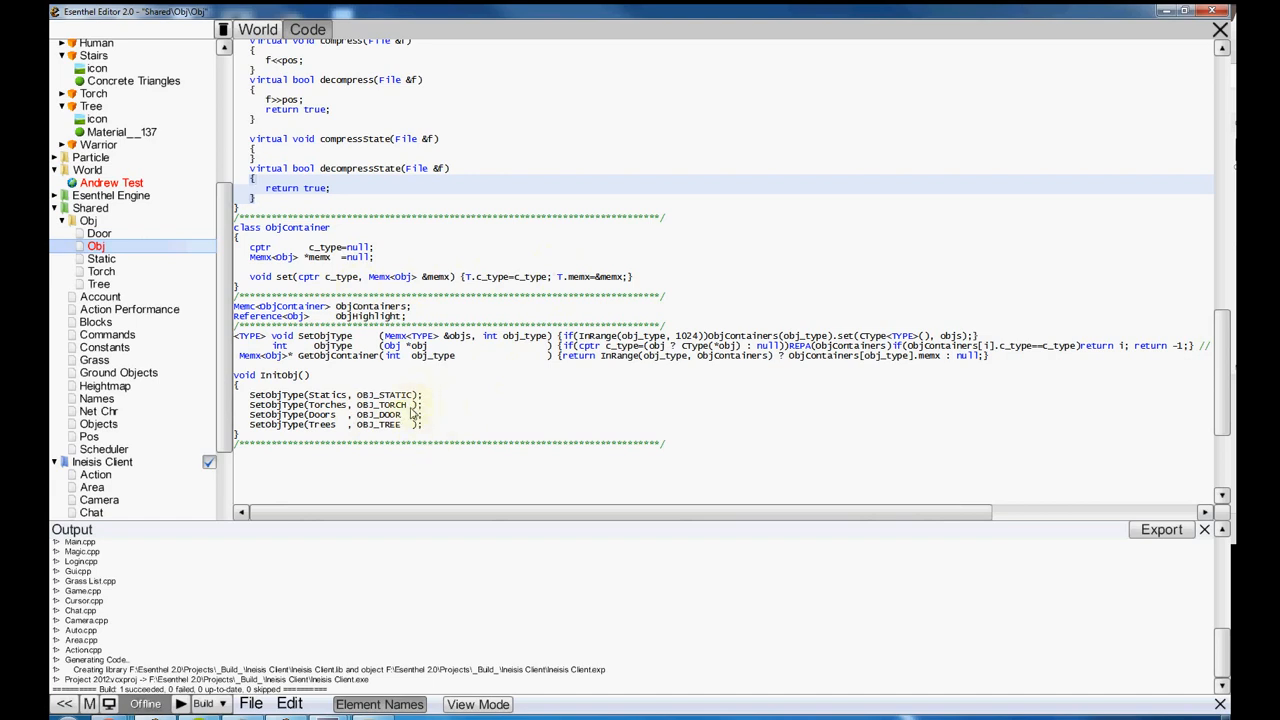
pyautogui.moveTo(333, 367)
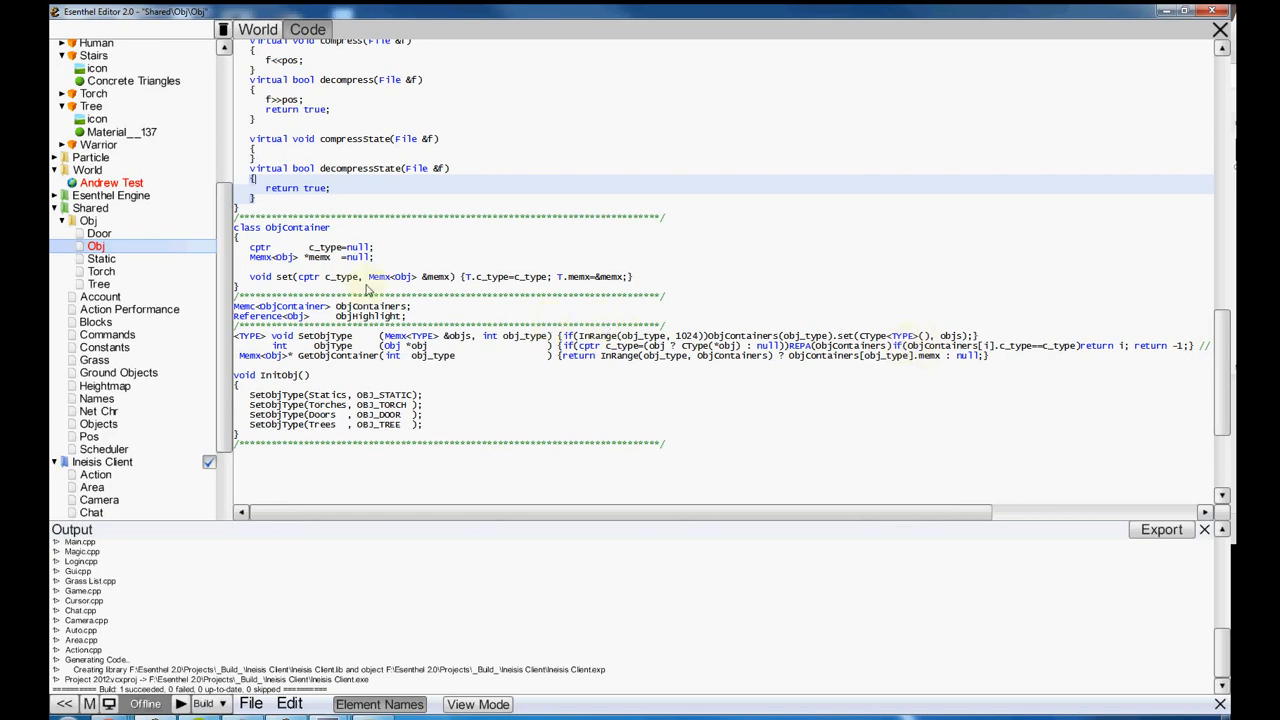
pyautogui.moveTo(808, 398)
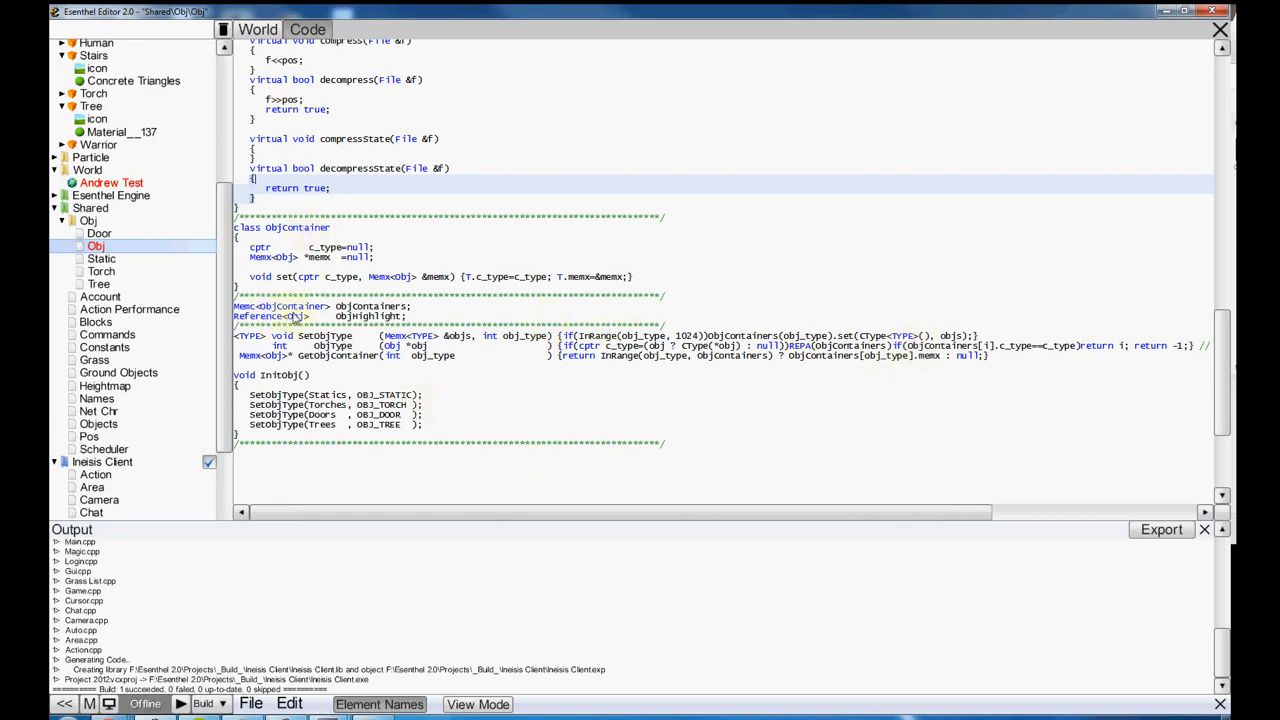
pyautogui.moveTo(500, 512); pyautogui.dragTo(665, 512)
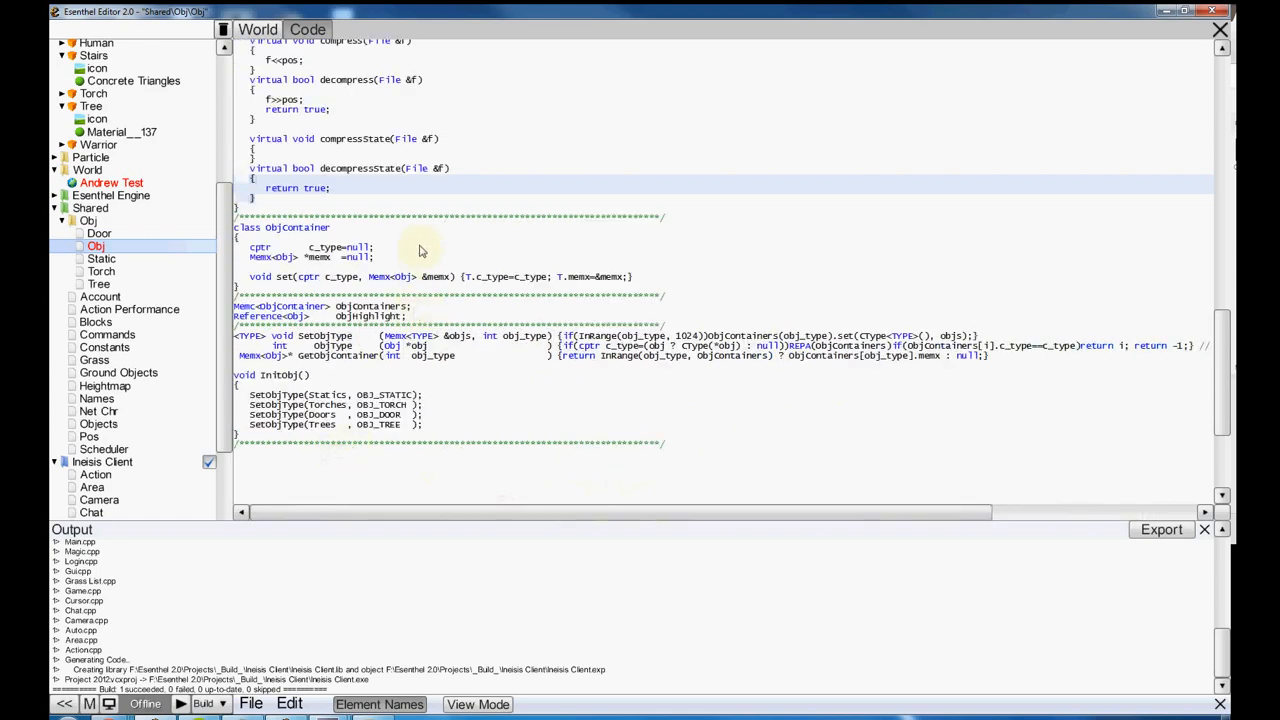
# - Browse the Door, Torch and Tree object scripts, scrolling through each class
pyautogui.click(96, 233)
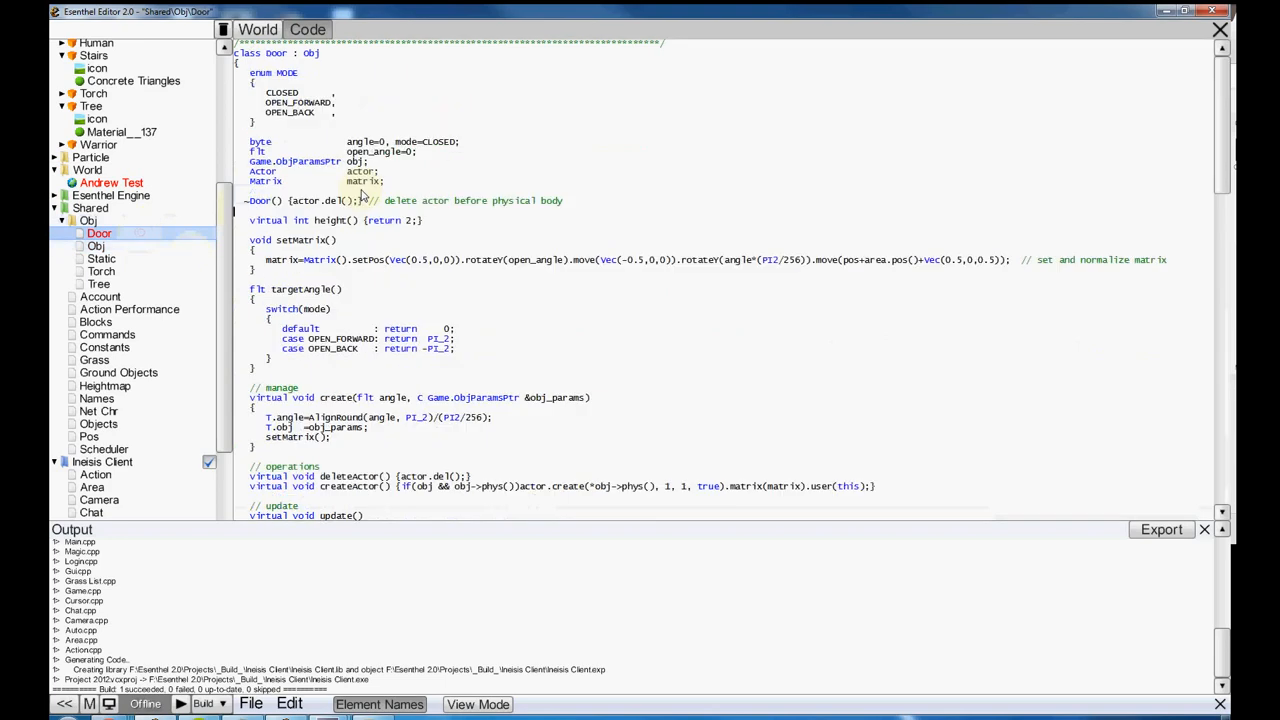
pyautogui.moveTo(420, 219)
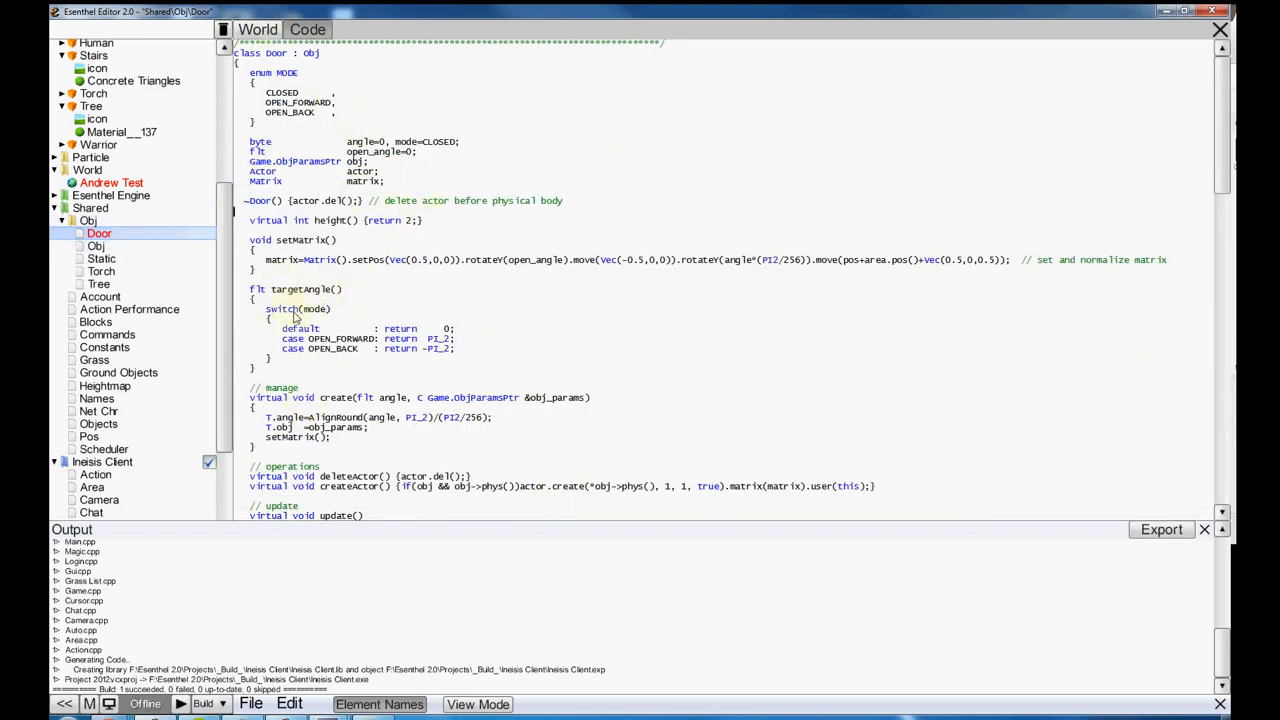
pyautogui.moveTo(275, 293)
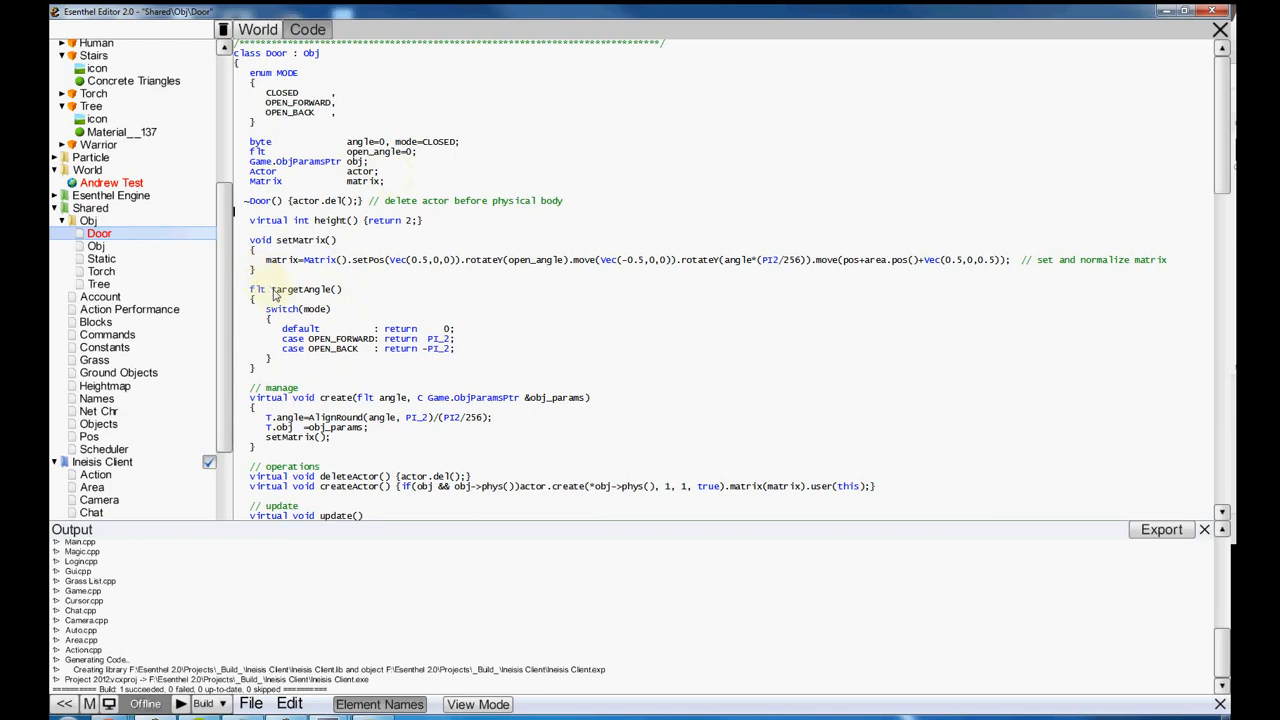
pyautogui.scroll(-3)
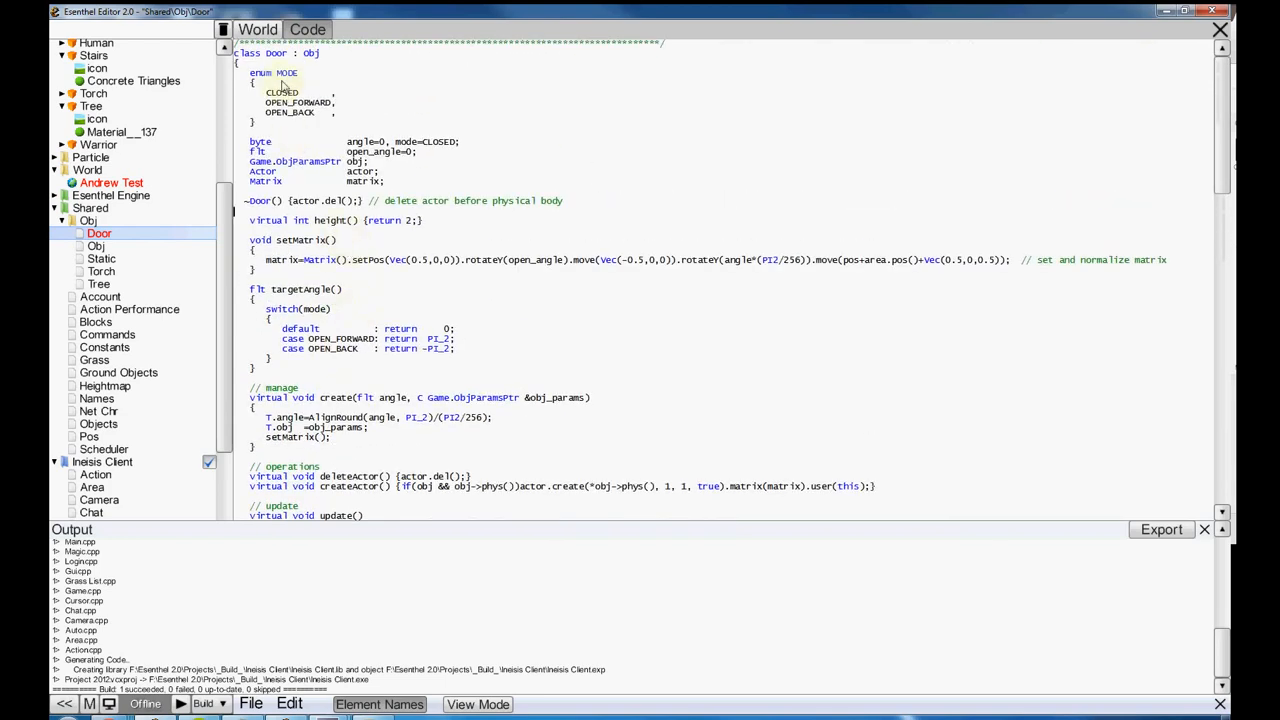
pyautogui.moveTo(277, 266)
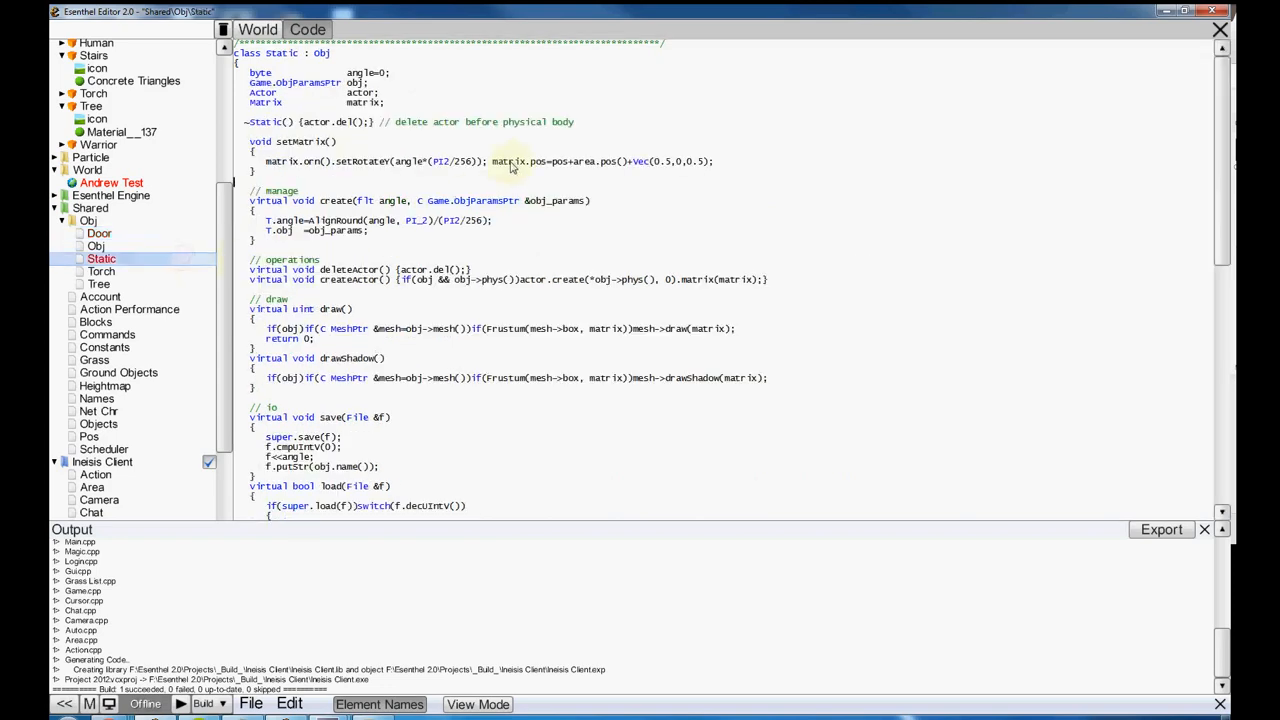
pyautogui.moveTo(645, 213)
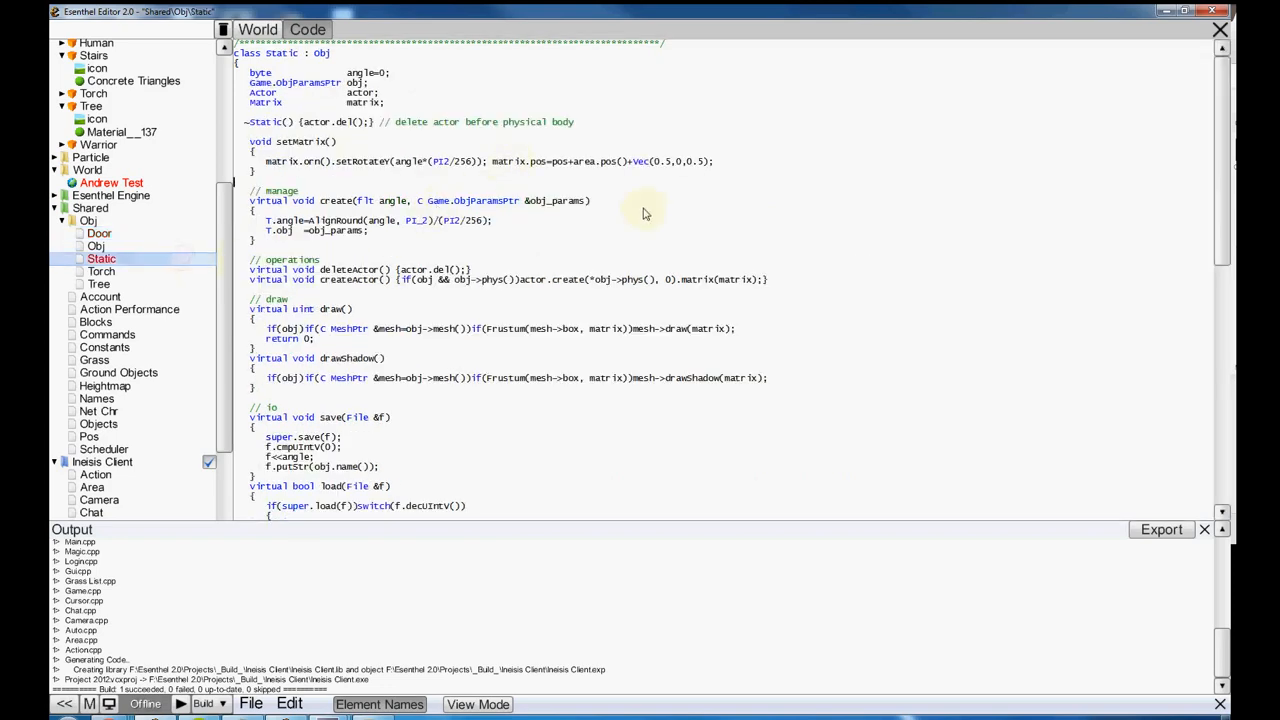
pyautogui.moveTo(350, 141)
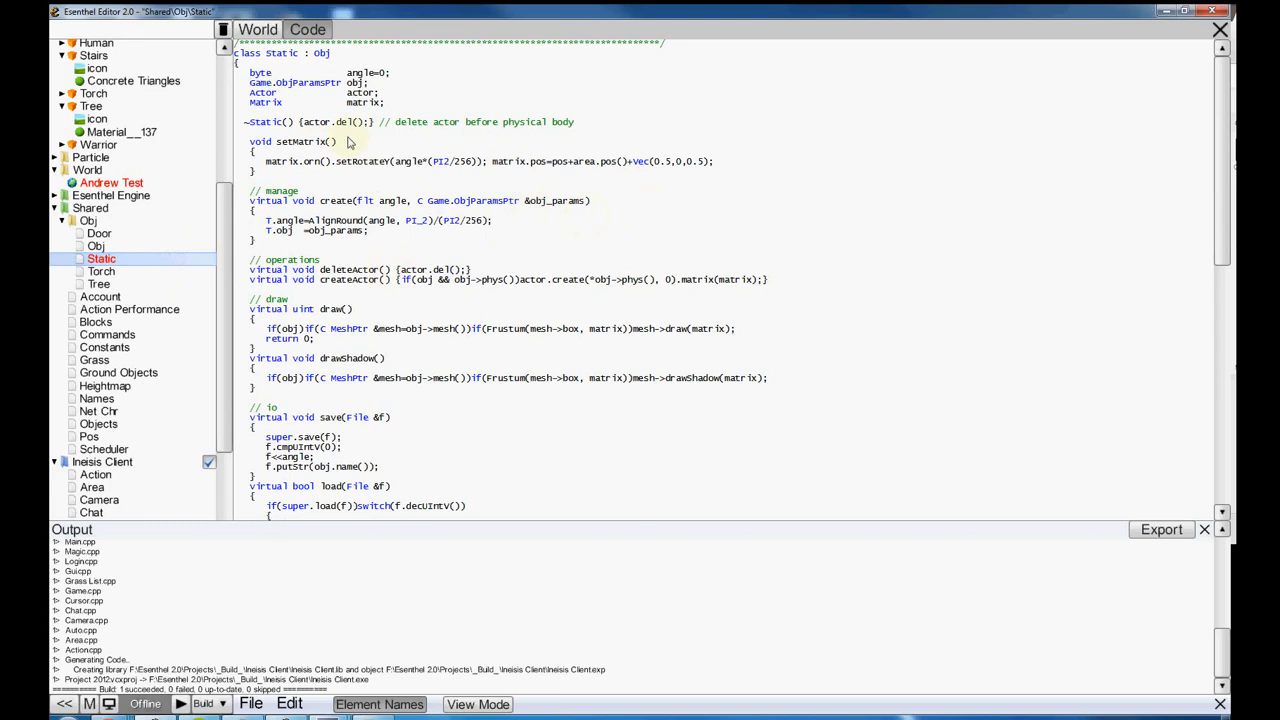
pyautogui.moveTo(548, 358)
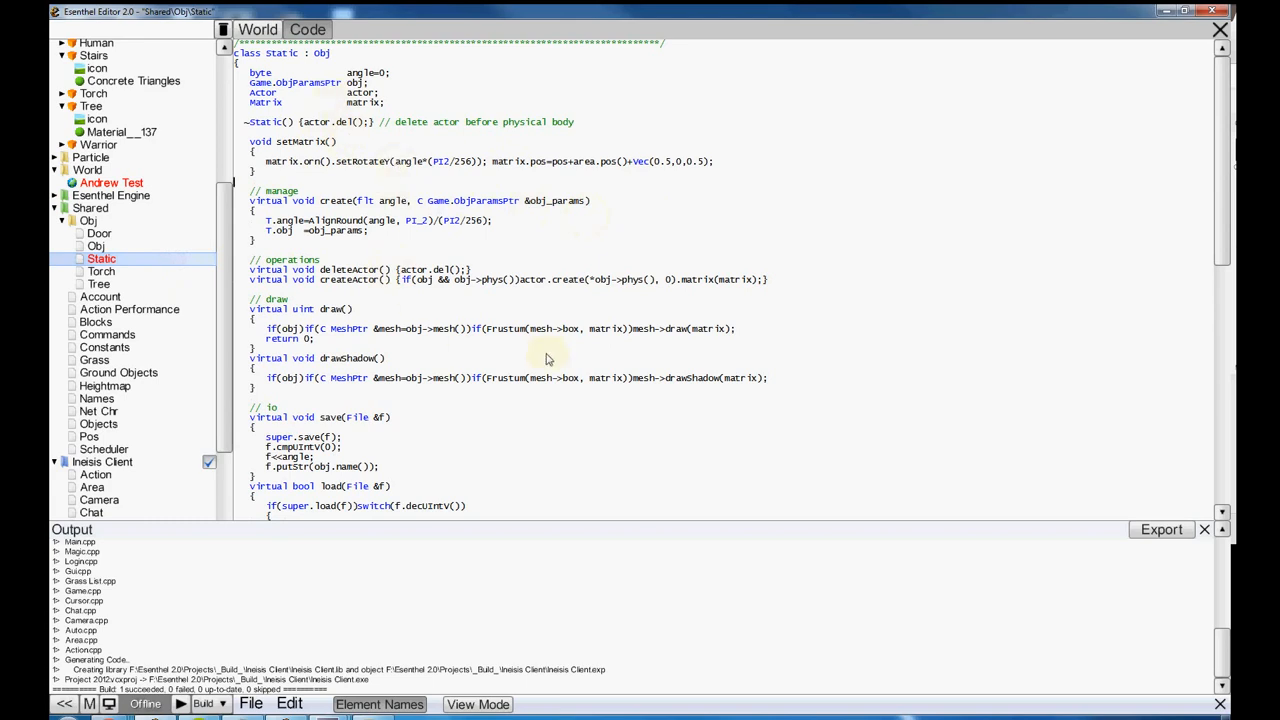
pyautogui.click(100, 270)
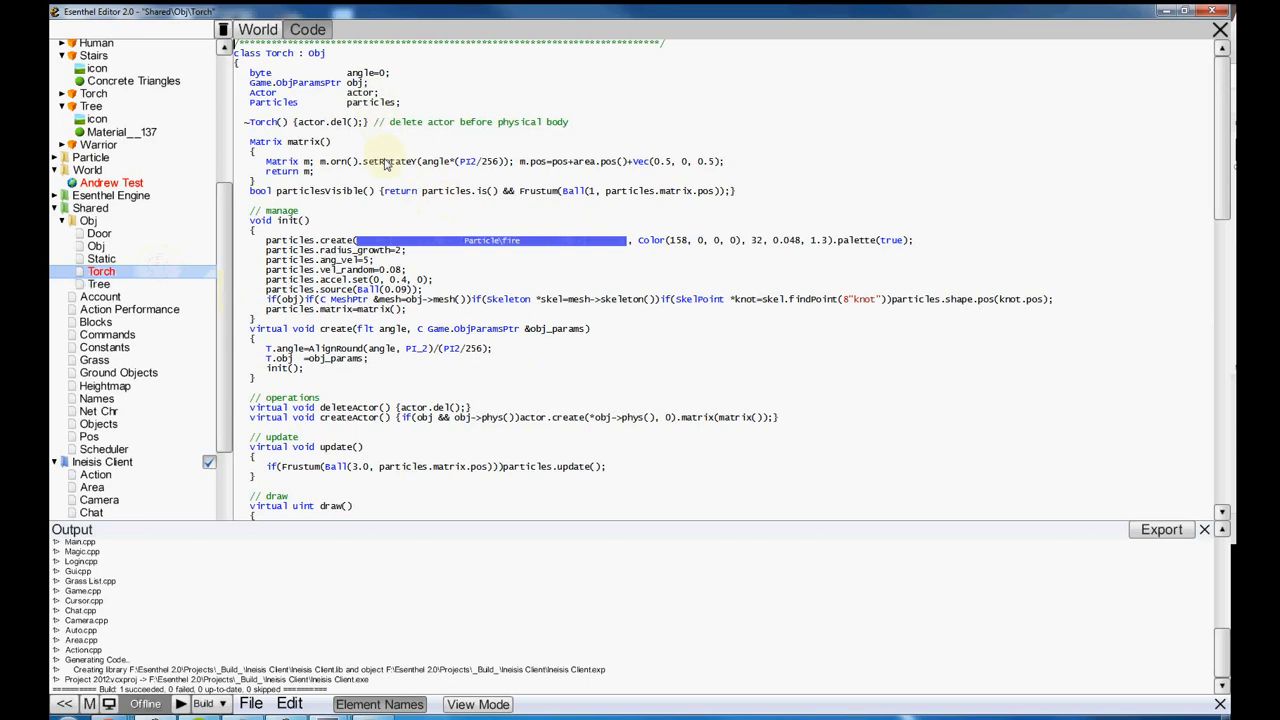
pyautogui.scroll(-3)
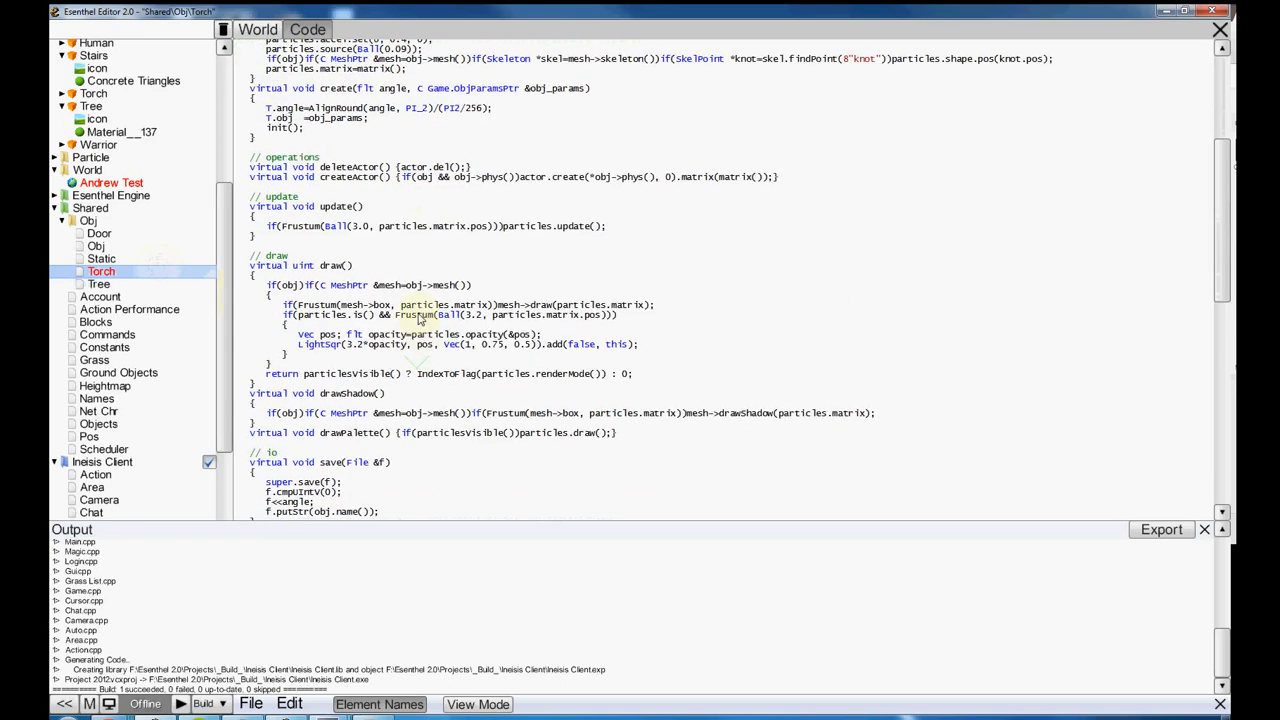
pyautogui.click(94, 284)
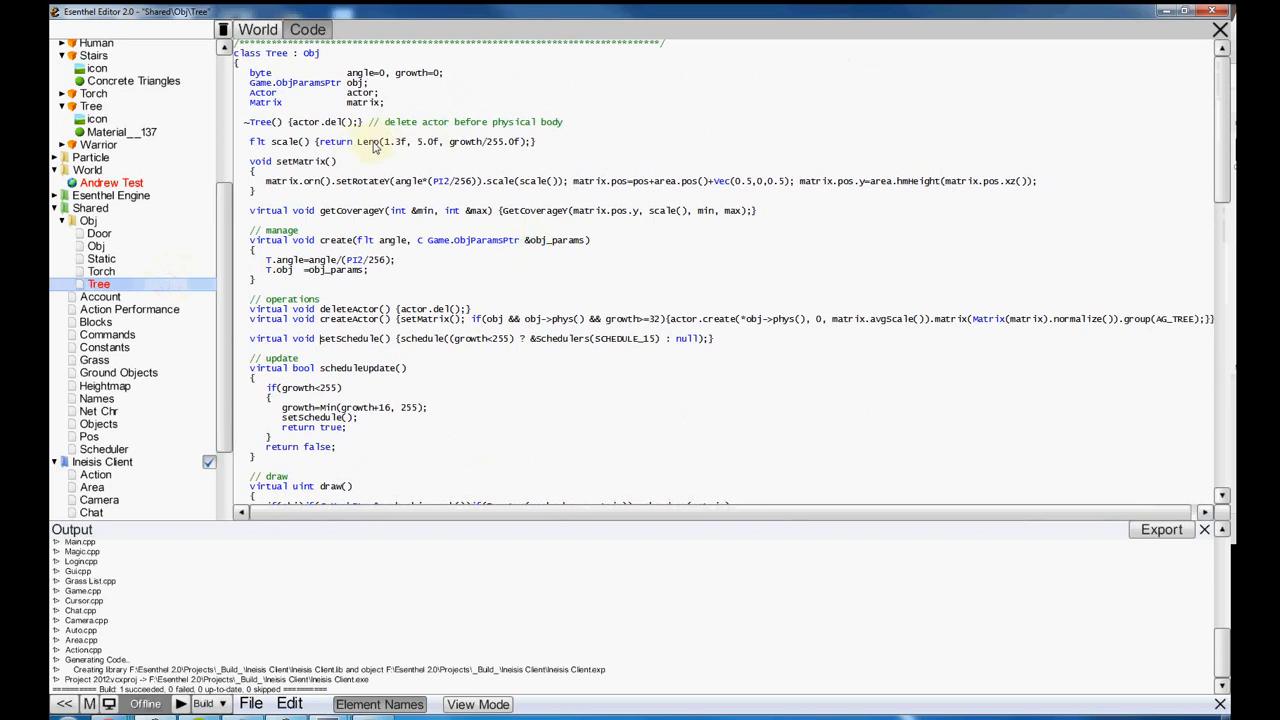
pyautogui.moveTo(400, 295)
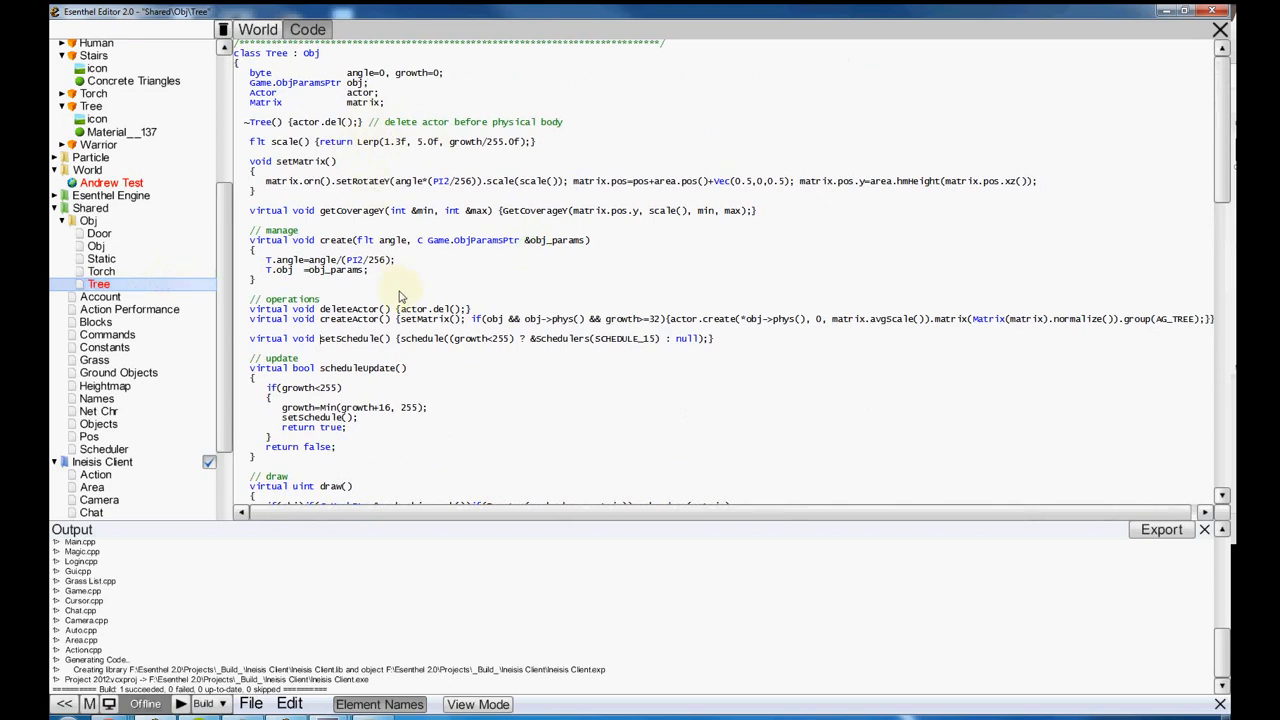
pyautogui.scroll(-3)
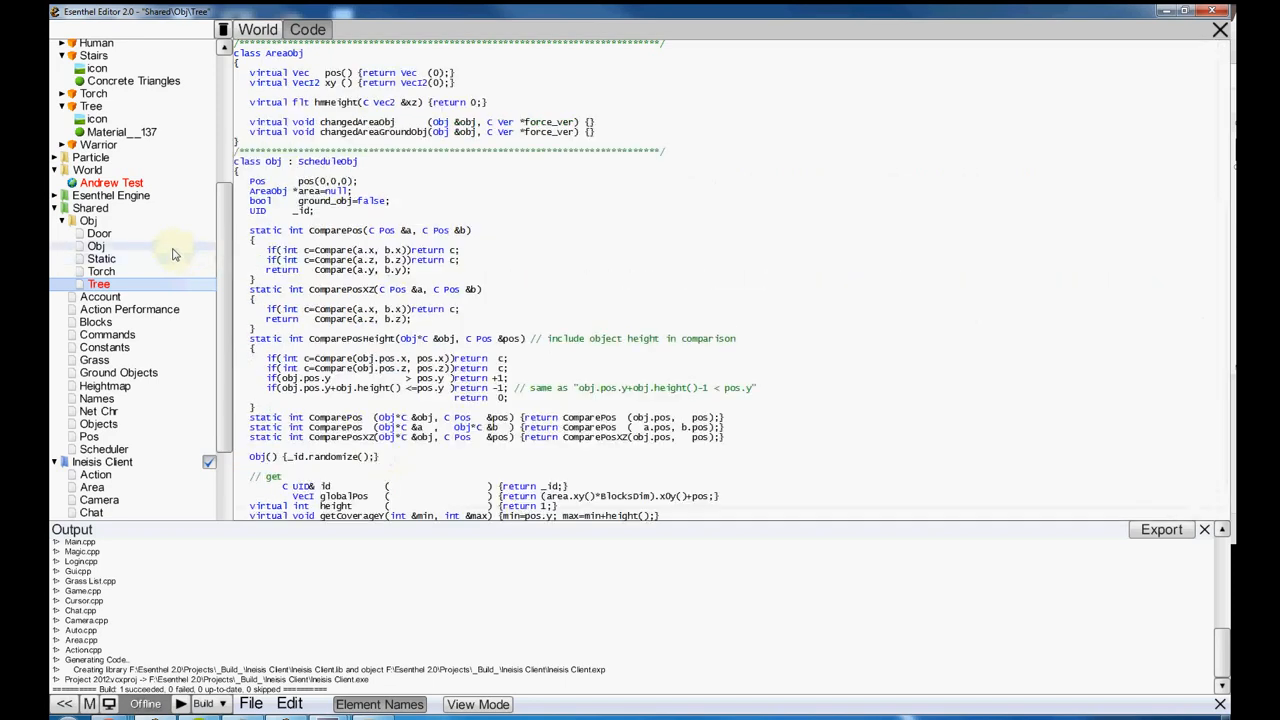
# - Open the Obj script, then the Scheduler script, scrolling through its code
pyautogui.click(96, 245)
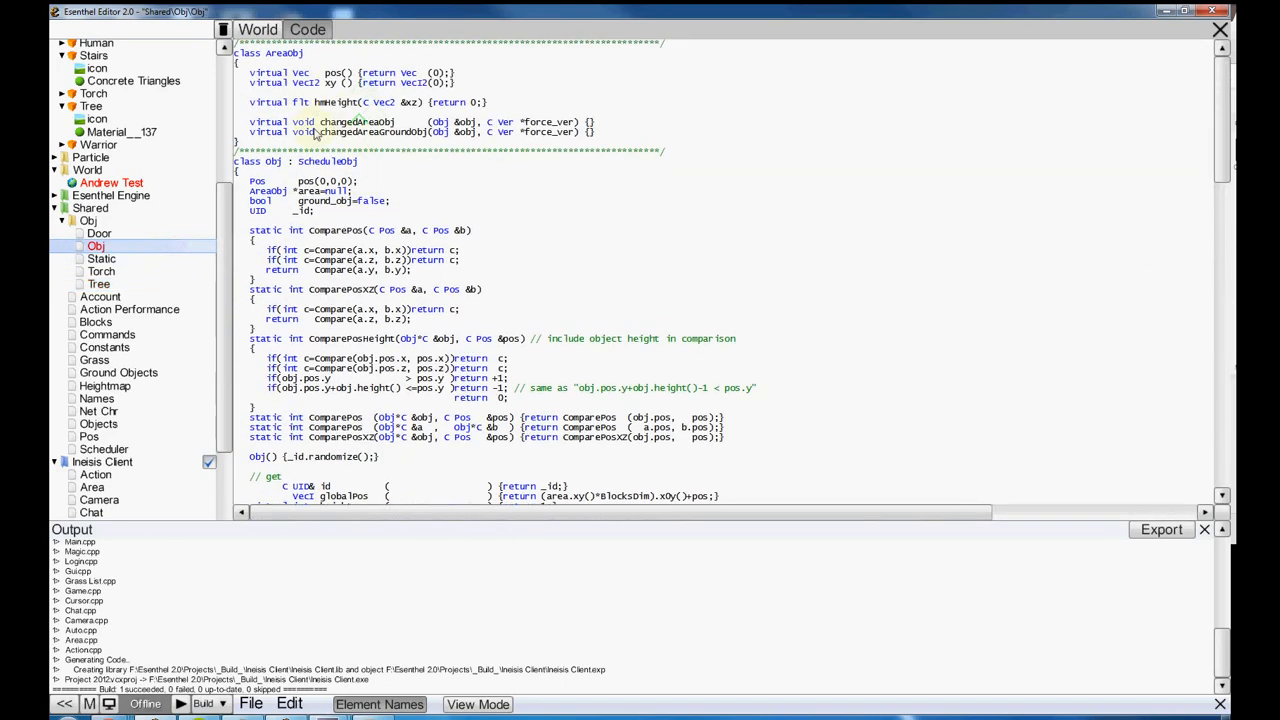
pyautogui.click(82, 448)
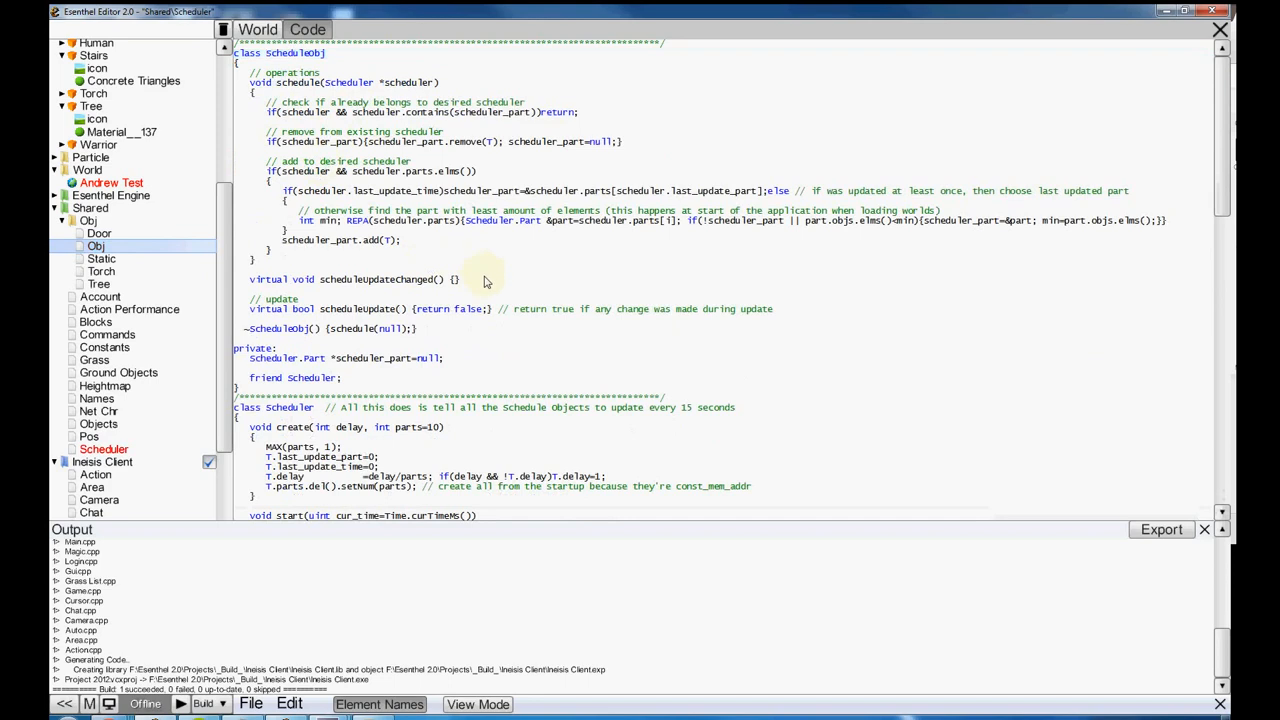
pyautogui.scroll(-3)
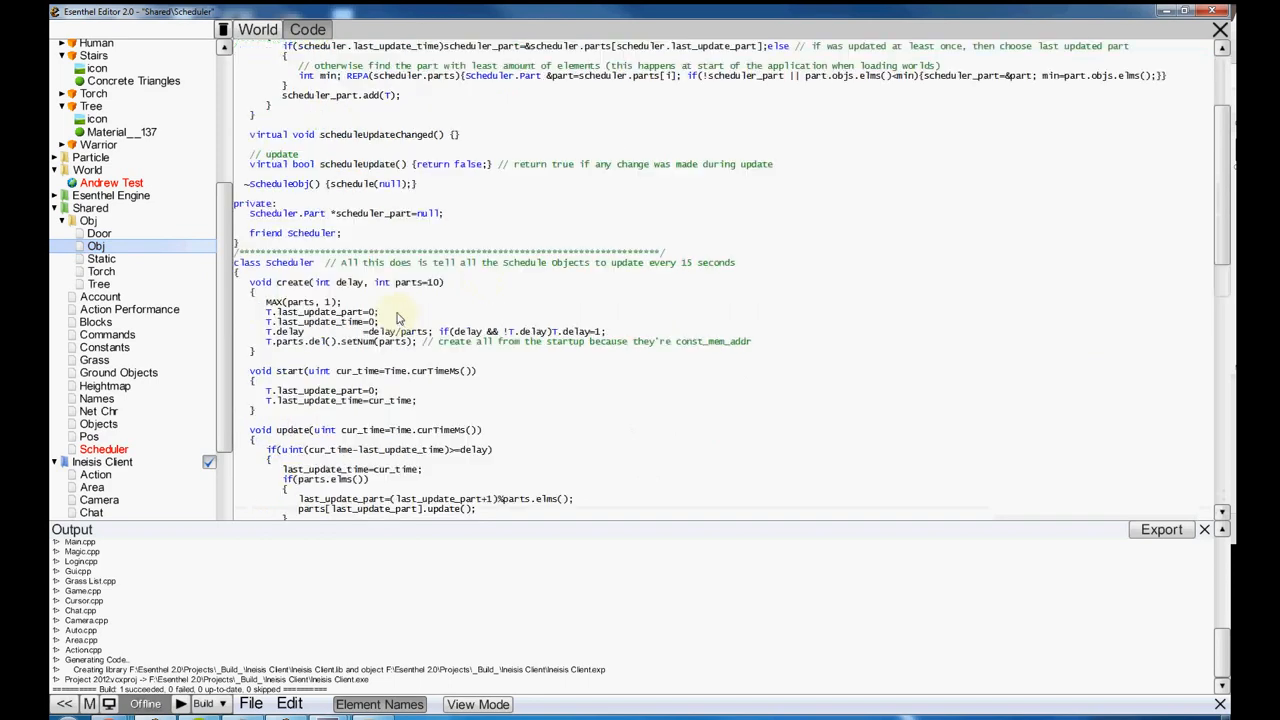
pyautogui.scroll(-3)
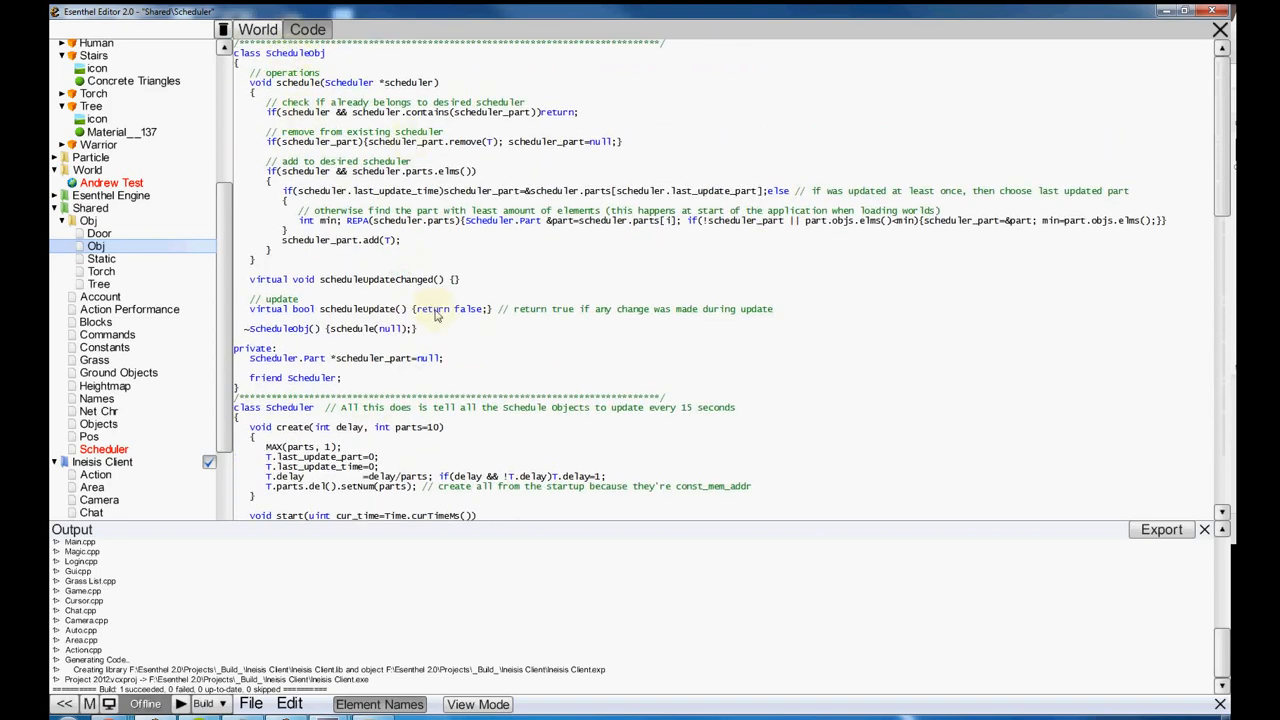
pyautogui.moveTo(375, 318)
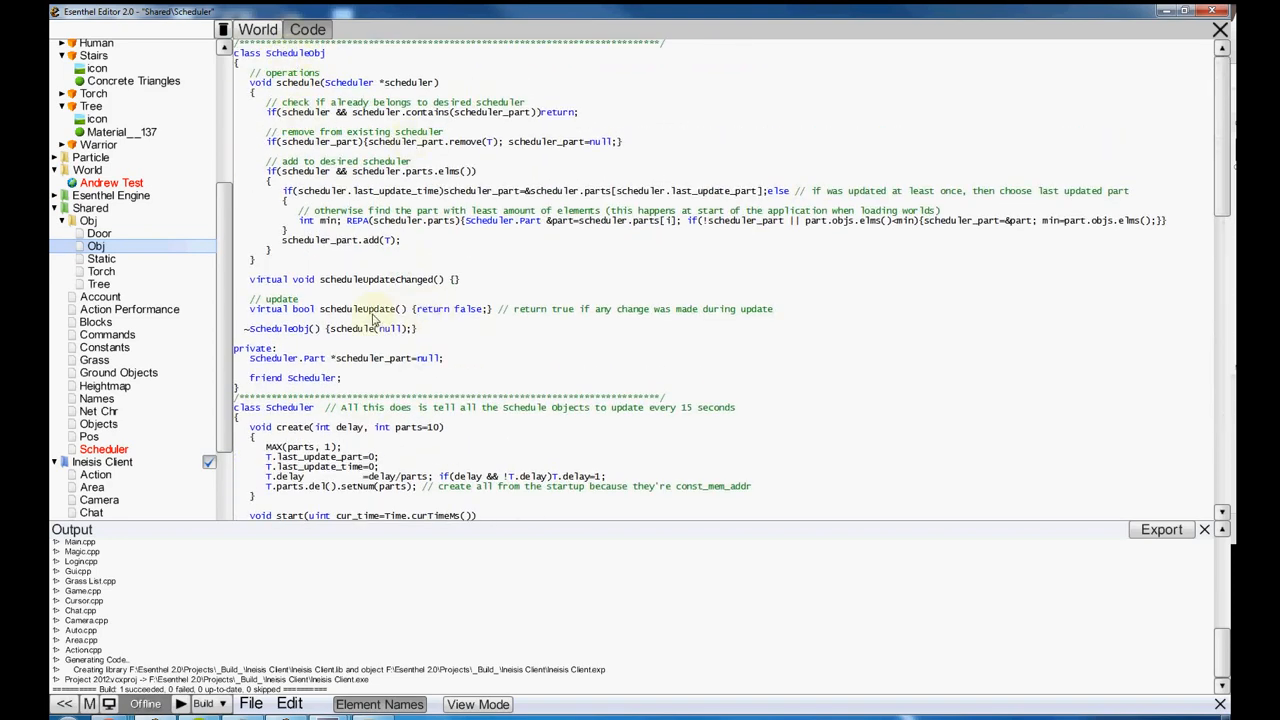
# - Check the Torch and Tree scripts, then review ScheduleObj and Scheduler's create function
pyautogui.click(96, 271)
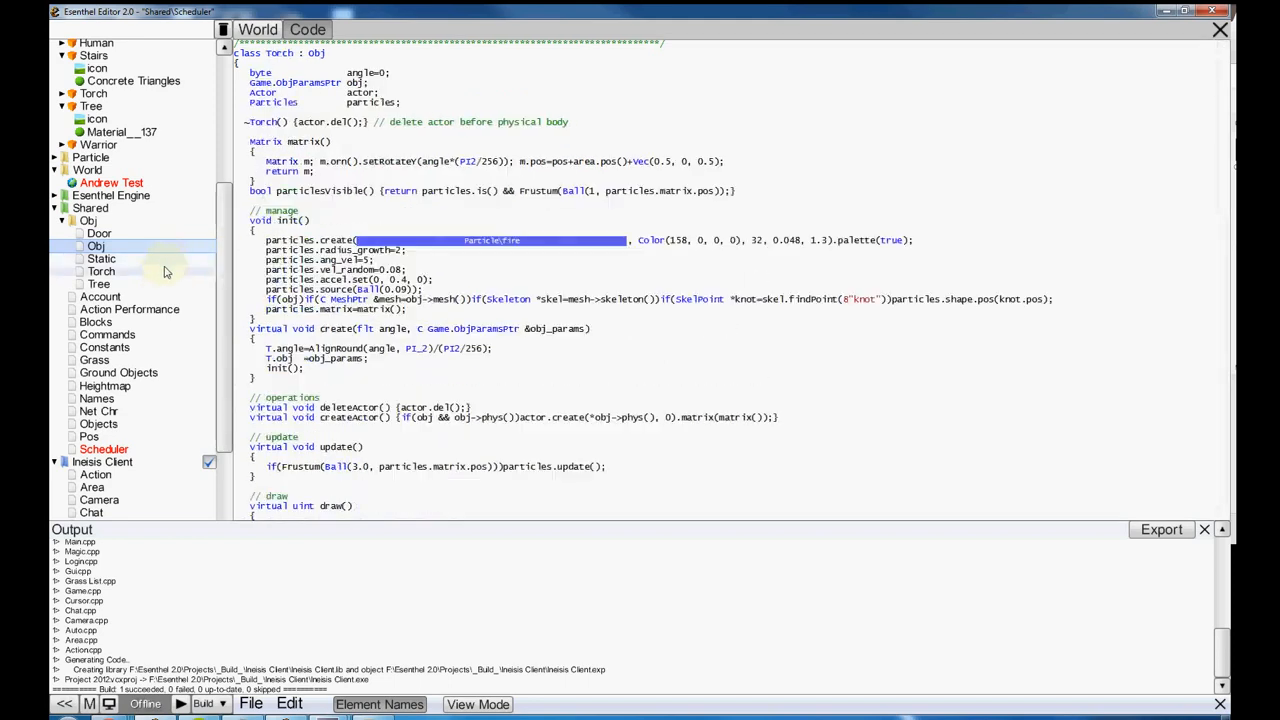
pyautogui.click(98, 283)
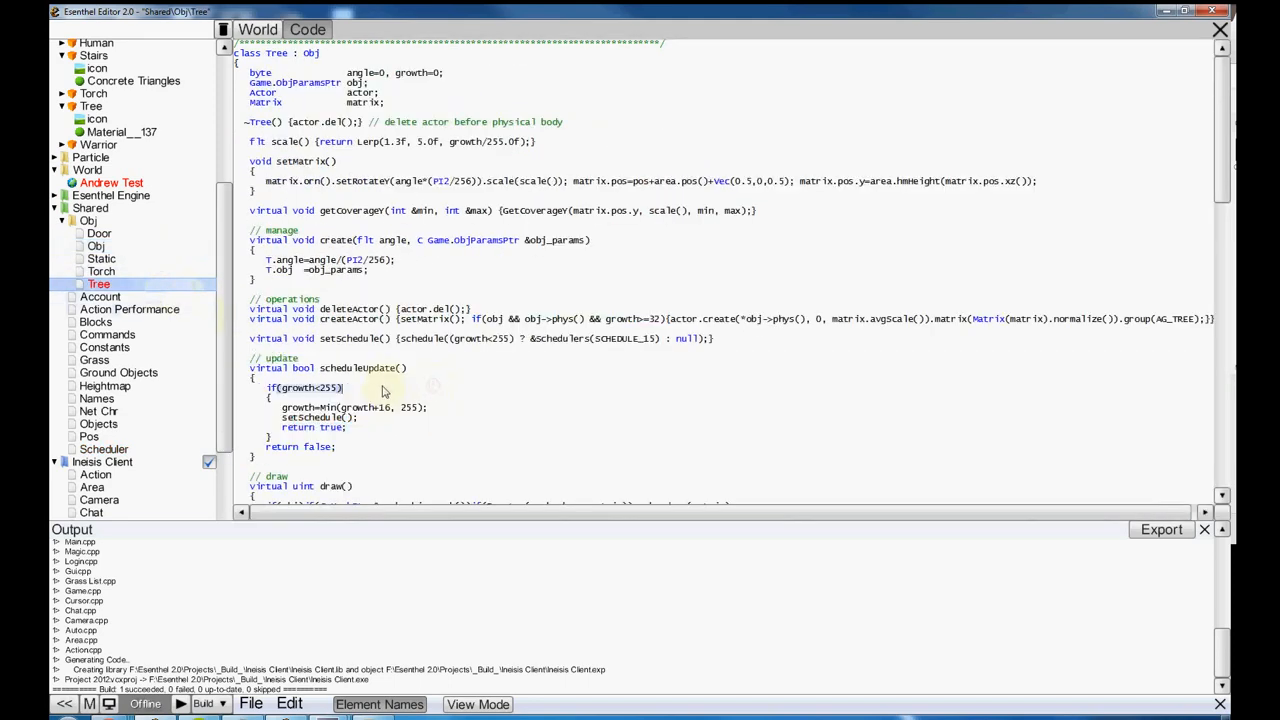
pyautogui.click(101, 271)
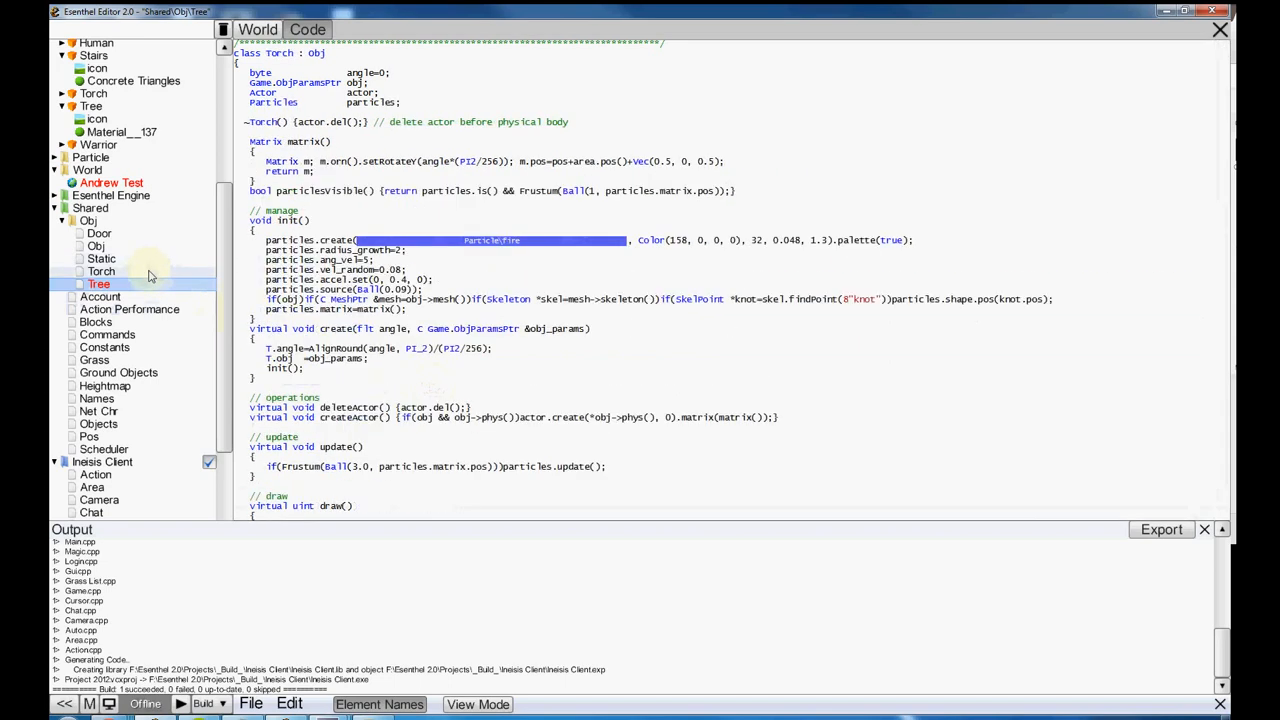
pyautogui.click(101, 270)
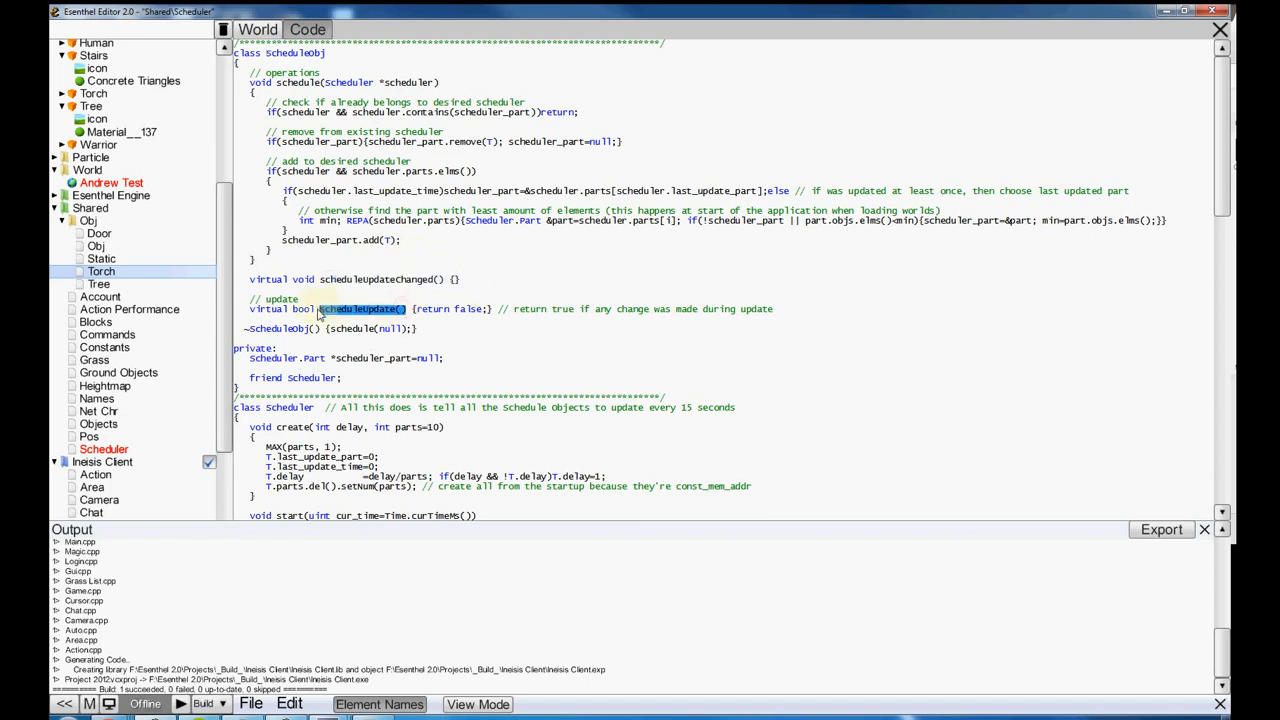
pyautogui.scroll(-3)
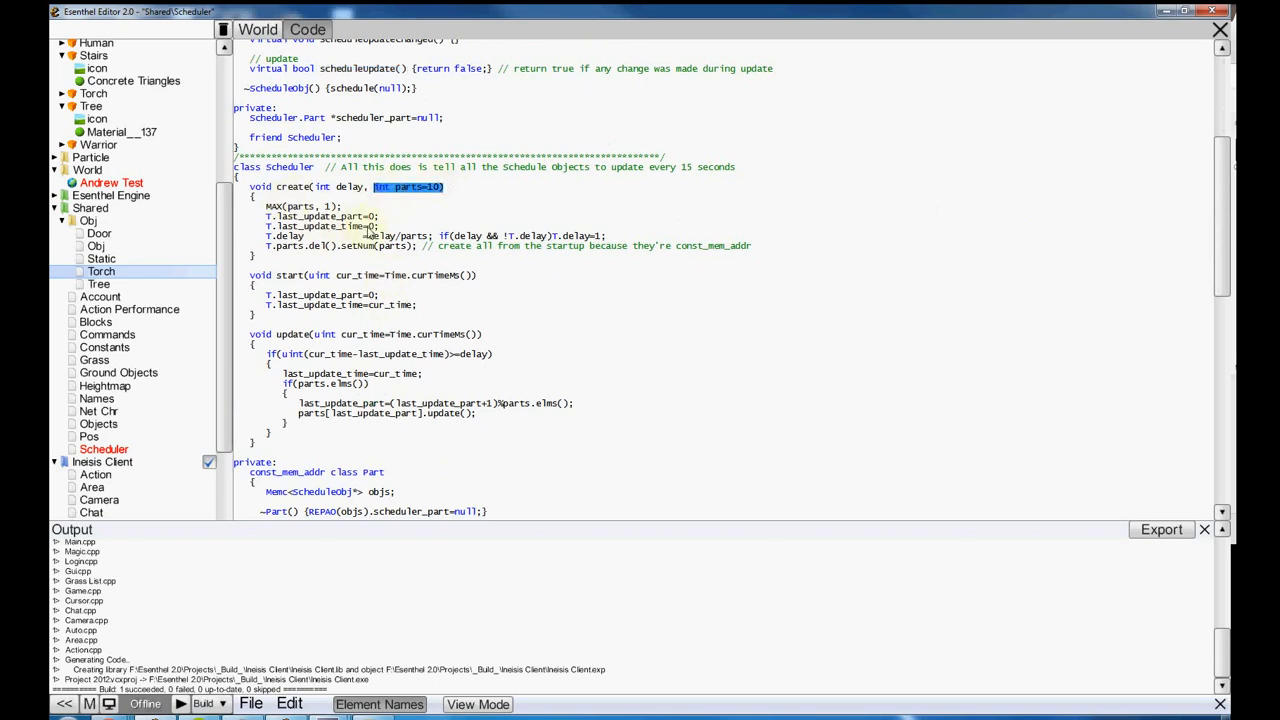
pyautogui.moveTo(455, 224)
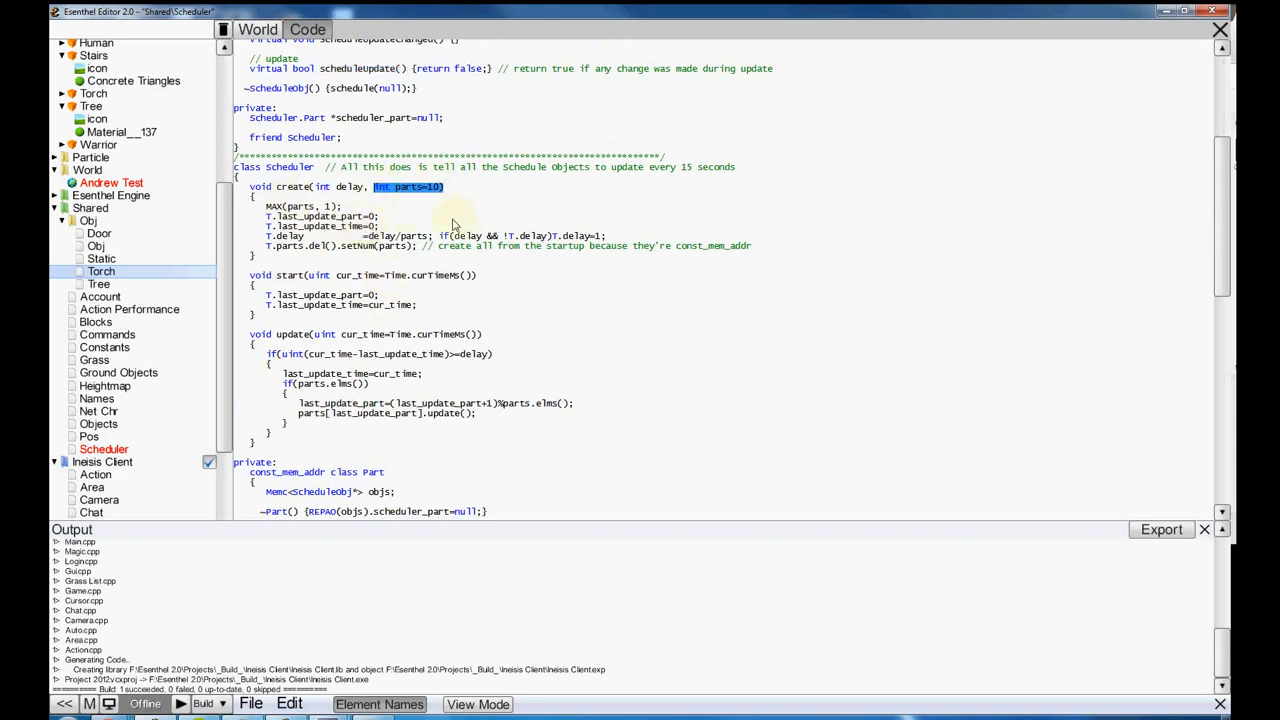
pyautogui.scroll(3)
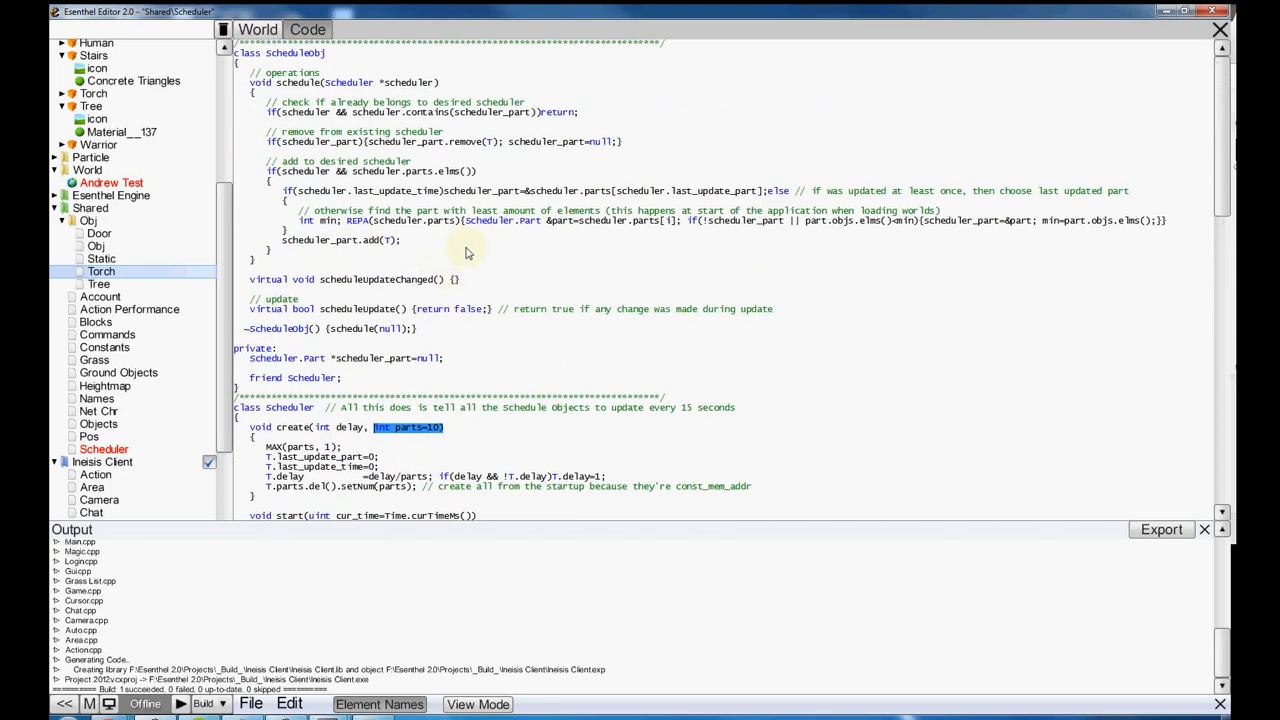
pyautogui.moveTo(504, 210)
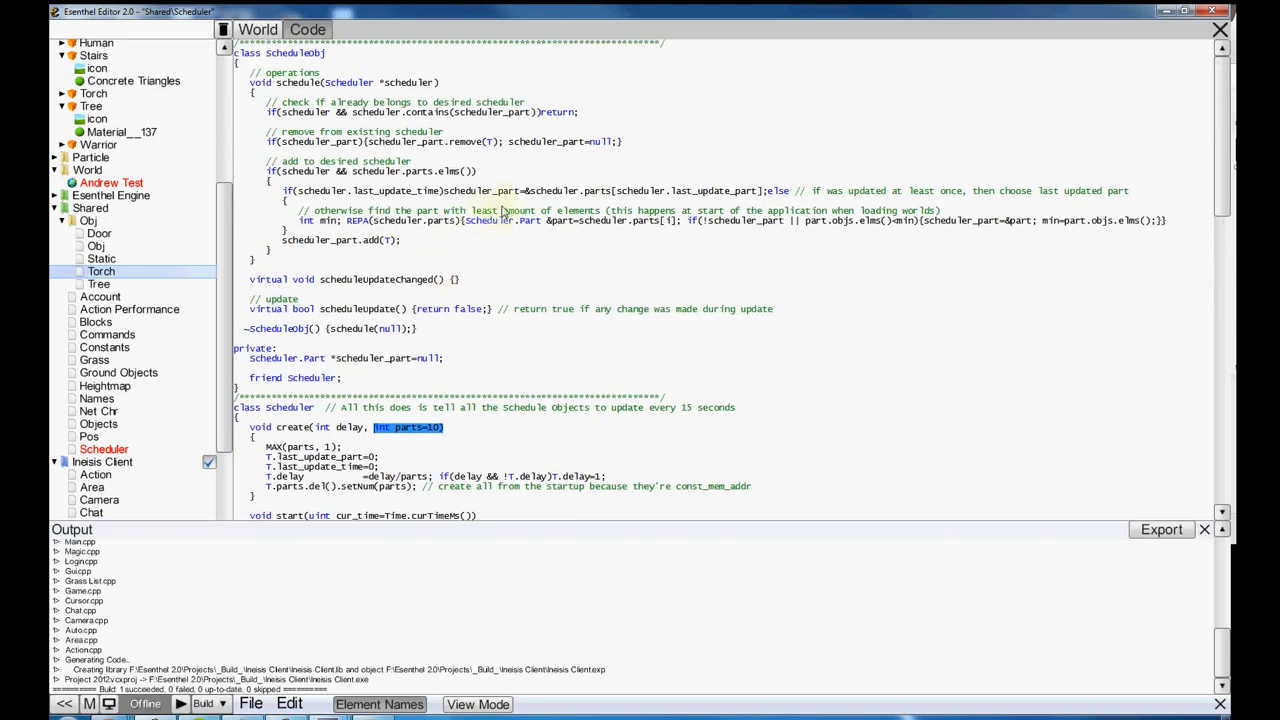
pyautogui.moveTo(662, 312)
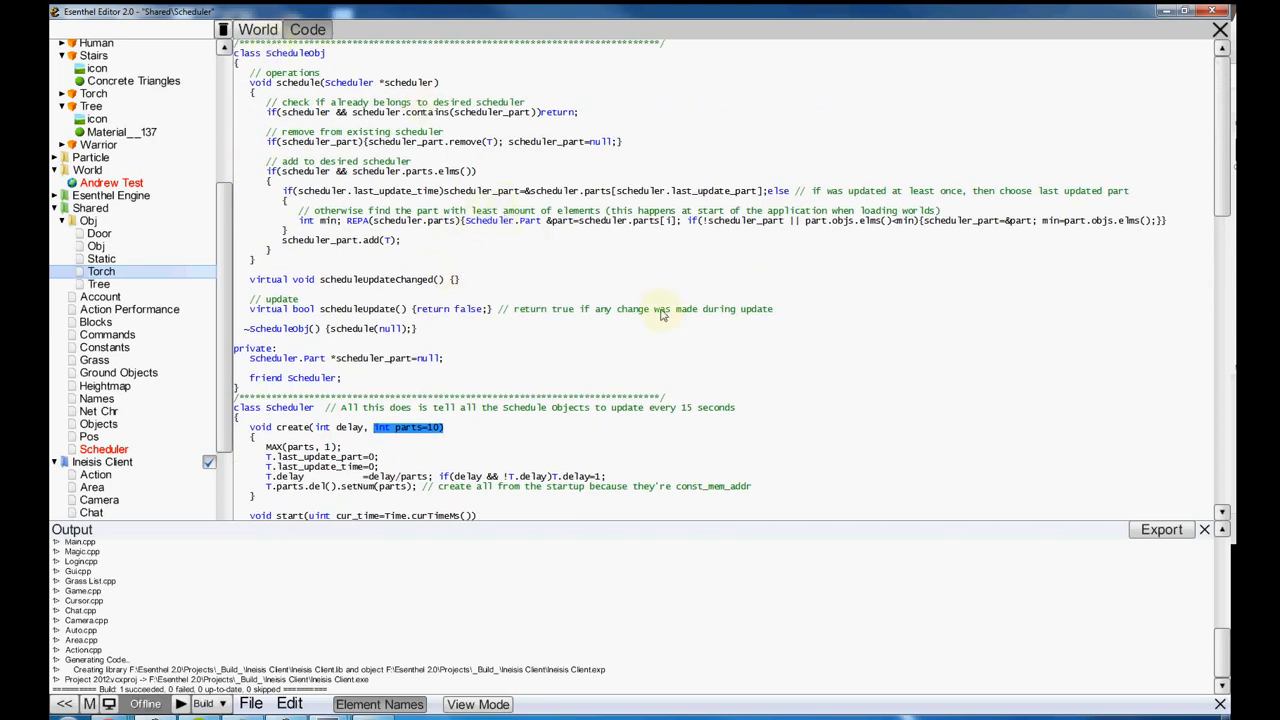
pyautogui.moveTo(259, 230)
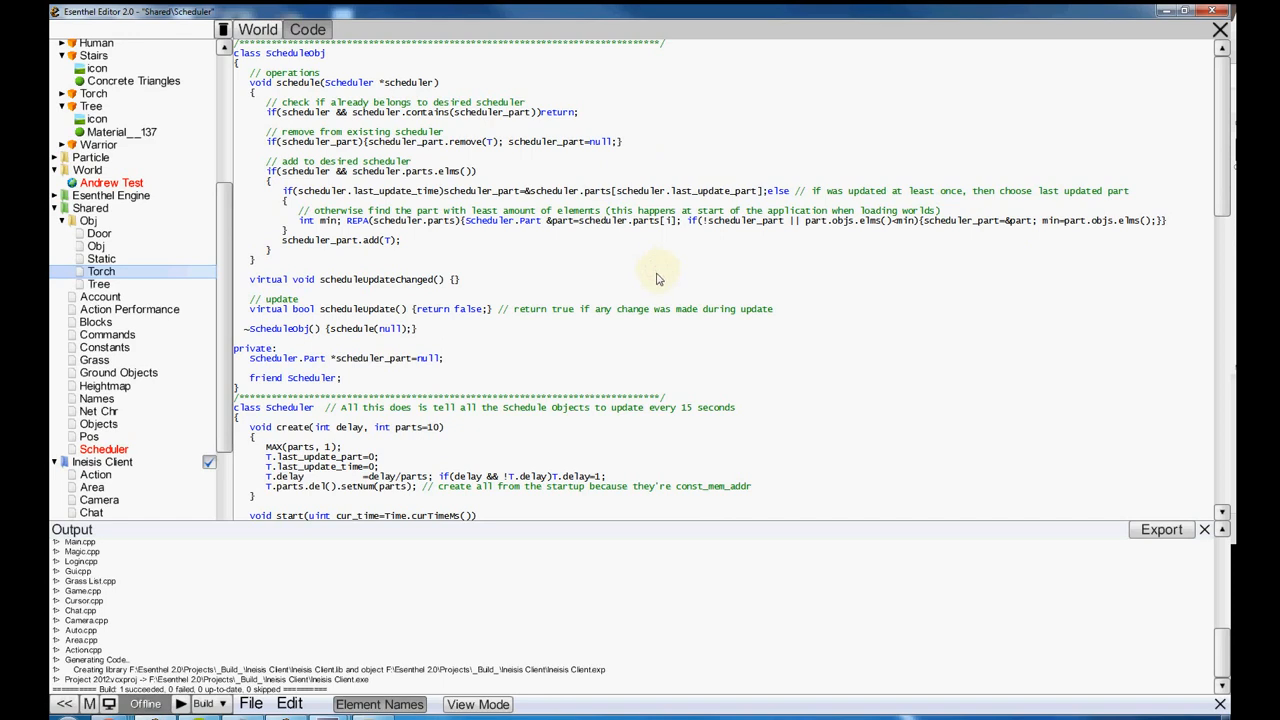
pyautogui.moveTo(272, 282)
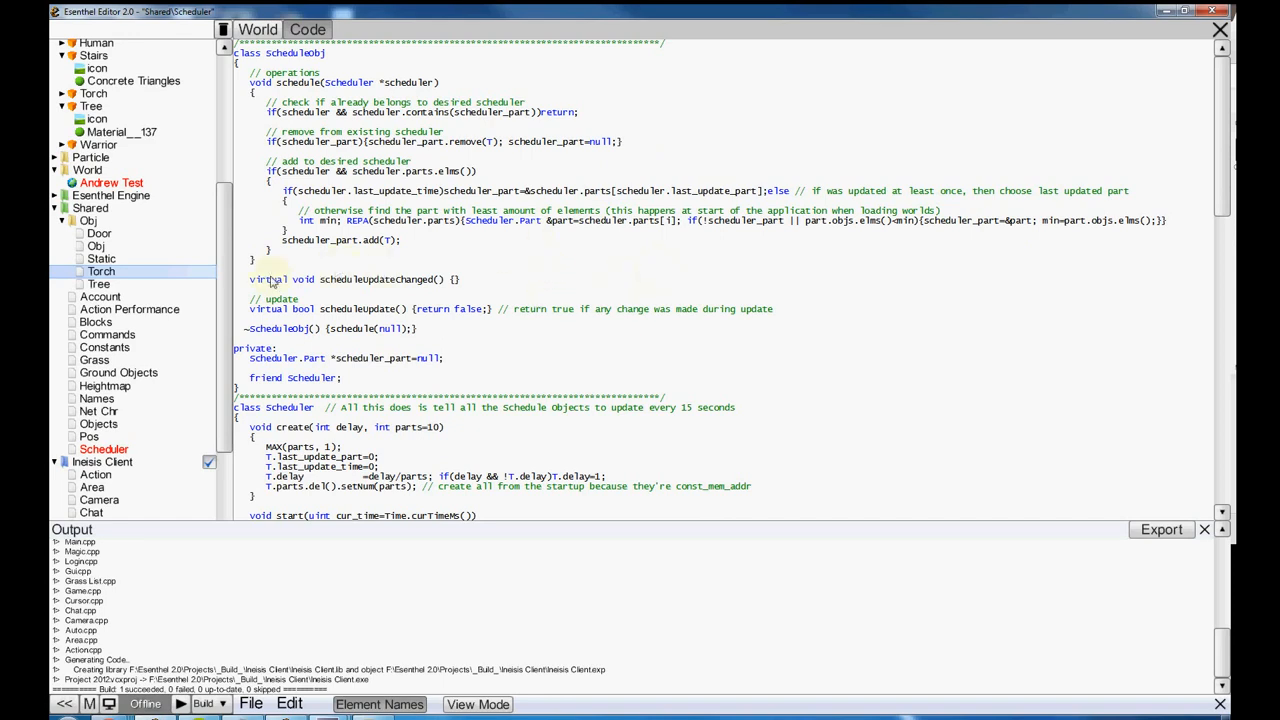
# - Browse the Grass, Constants, Ground Objects and Objects scripts
pyautogui.click(94, 359)
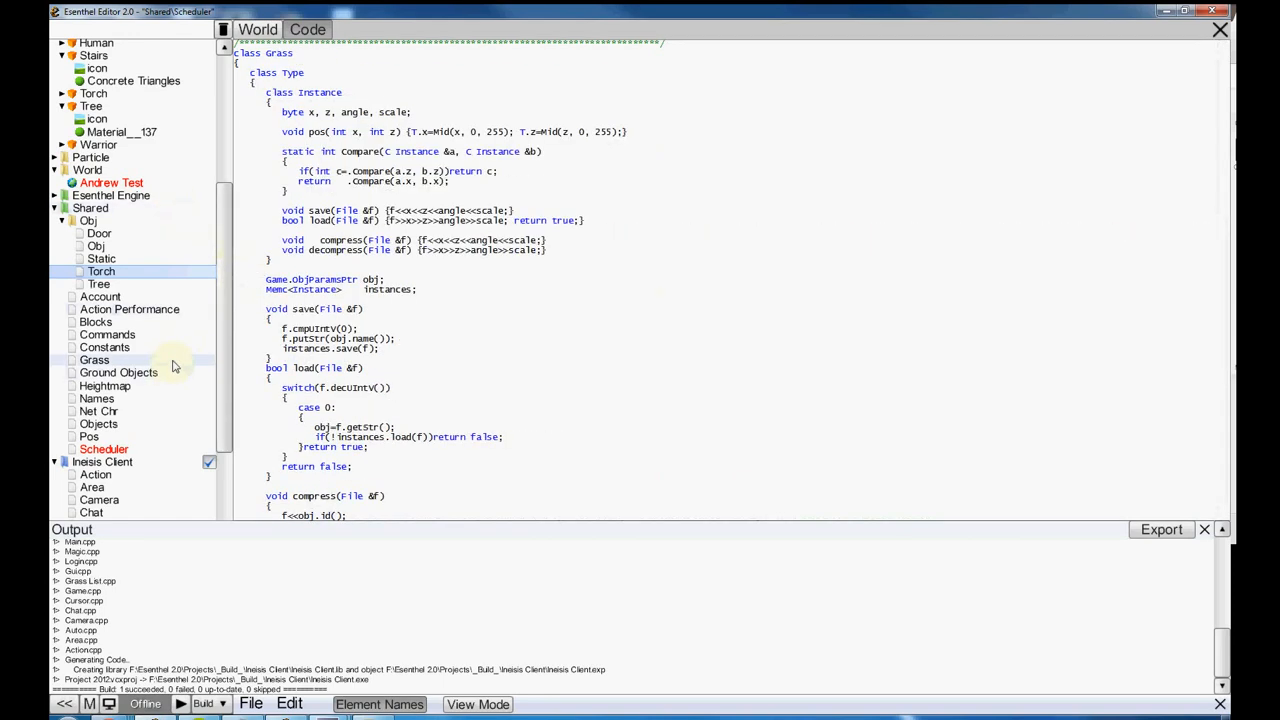
pyautogui.click(118, 372)
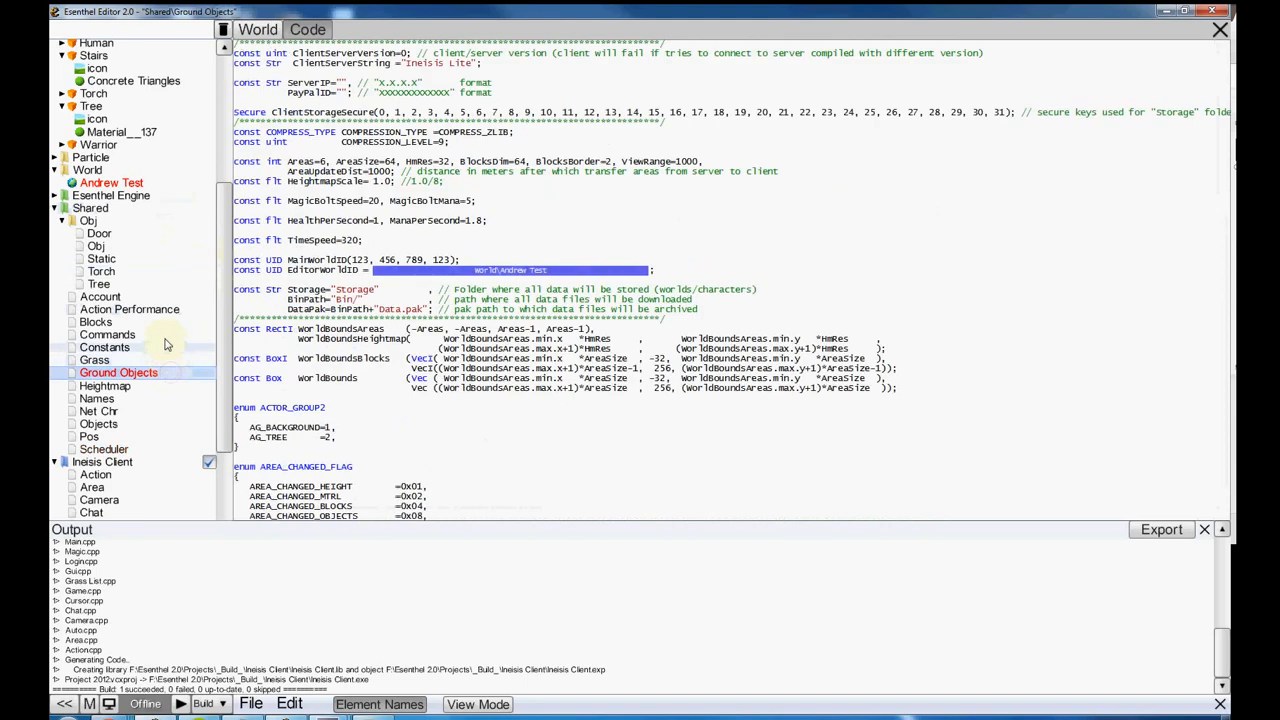
pyautogui.click(98, 423)
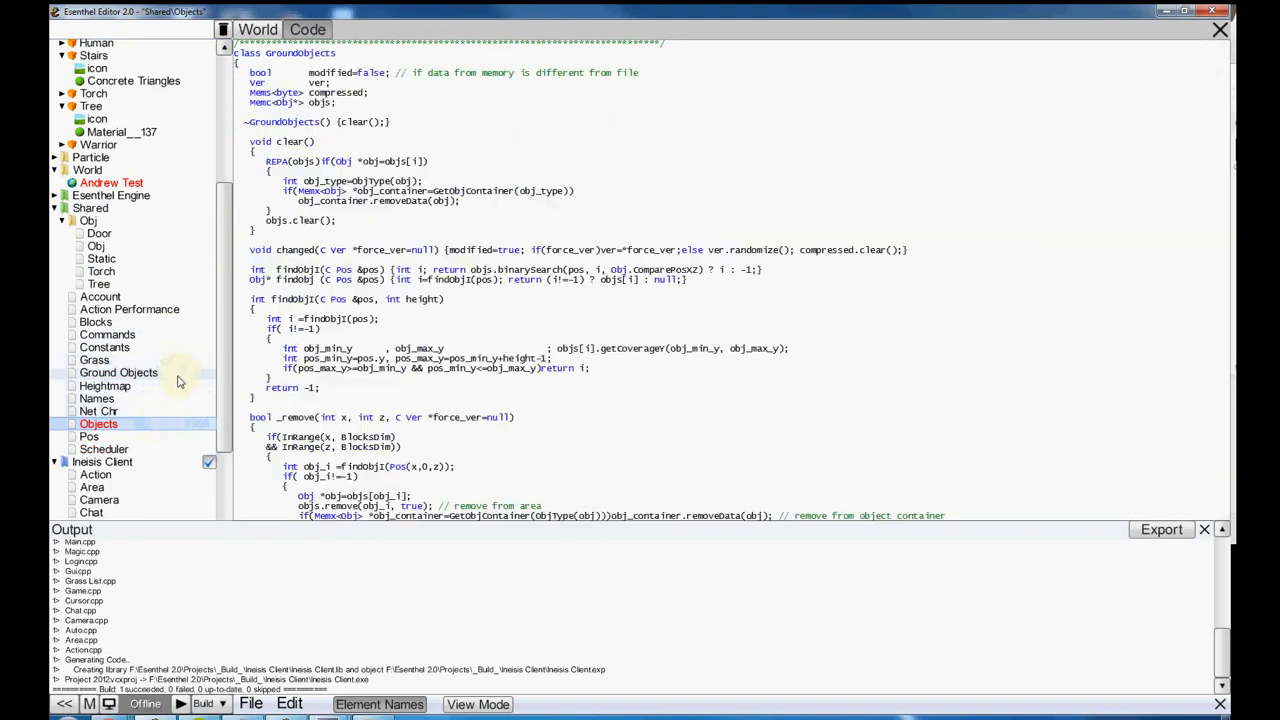
pyautogui.click(118, 372)
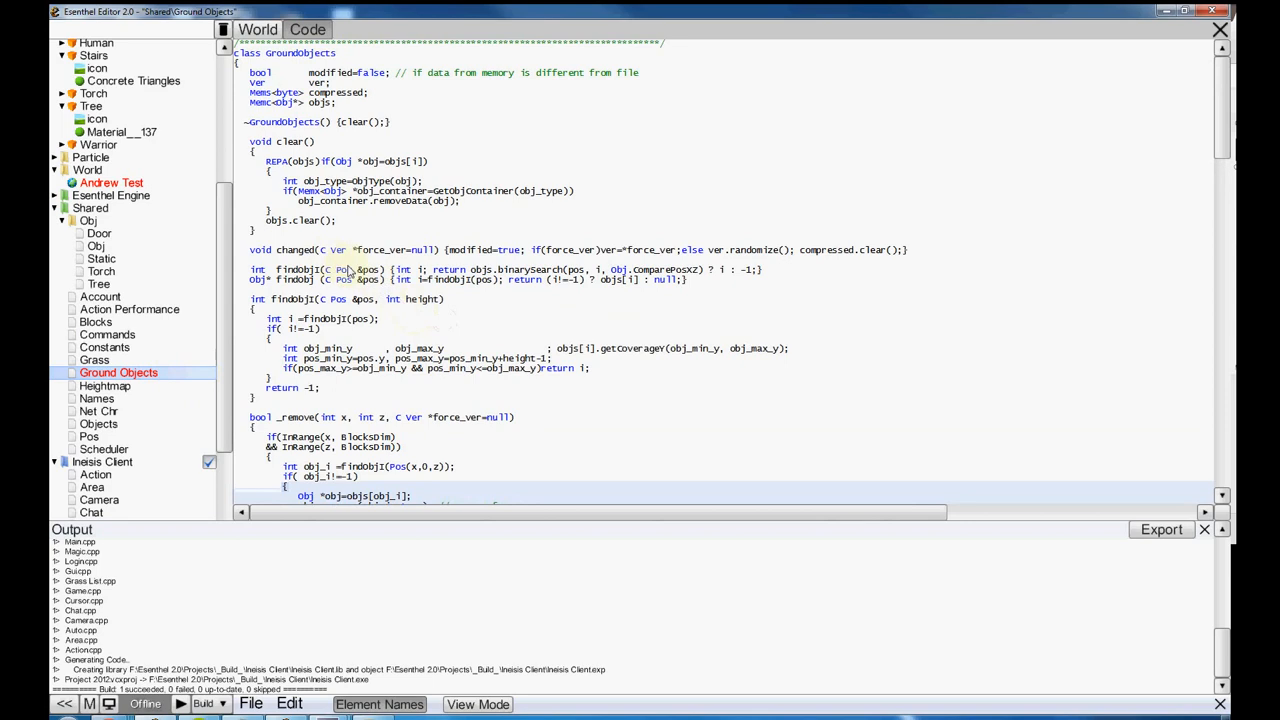
# - Scroll through Objects, then settle on GroundObjects with its clear, find, remove, set functions
pyautogui.scroll(-3)
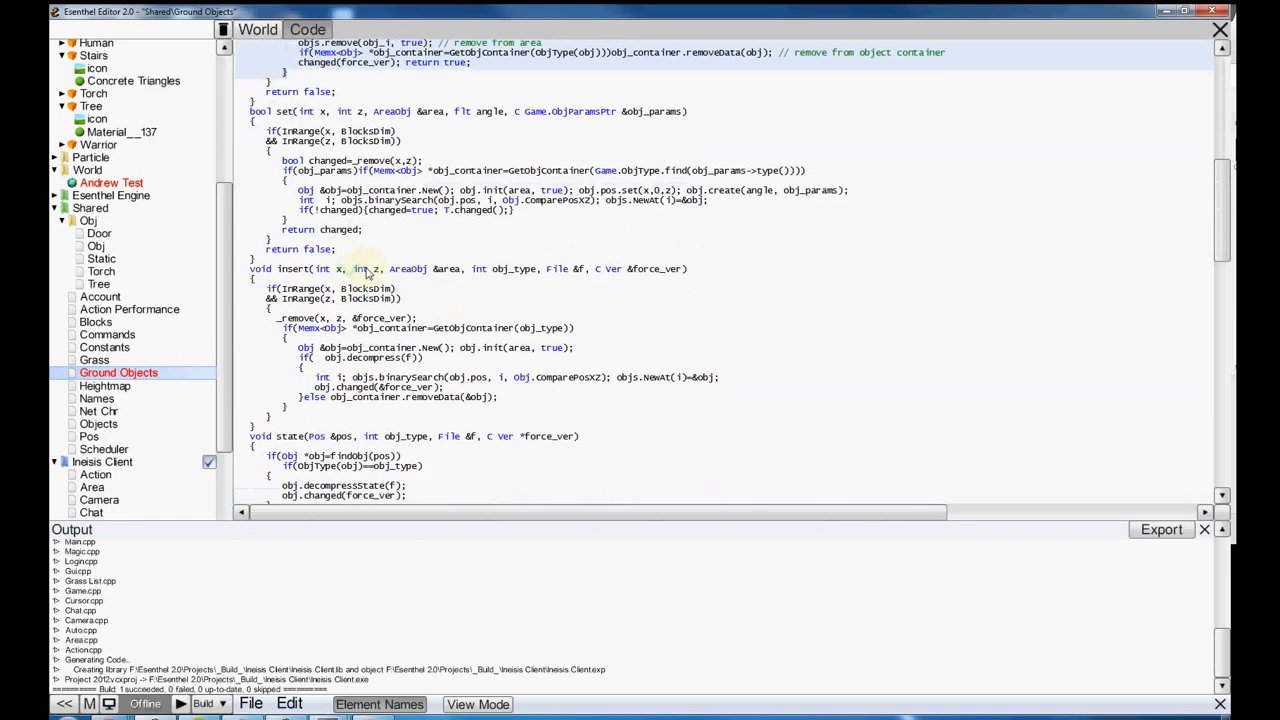
pyautogui.scroll(-3)
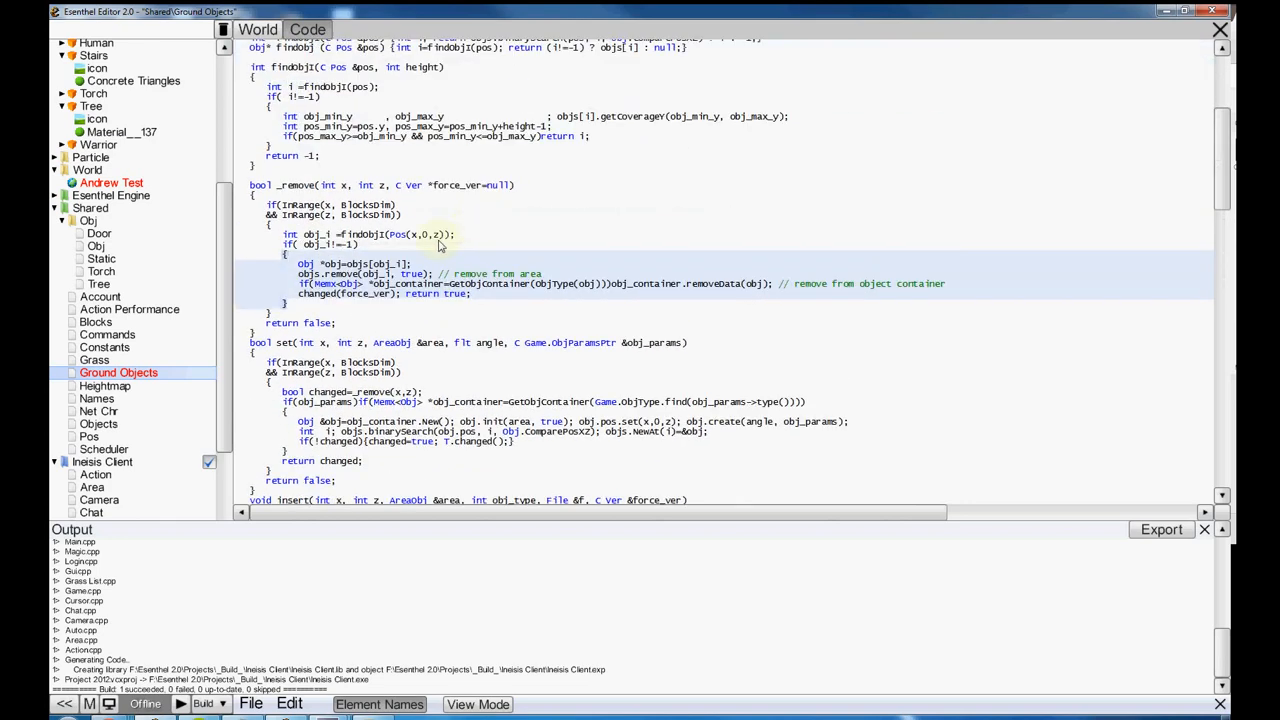
pyautogui.moveTo(446, 238)
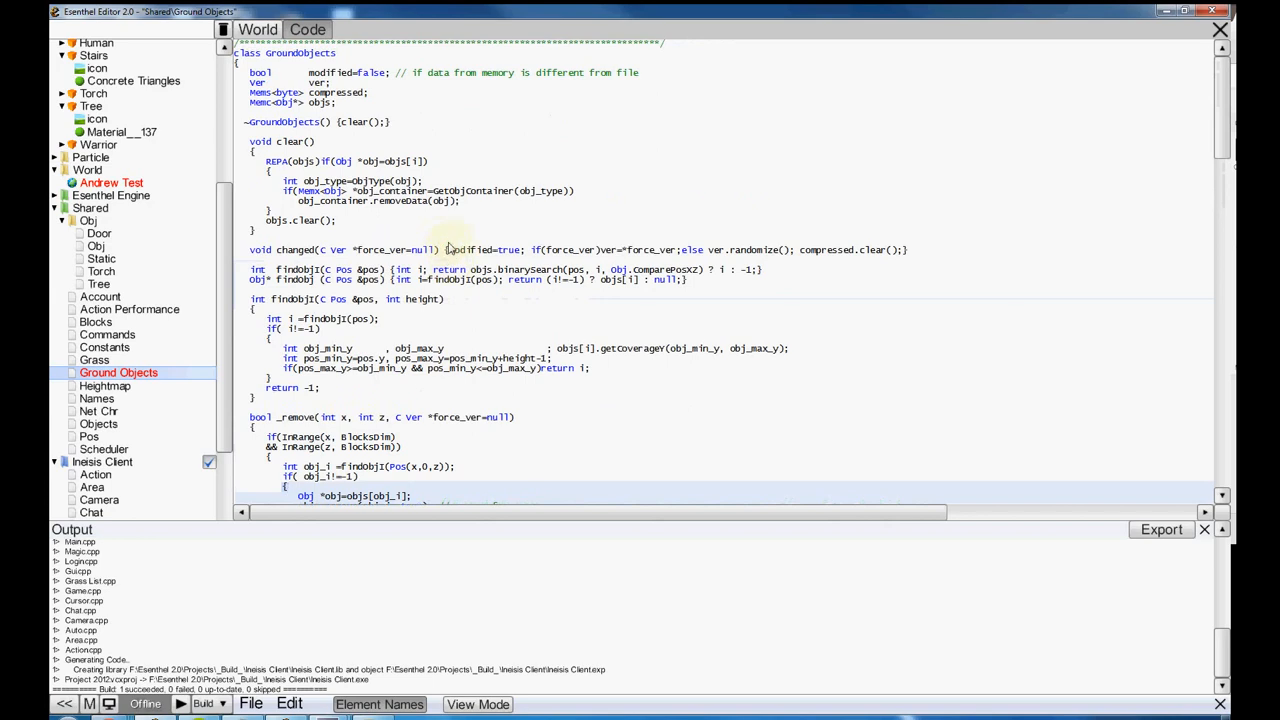
pyautogui.scroll(-3)
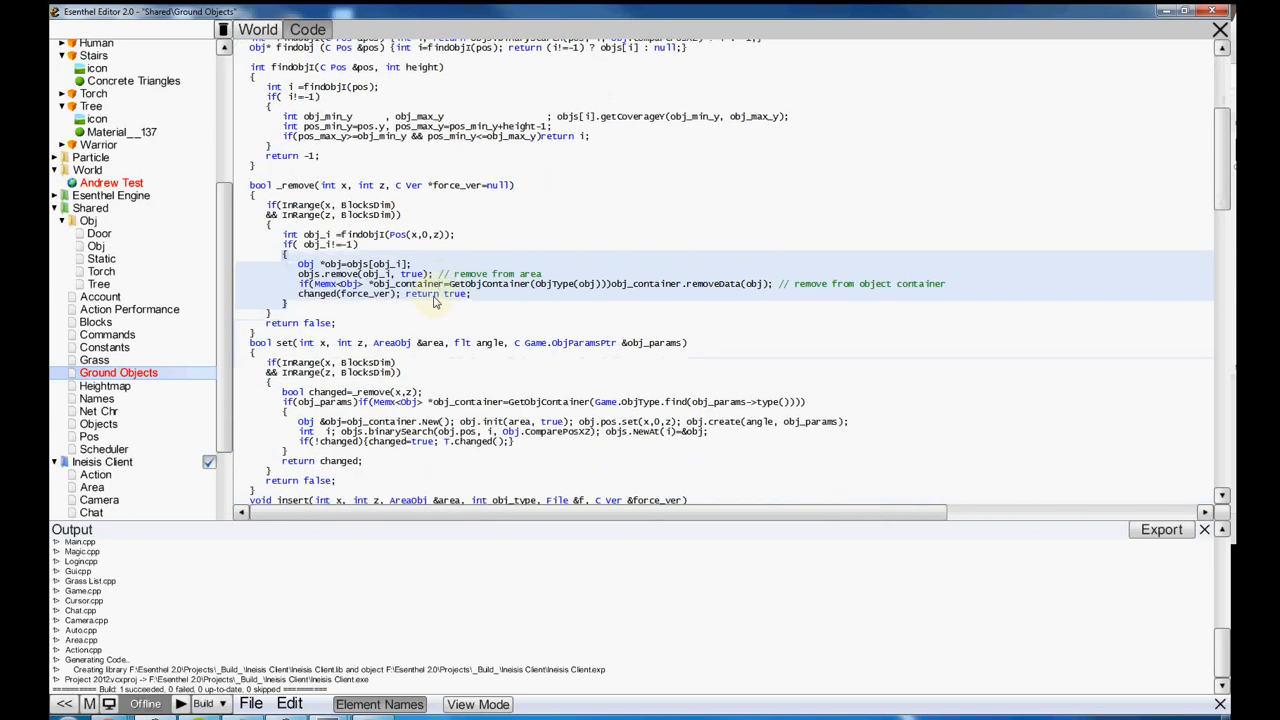
pyautogui.click(95, 424)
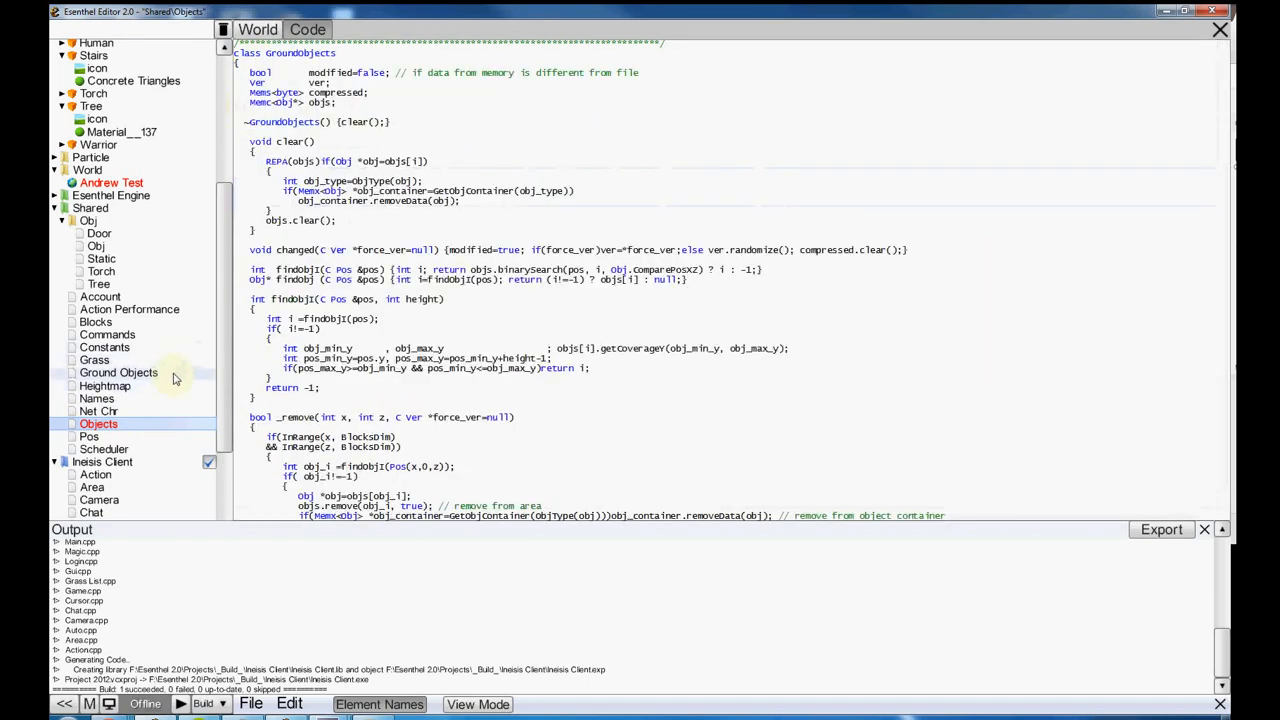
pyautogui.click(118, 372)
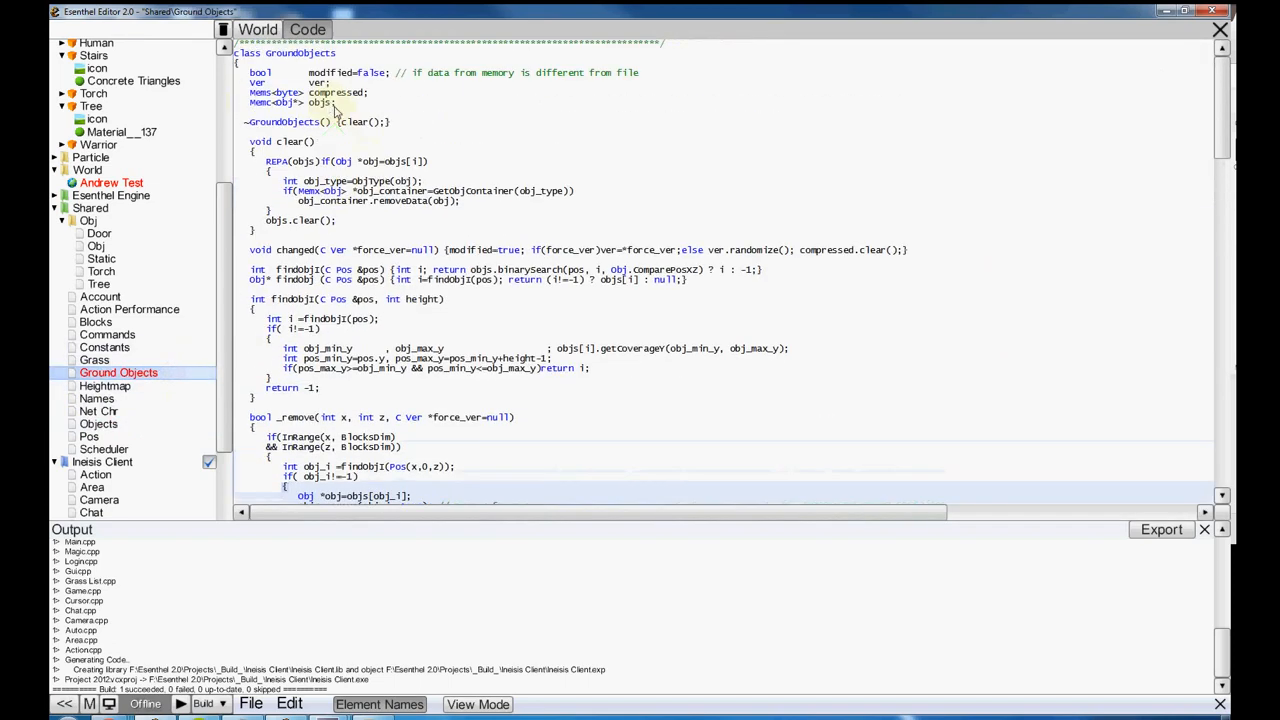
pyautogui.click(98, 410)
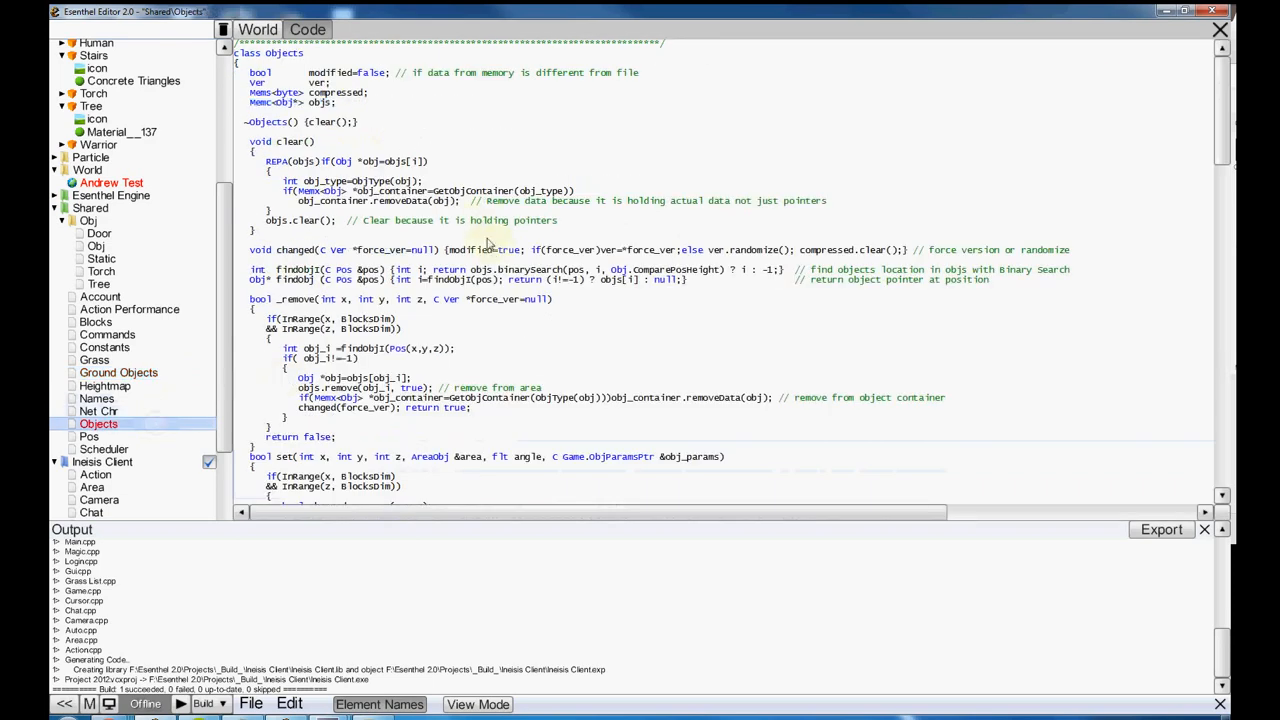
pyautogui.scroll(-3)
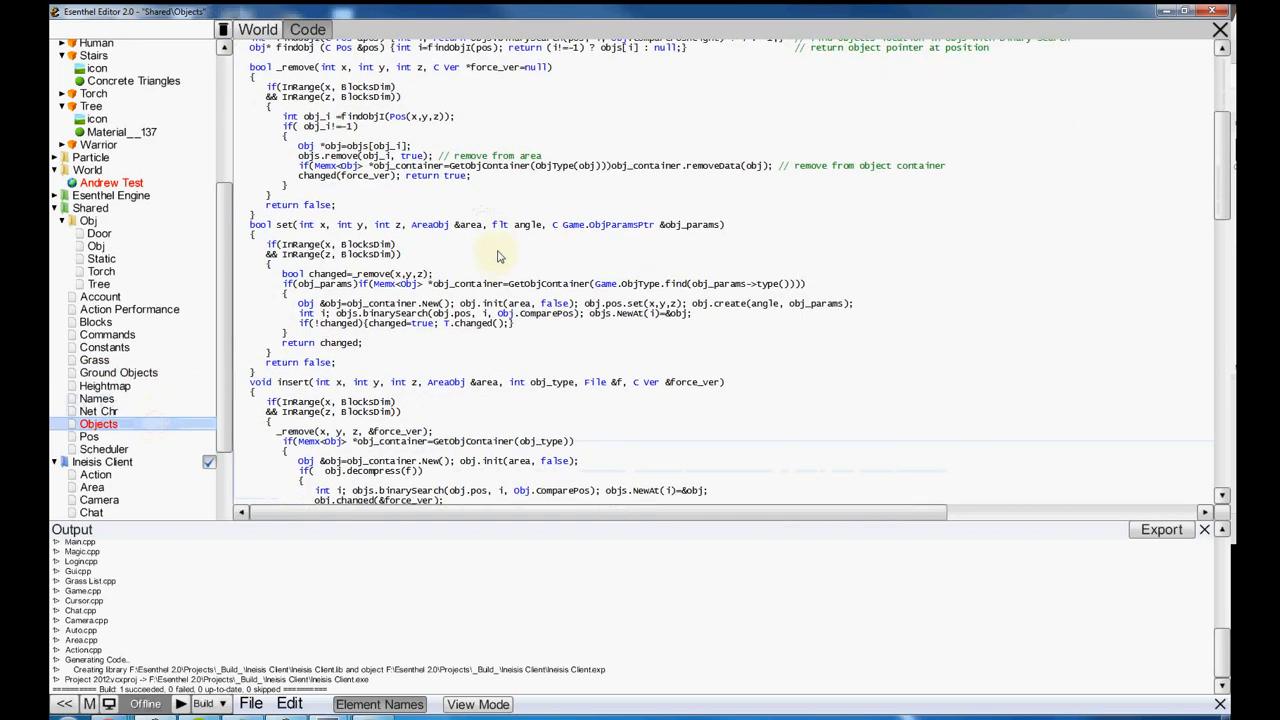
pyautogui.scroll(-3)
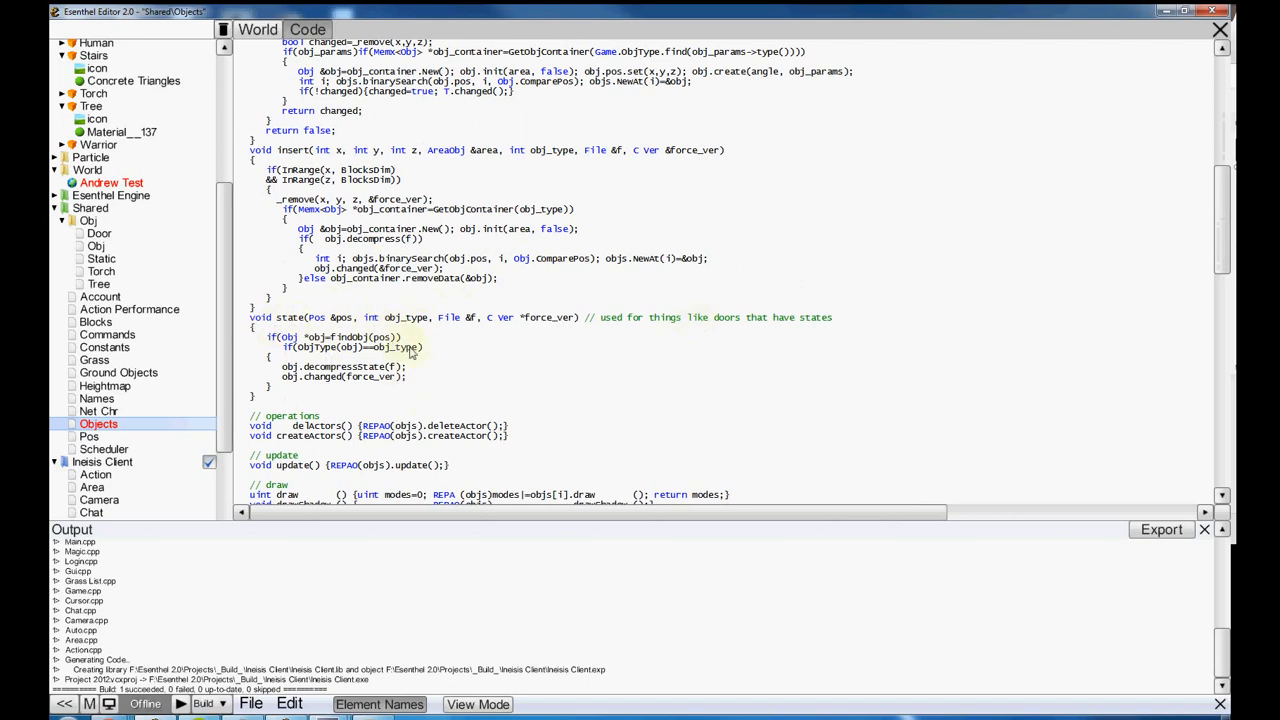
pyautogui.scroll(-3)
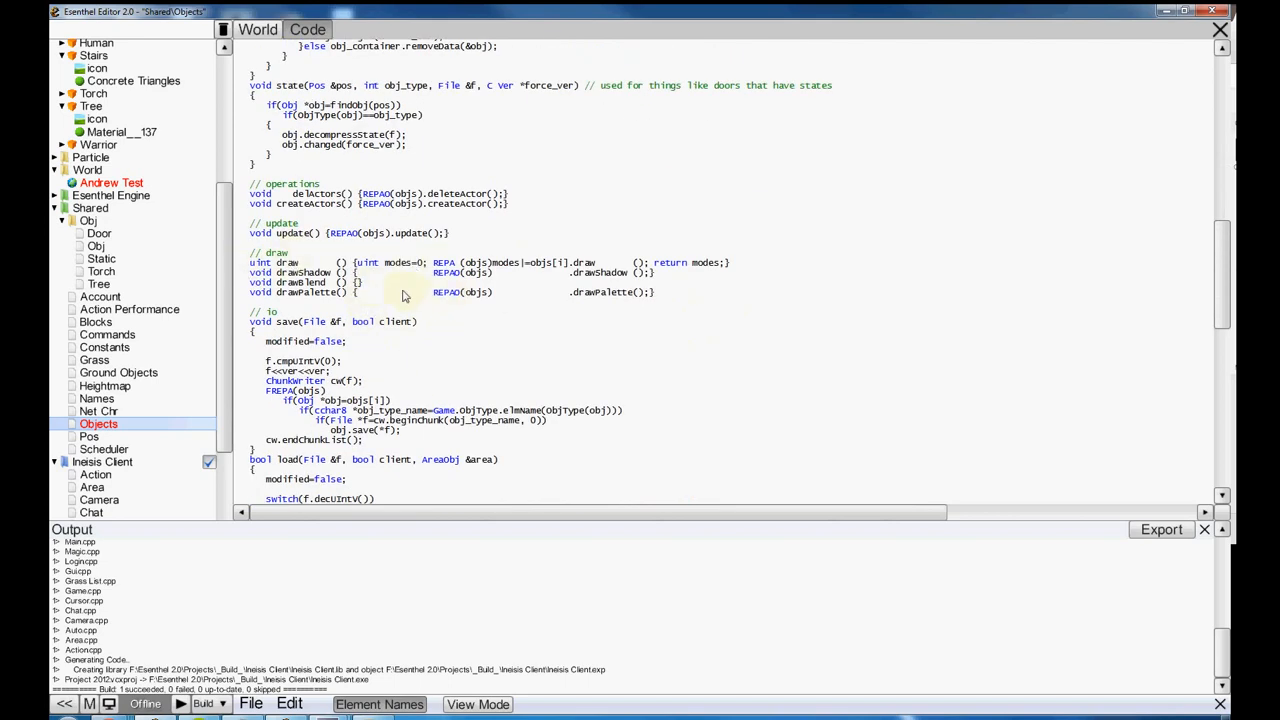
pyautogui.click(97, 233)
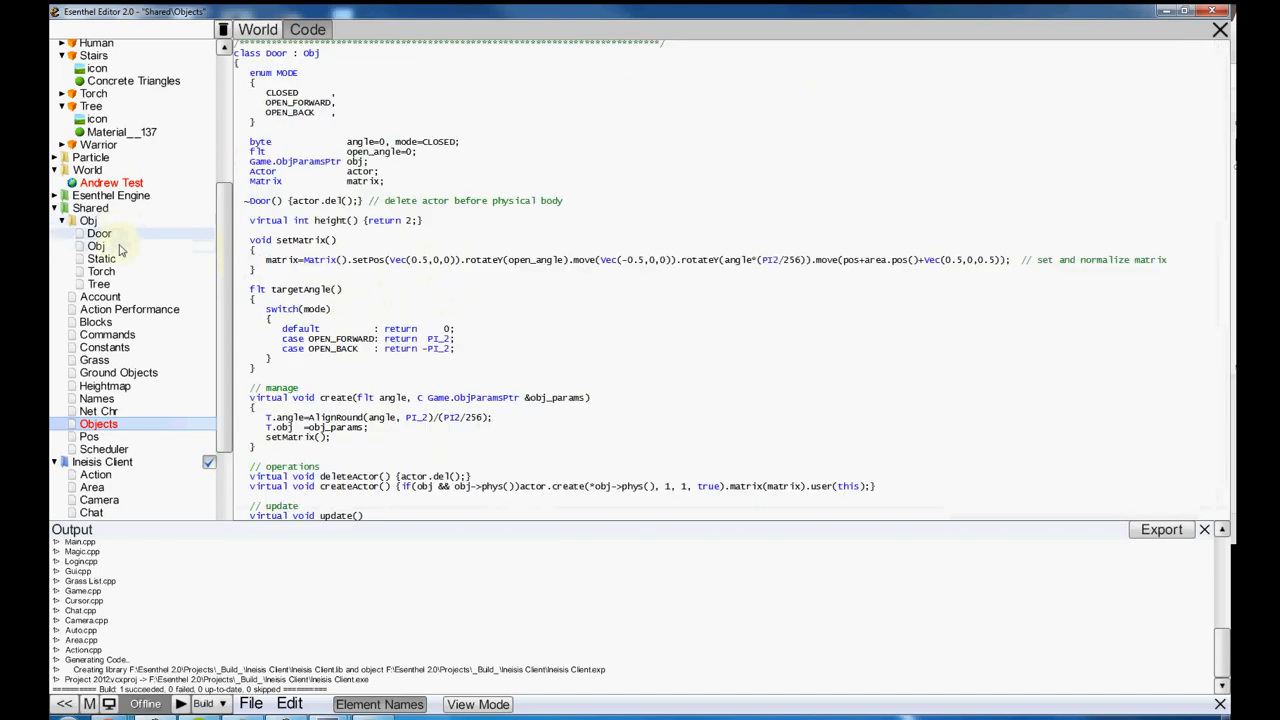
pyautogui.click(118, 372)
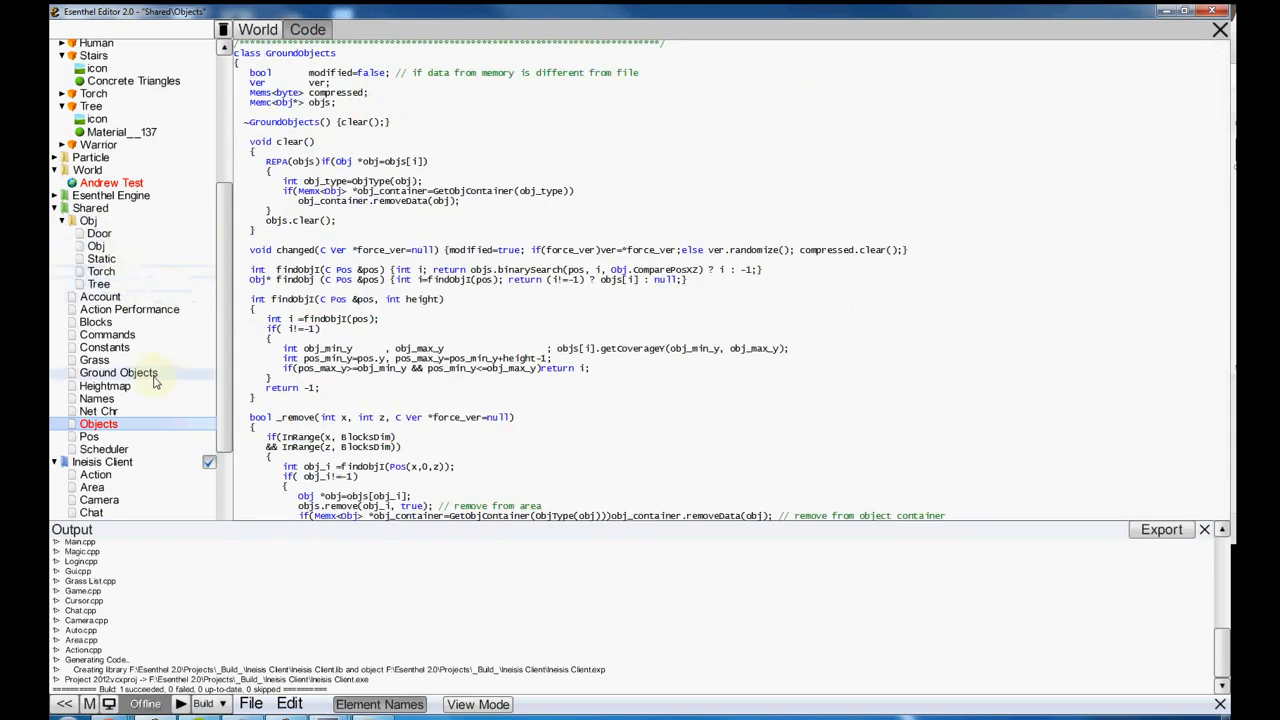
pyautogui.click(98, 284)
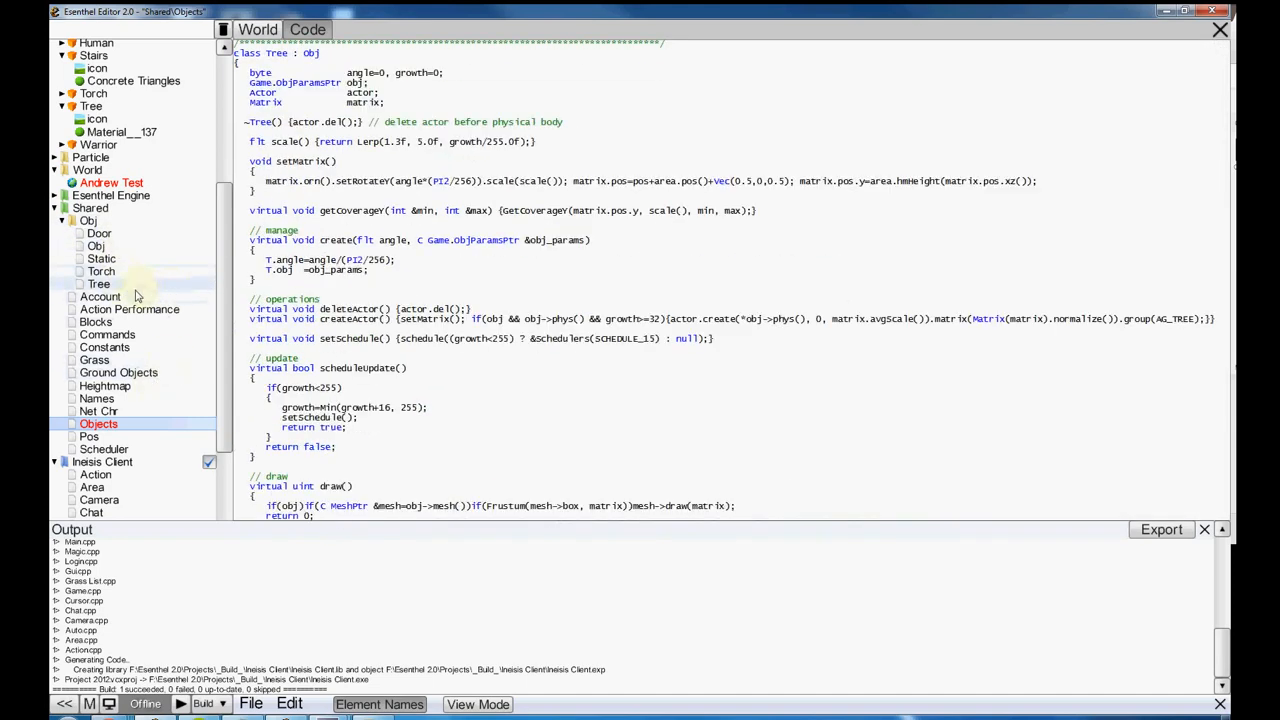
pyautogui.click(95, 321)
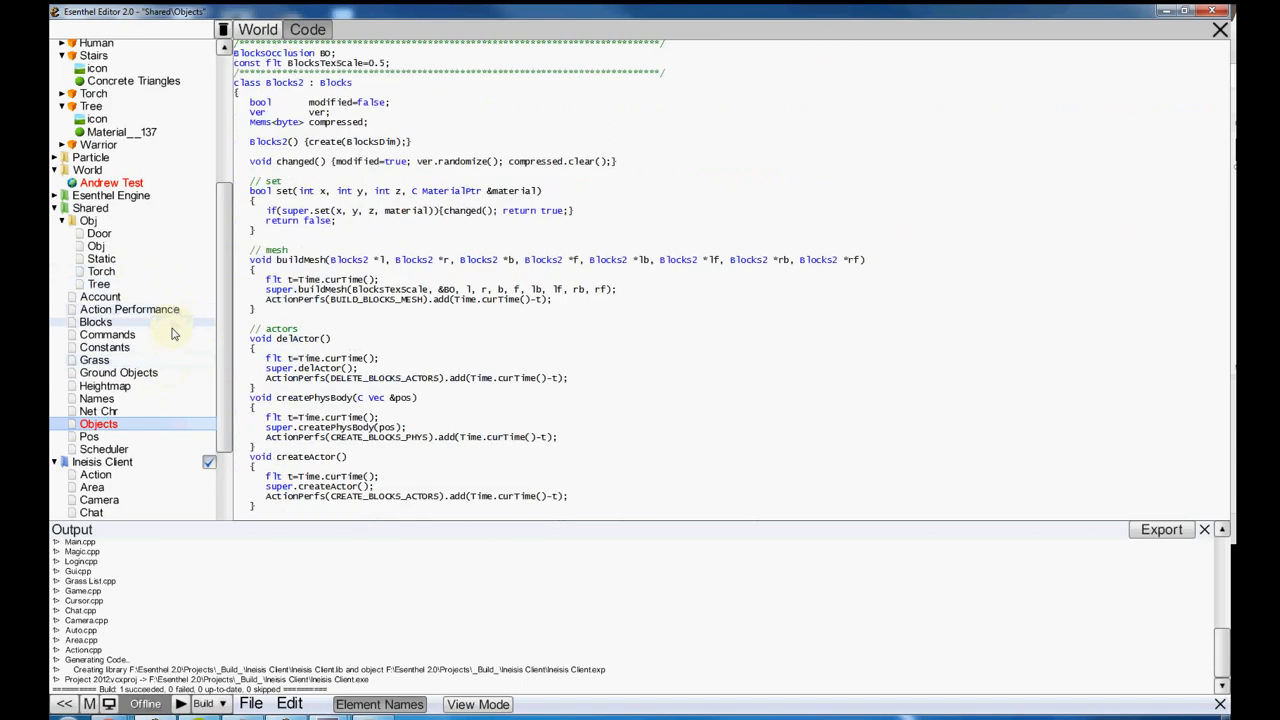
pyautogui.click(99, 410)
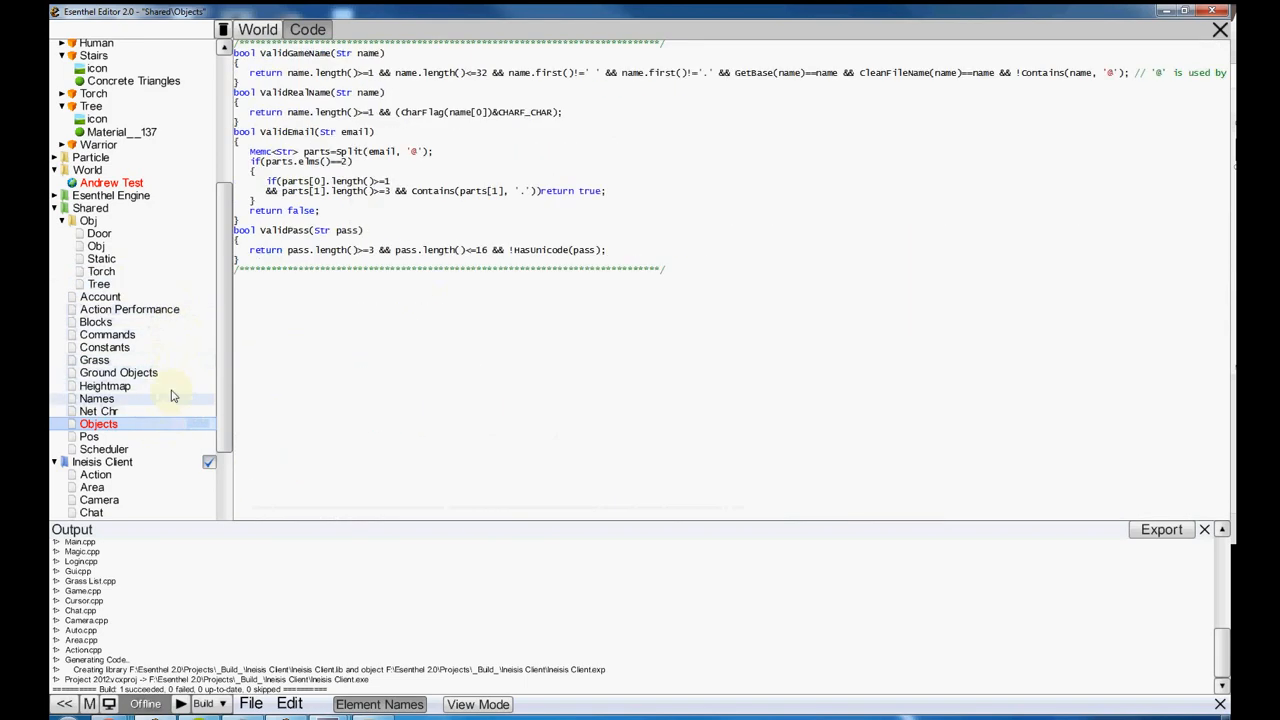
pyautogui.click(129, 309)
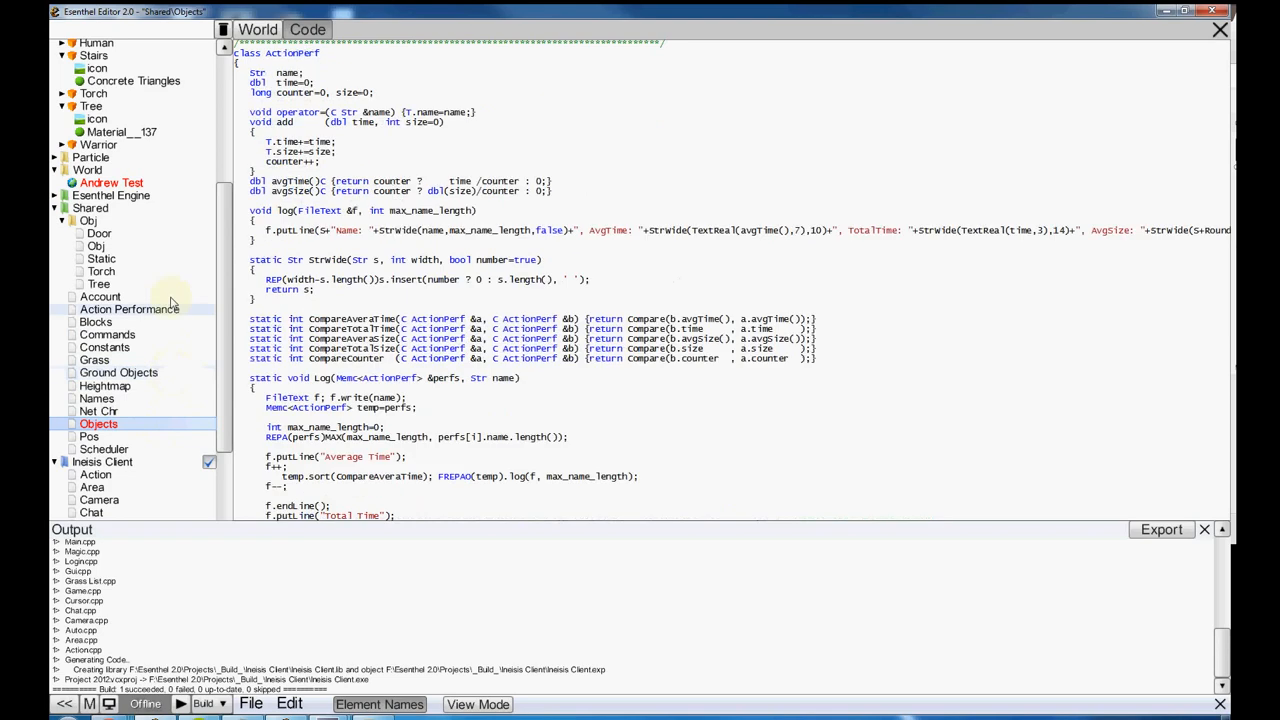
pyautogui.scroll(-3)
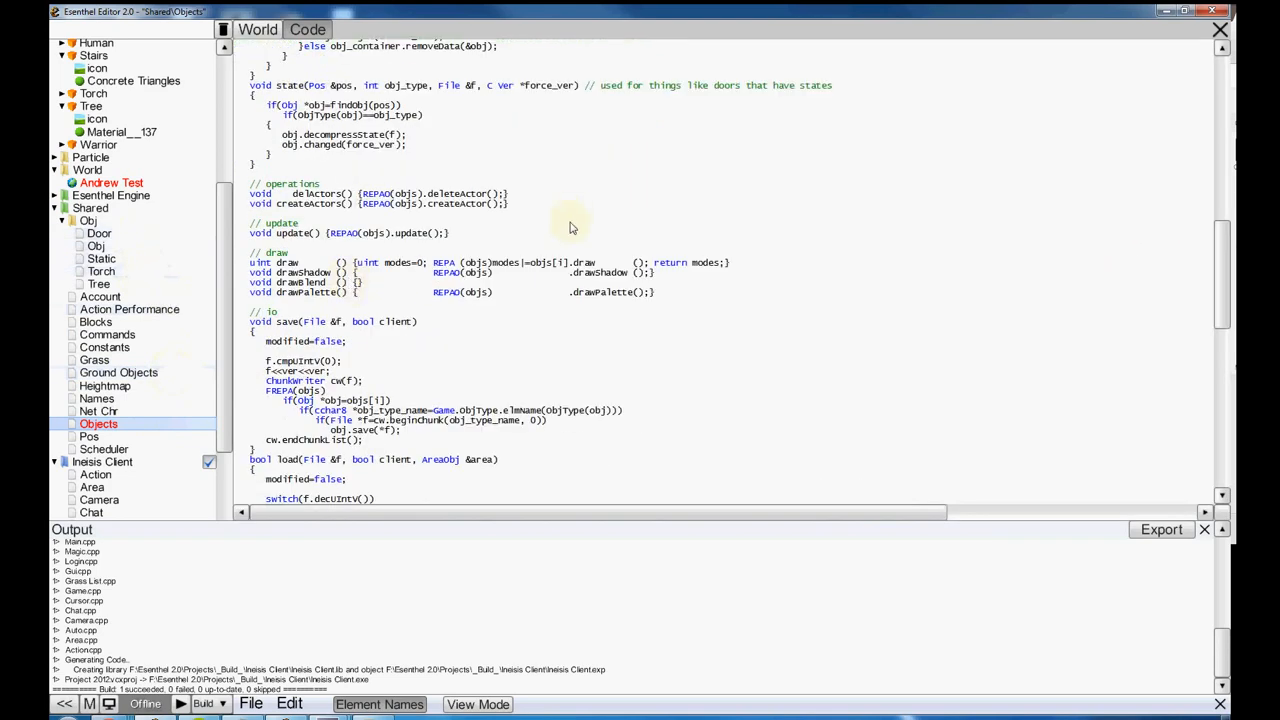
# - Reopen the Scheduler script showing ScheduleObj and the start of Scheduler
pyautogui.click(103, 449)
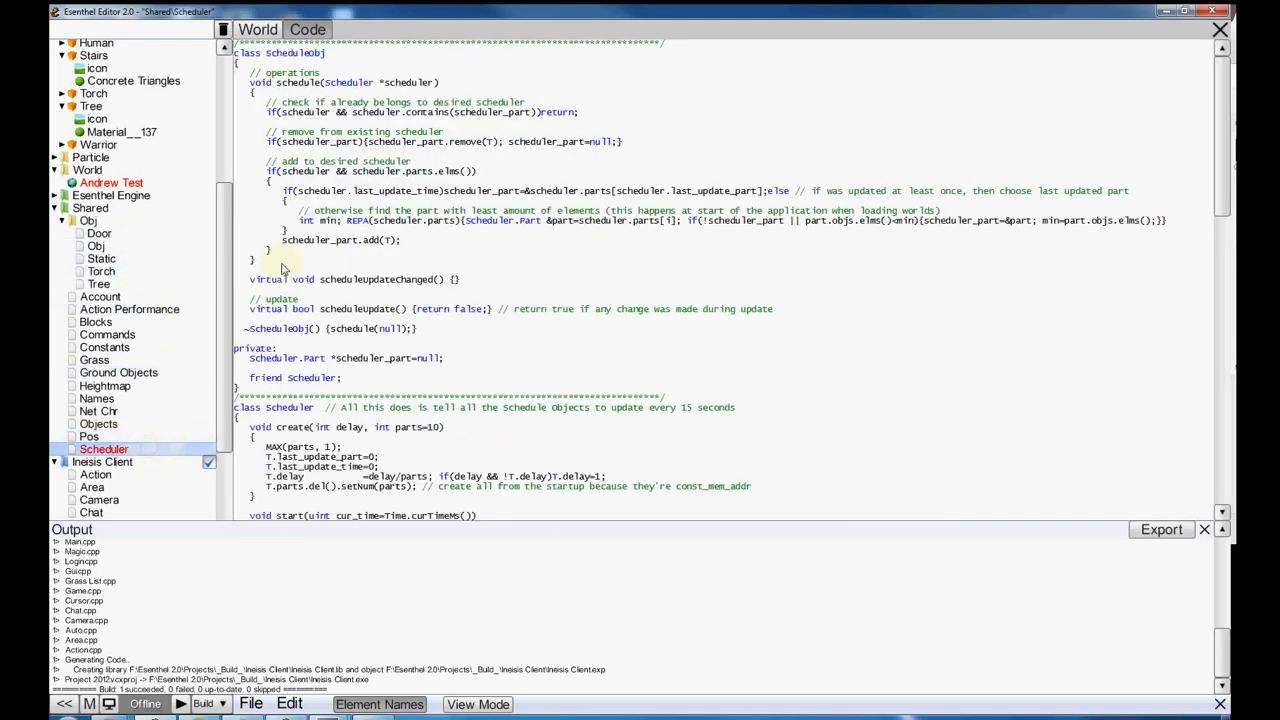
pyautogui.moveTo(227, 225)
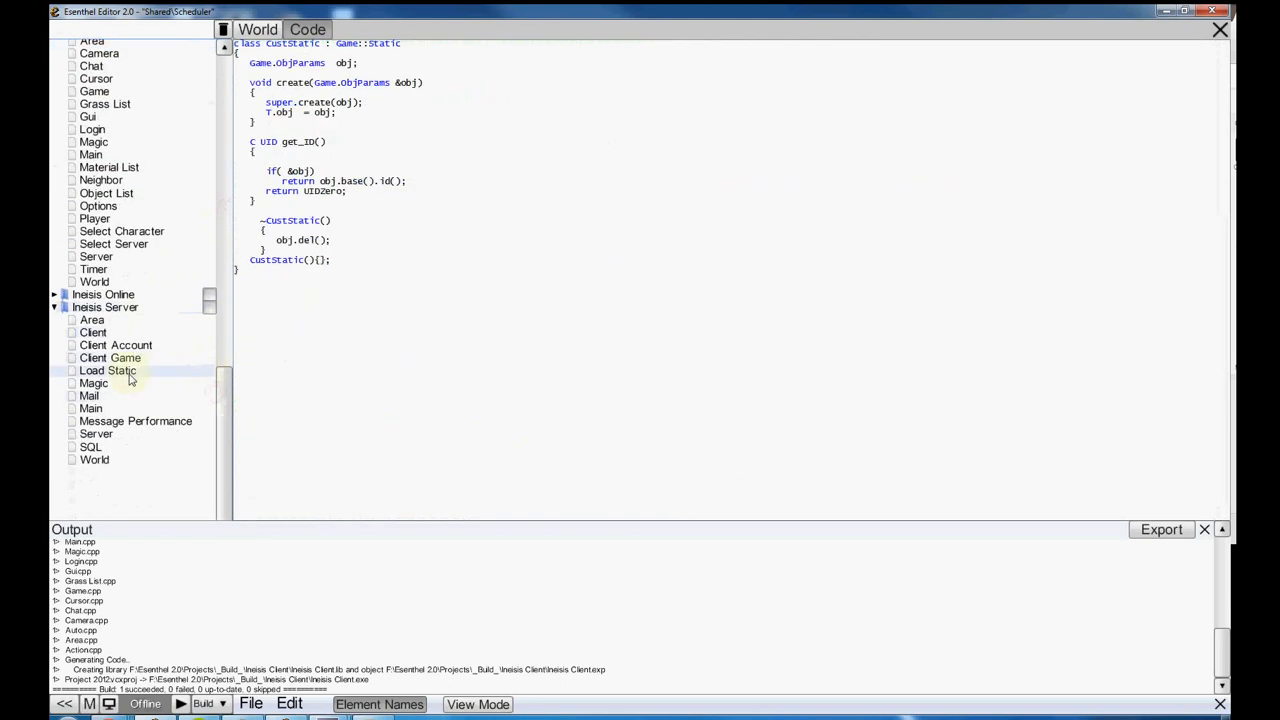
# - Open server World source, select SetObj, and read down to SetObjState and SetGroundObjState
pyautogui.click(94, 460)
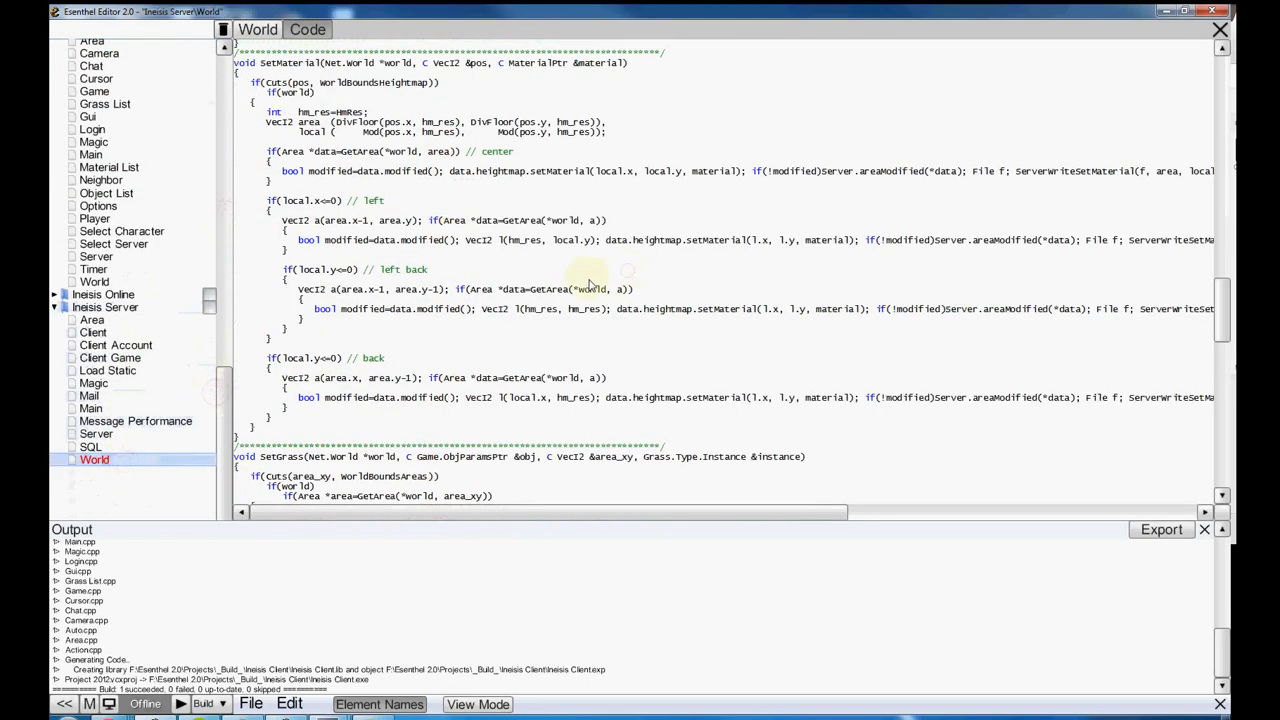
pyautogui.scroll(-3)
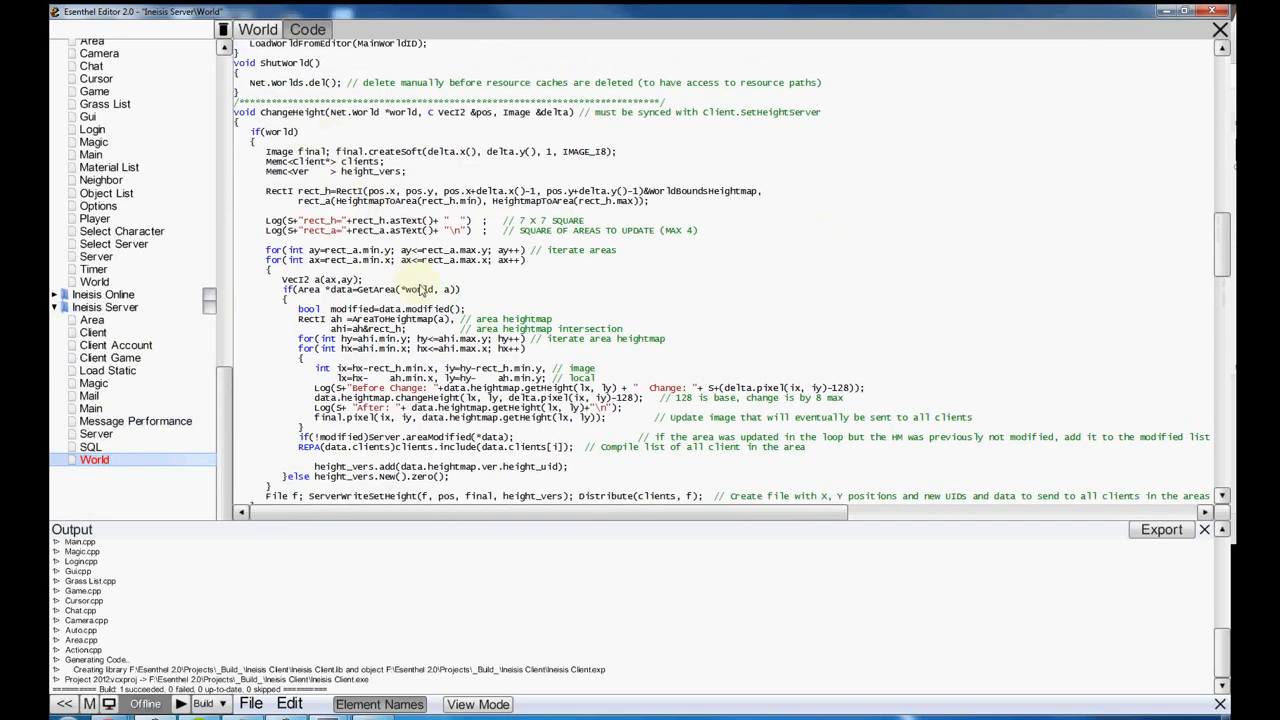
pyautogui.scroll(-3)
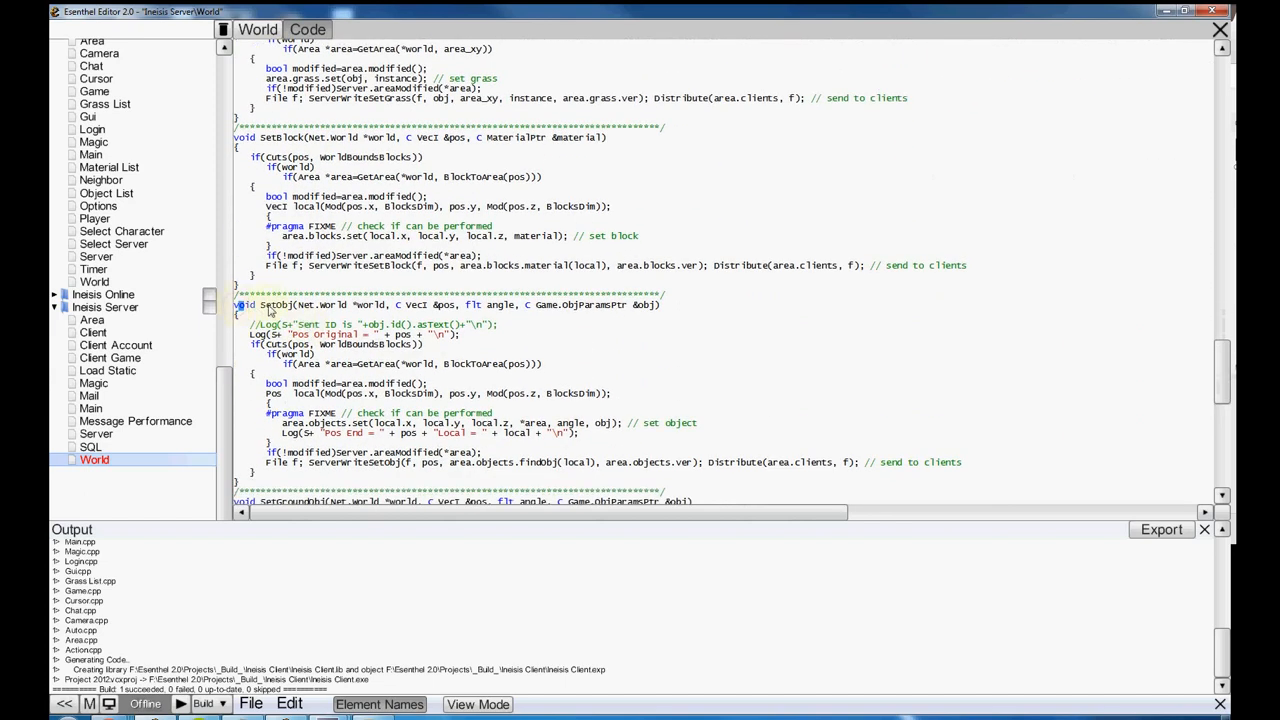
pyautogui.moveTo(233, 305); pyautogui.dragTo(960, 470)
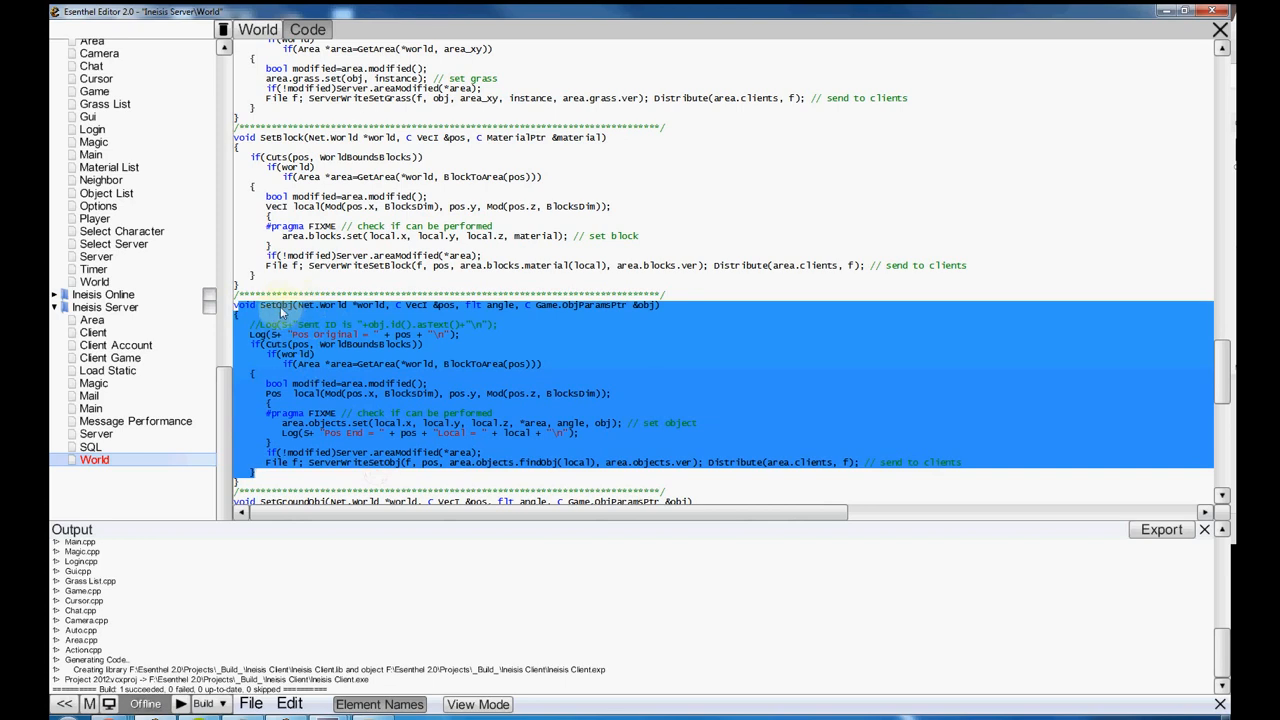
pyautogui.scroll(-3)
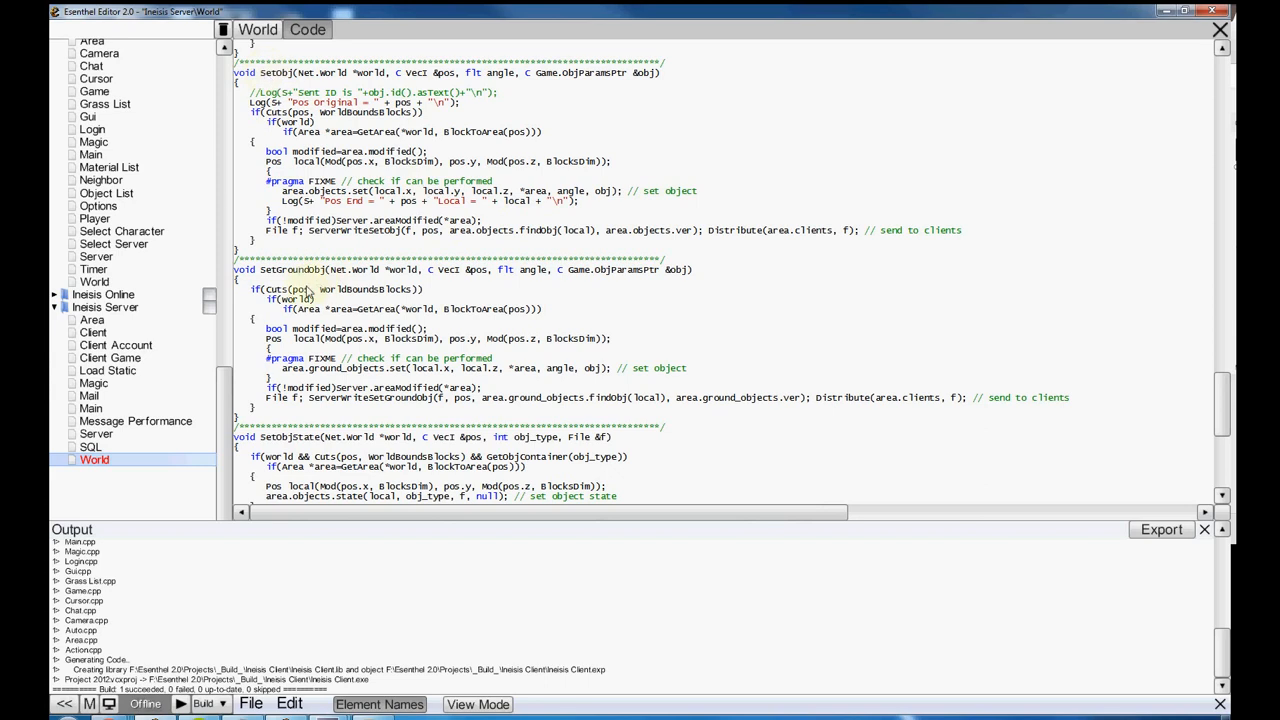
pyautogui.moveTo(396, 303)
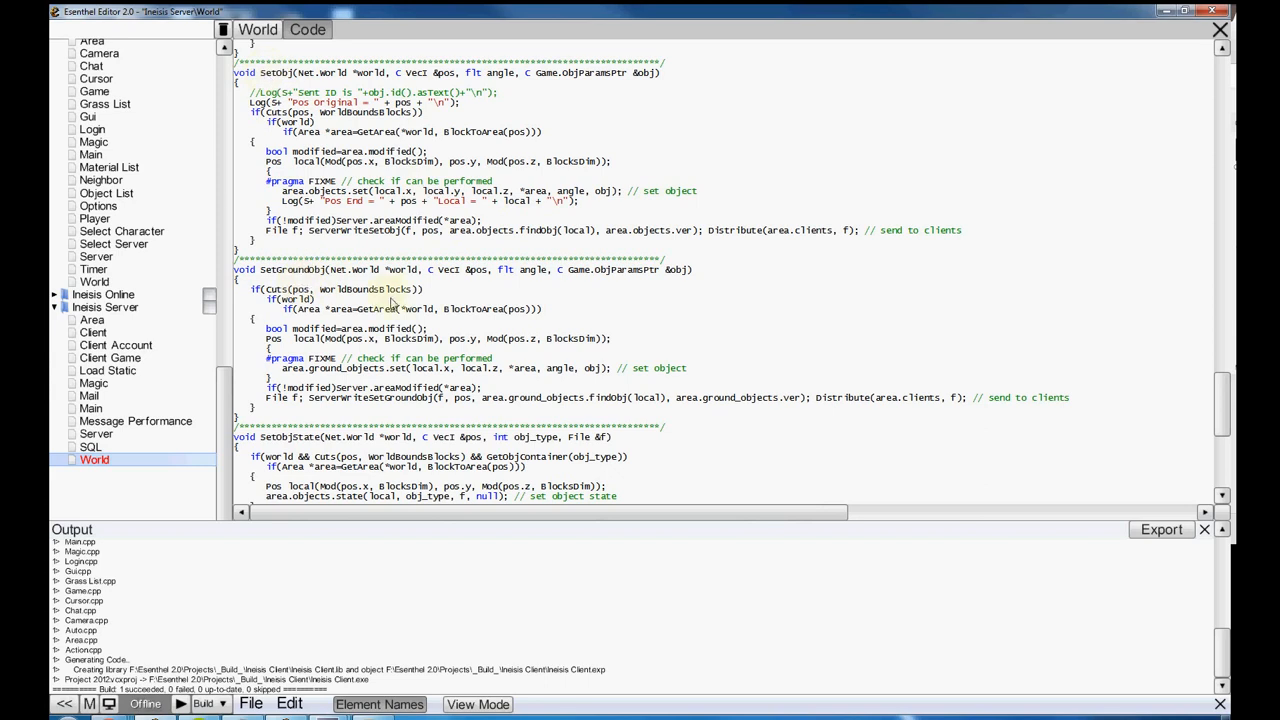
pyautogui.scroll(-3)
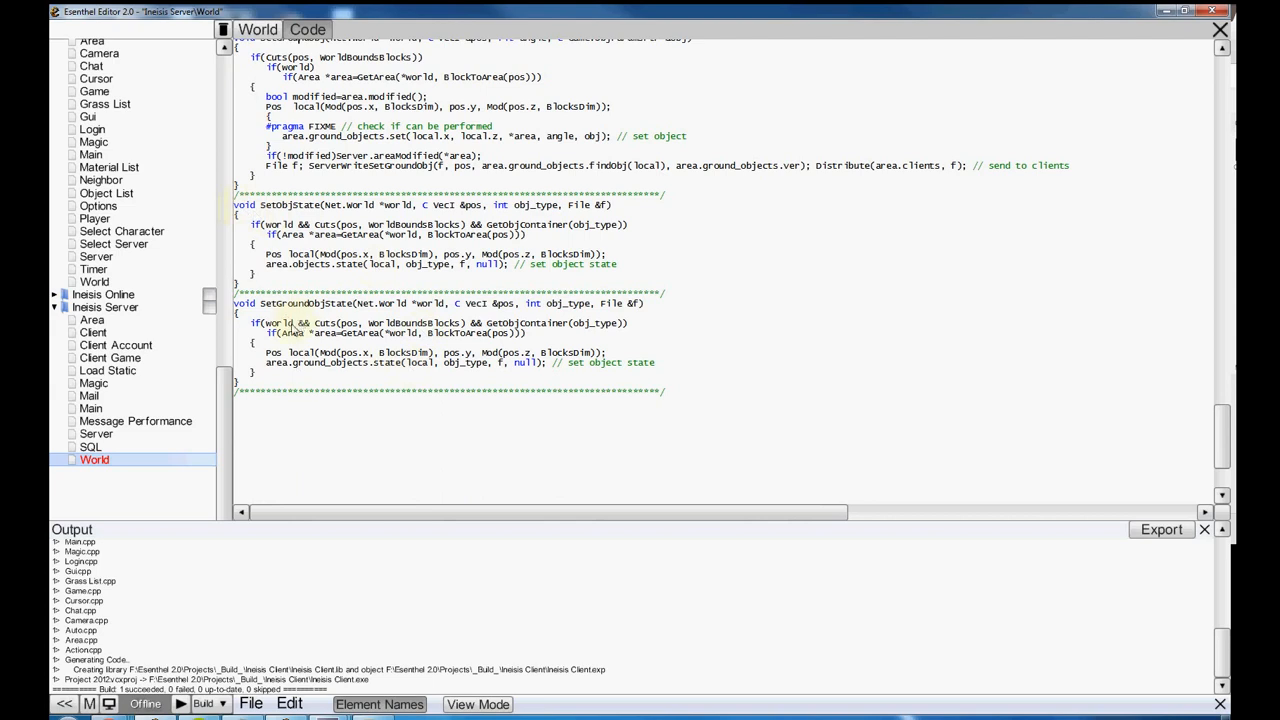
pyautogui.moveTo(418, 315)
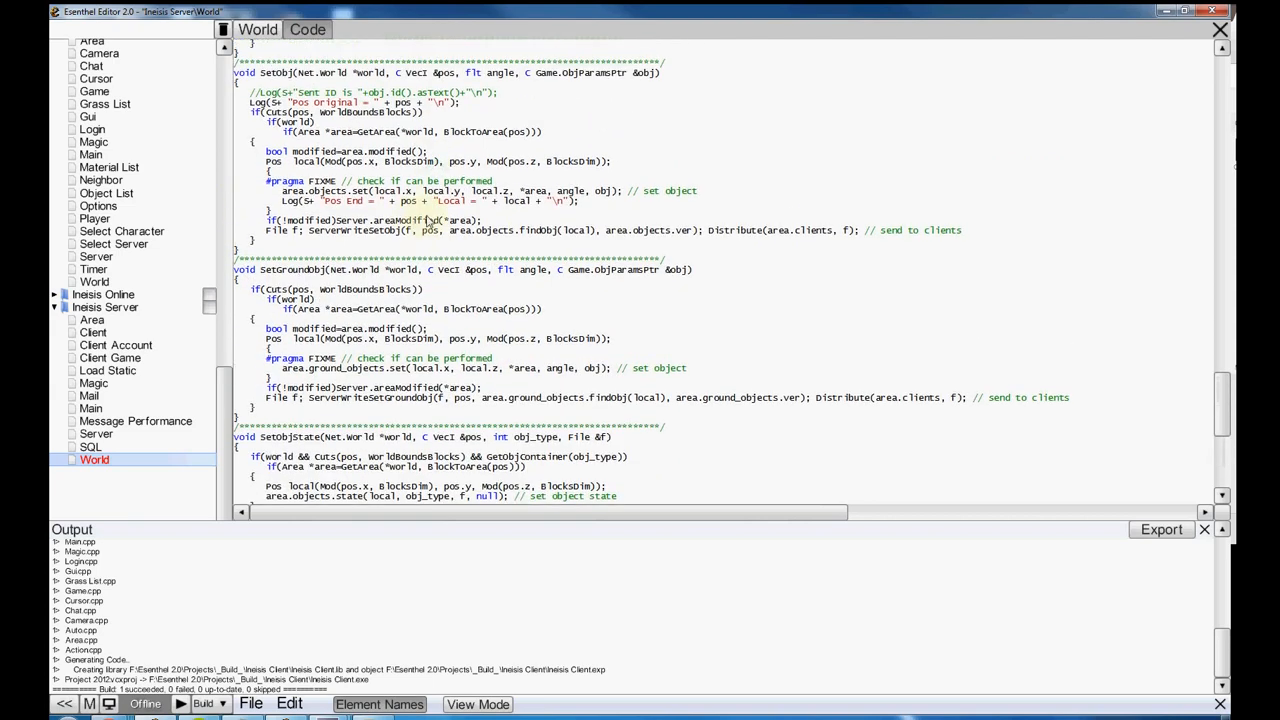
pyautogui.moveTo(565, 374)
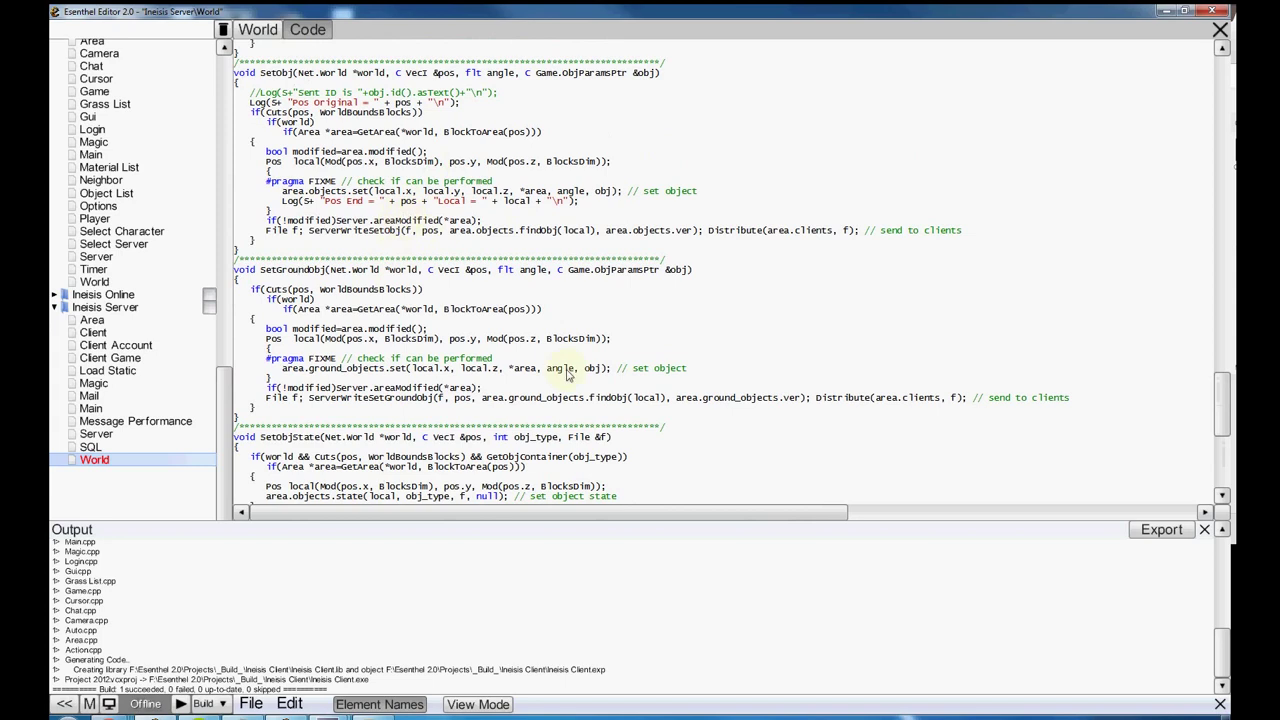
pyautogui.moveTo(850, 400)
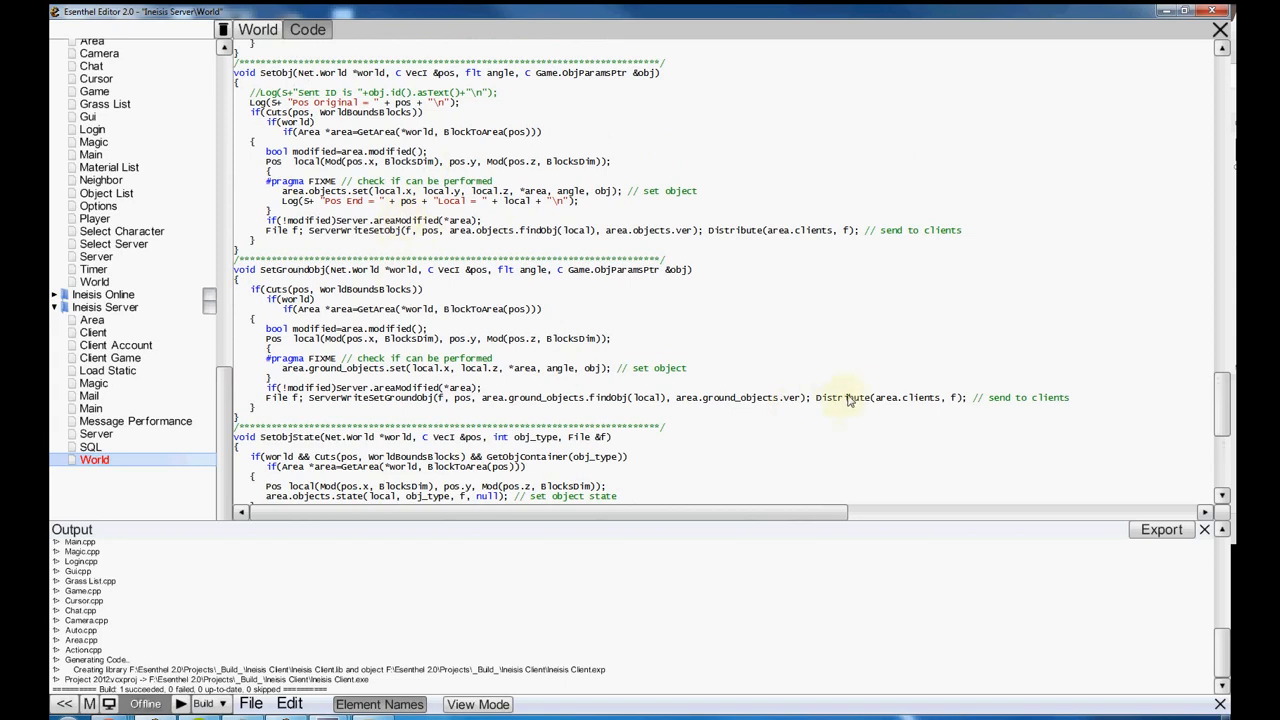
pyautogui.moveTo(821, 405)
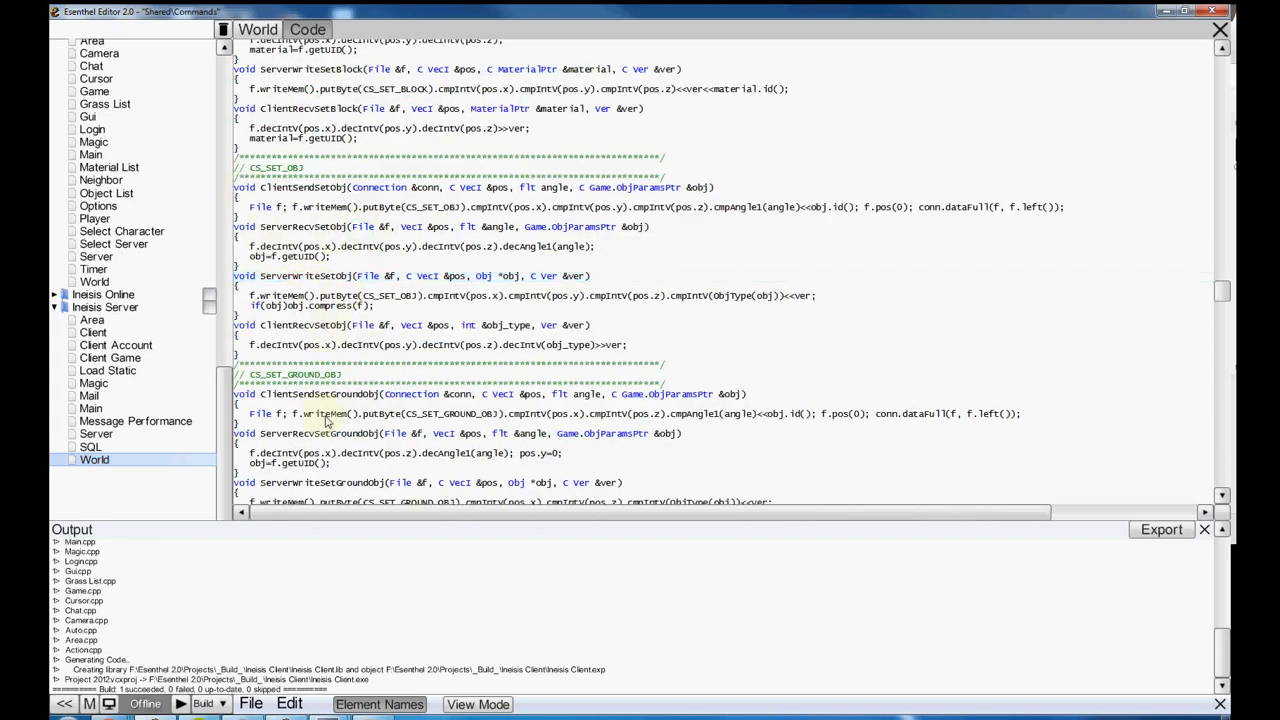
# - Scroll Commands to the CS_SET_GROUND_OBJ and CS_OBJ_STATE send, receive and write functions
pyautogui.scroll(-3)
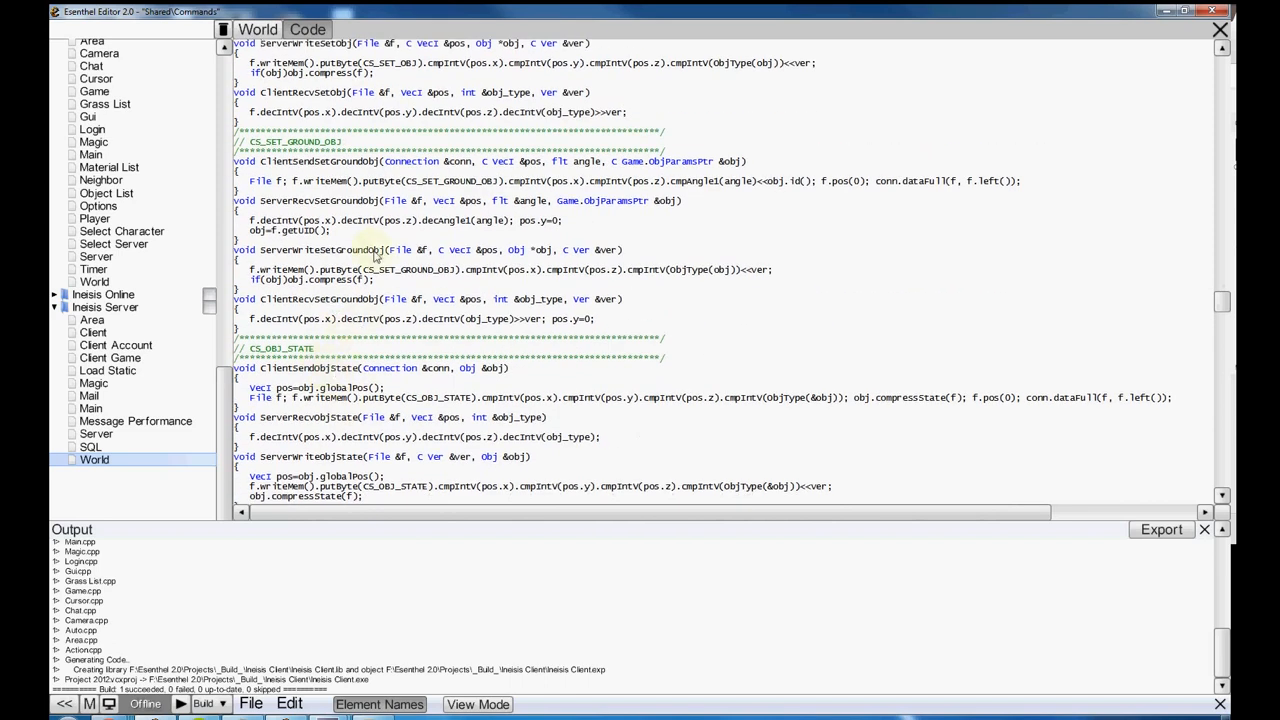
pyautogui.moveTo(420, 139)
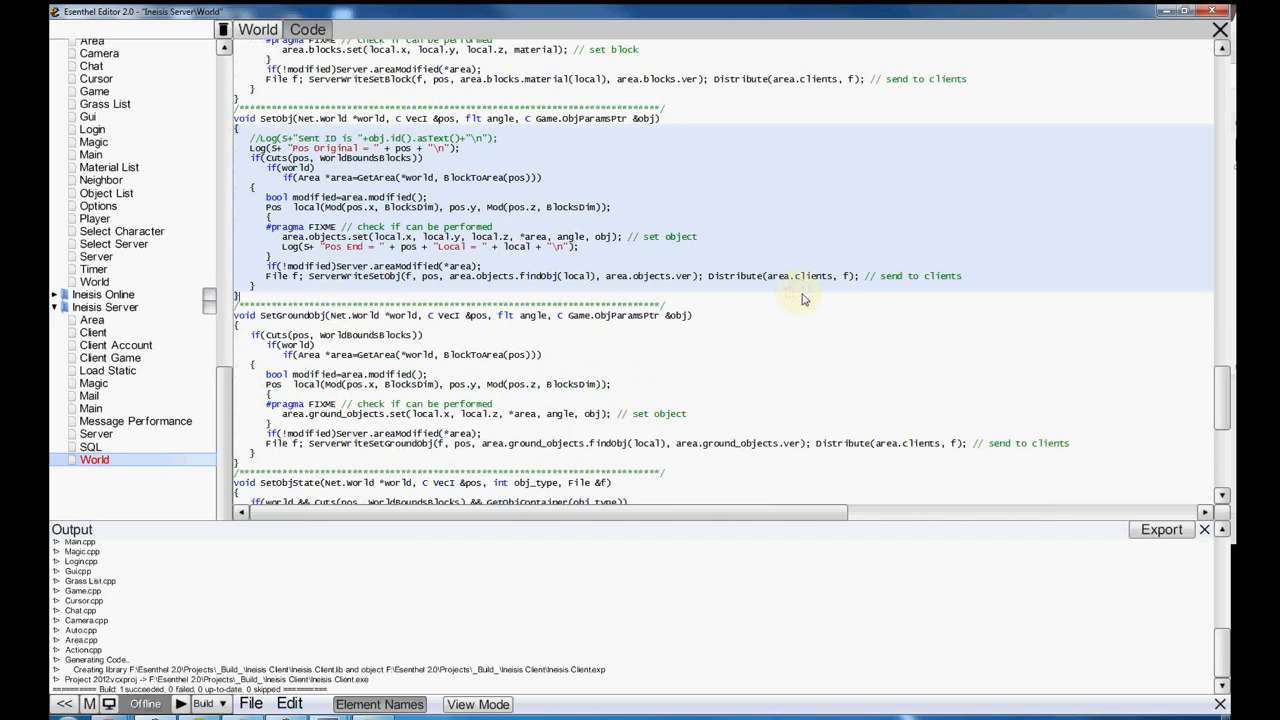
pyautogui.moveTo(795, 301)
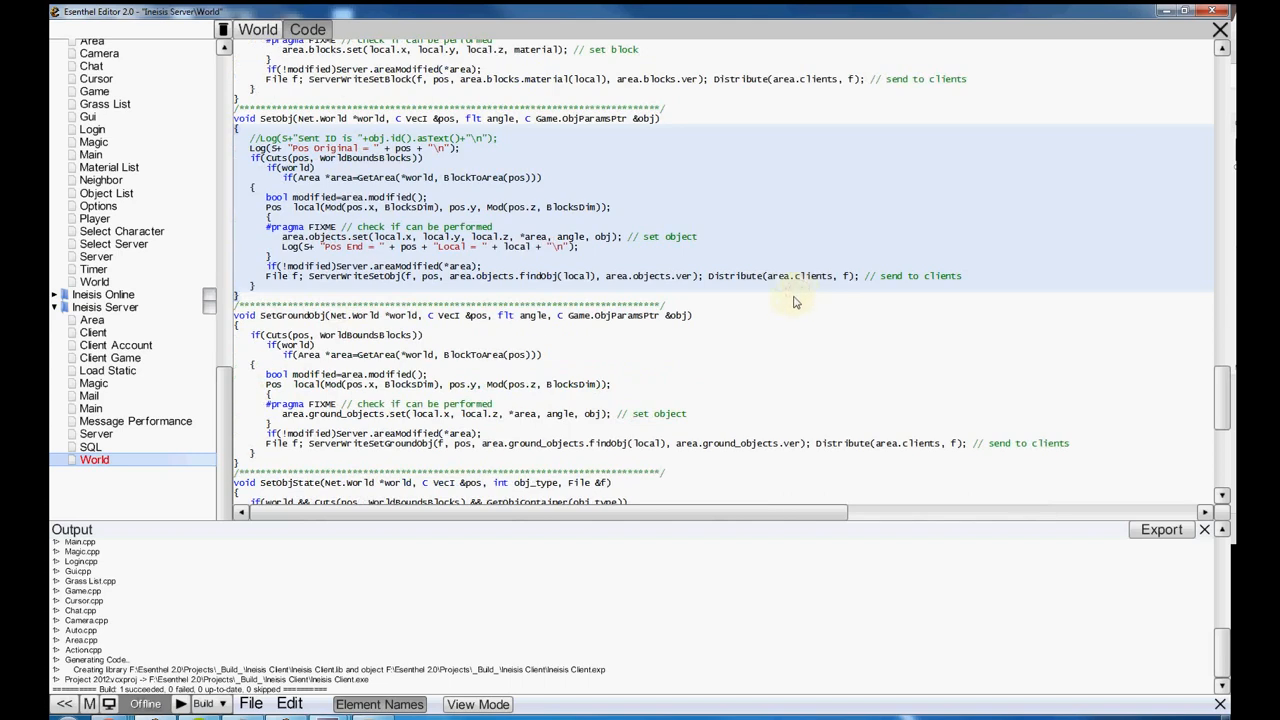
pyautogui.moveTo(783, 352)
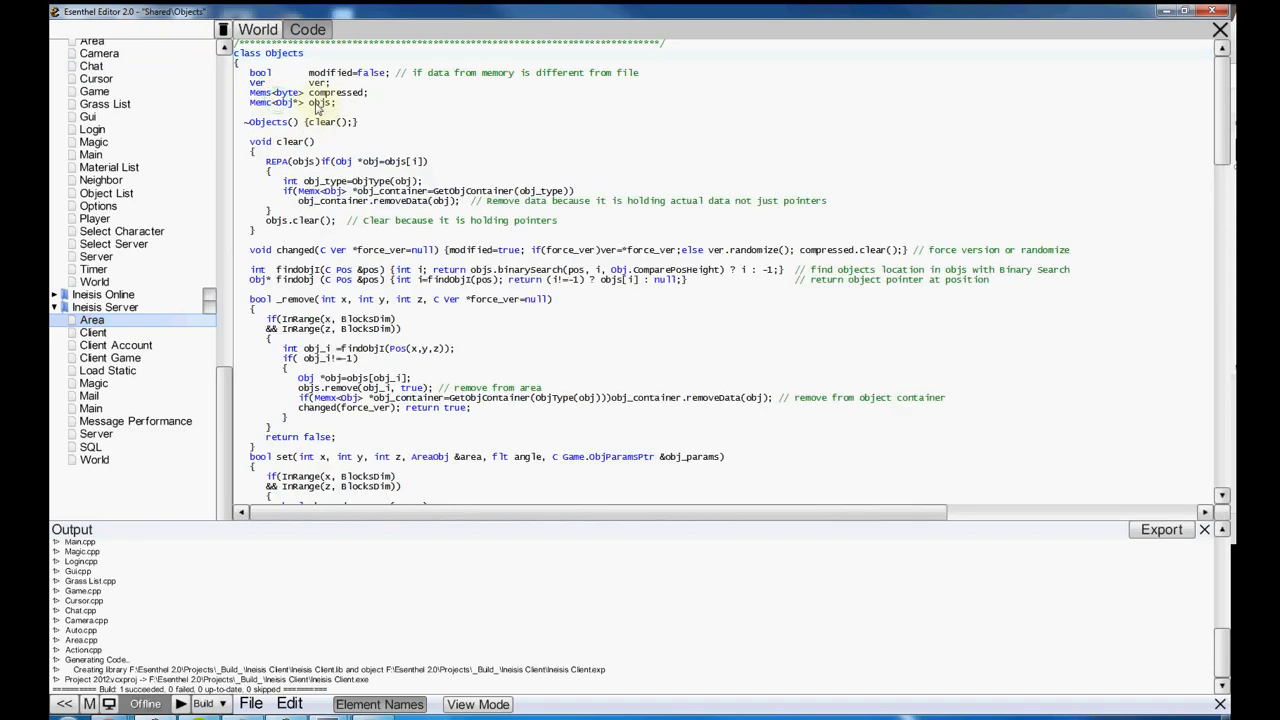
# - Open the server Area source and briefly select changedAreaObj and changedAreaGroundObj
pyautogui.click(97, 318)
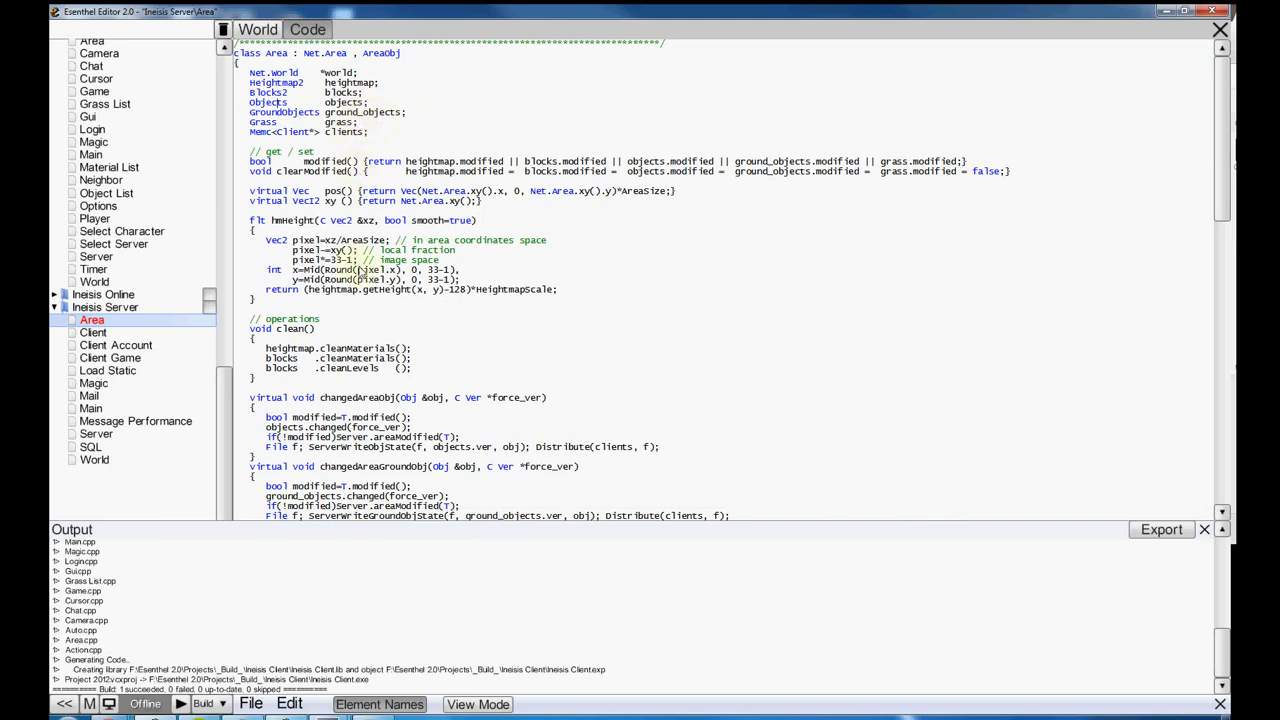
pyautogui.scroll(-3)
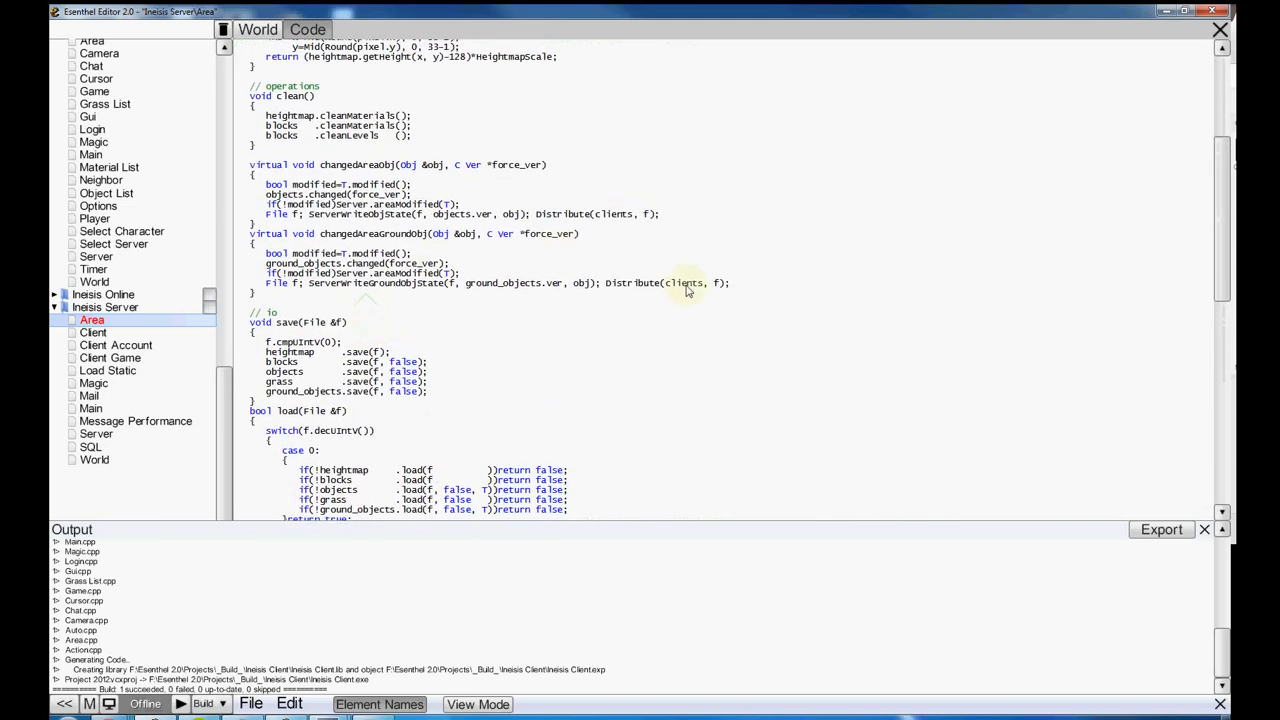
pyautogui.moveTo(250, 164); pyautogui.dragTo(730, 283)
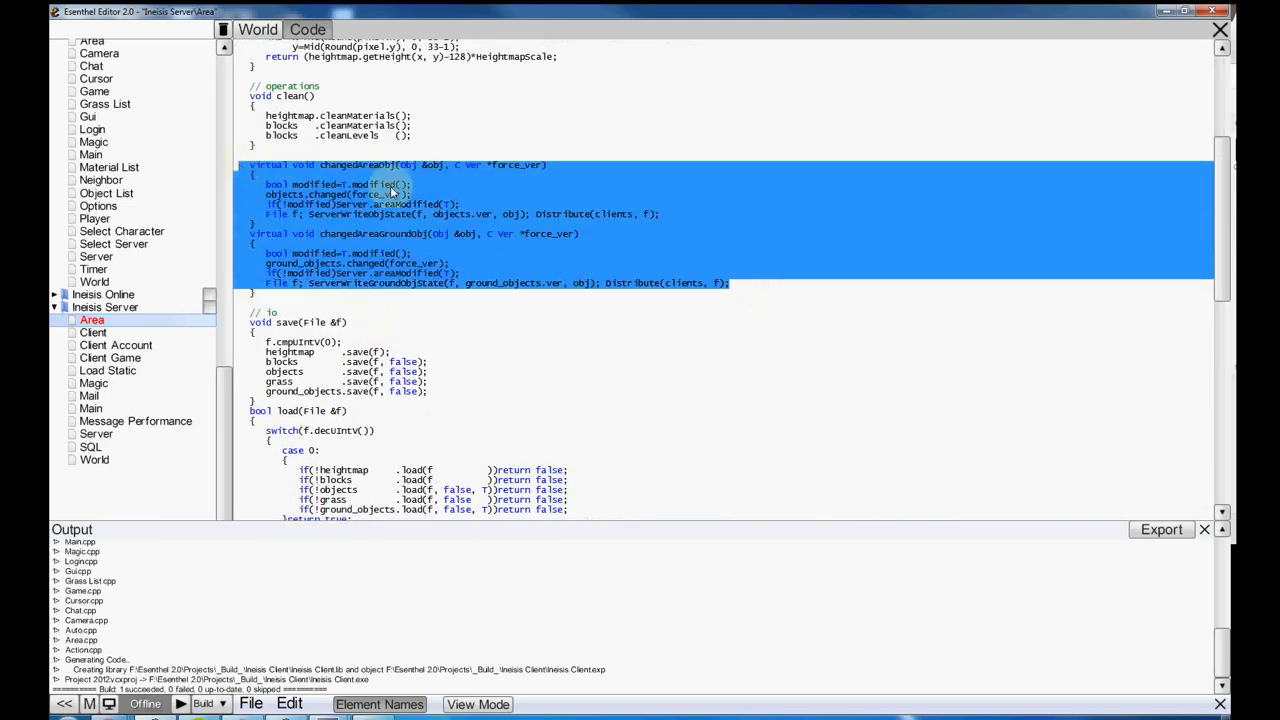
pyautogui.click(370, 165)
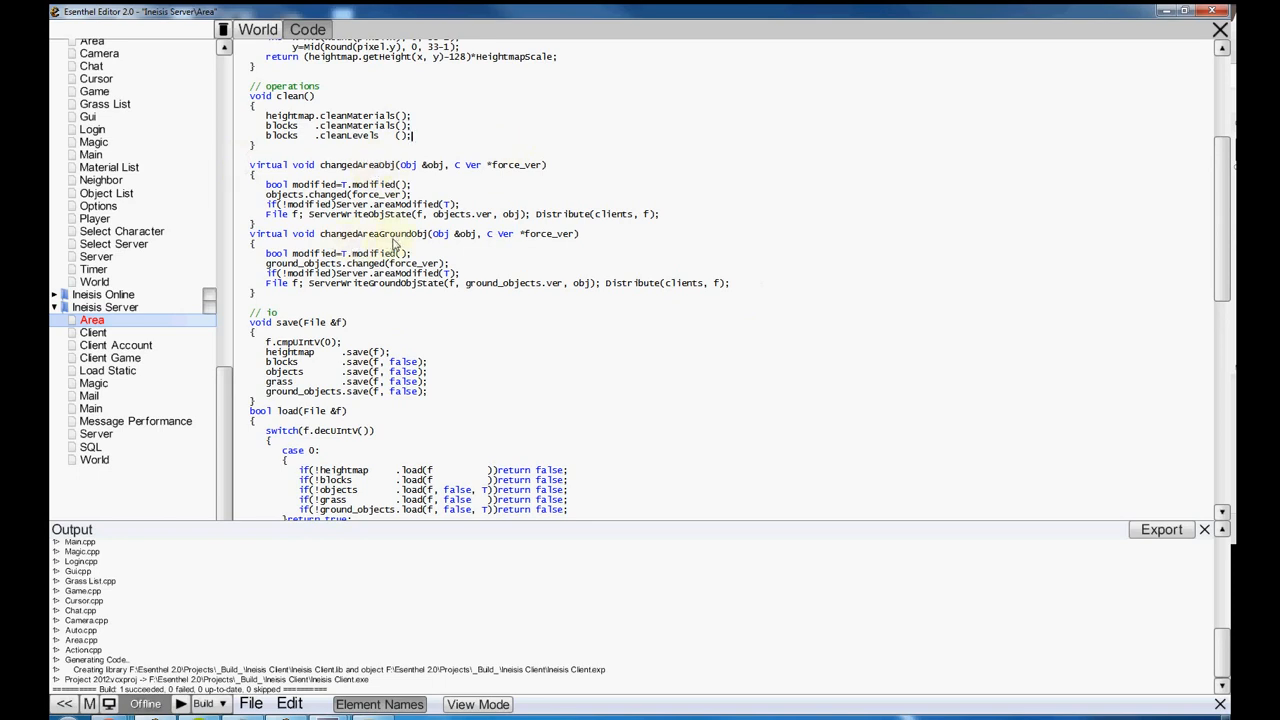
pyautogui.moveTo(510, 322)
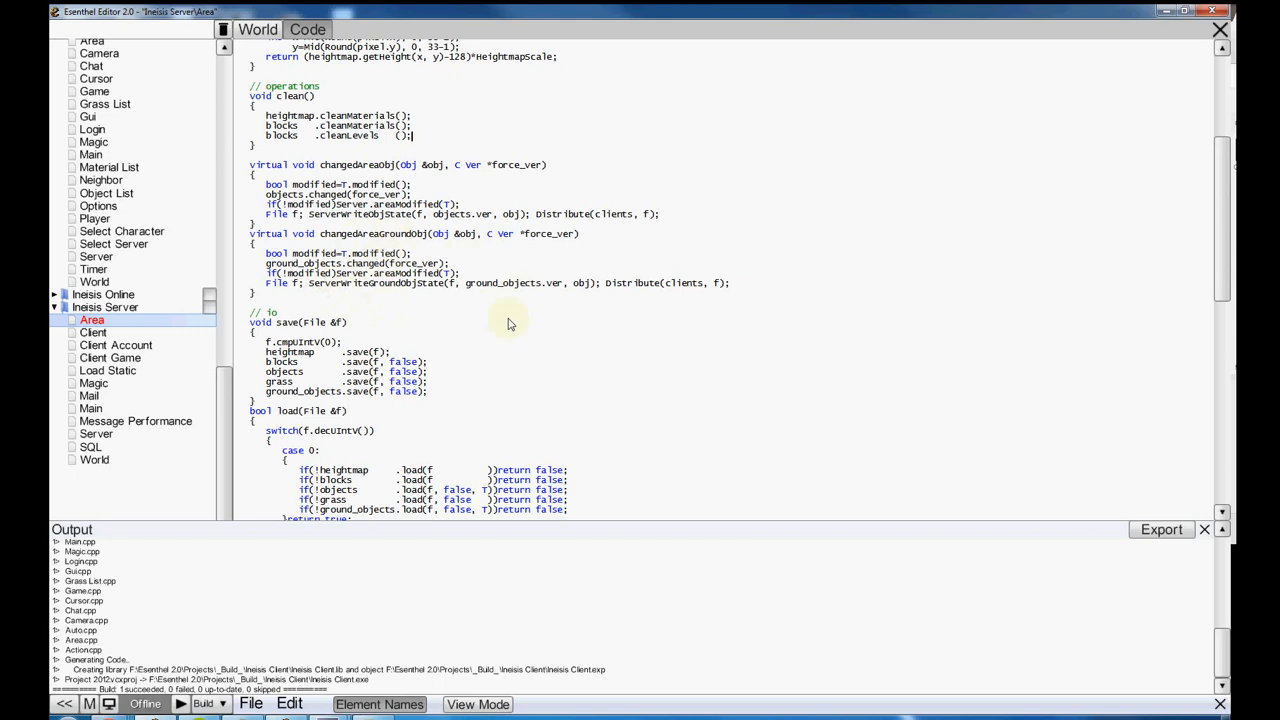
pyautogui.moveTo(659, 303)
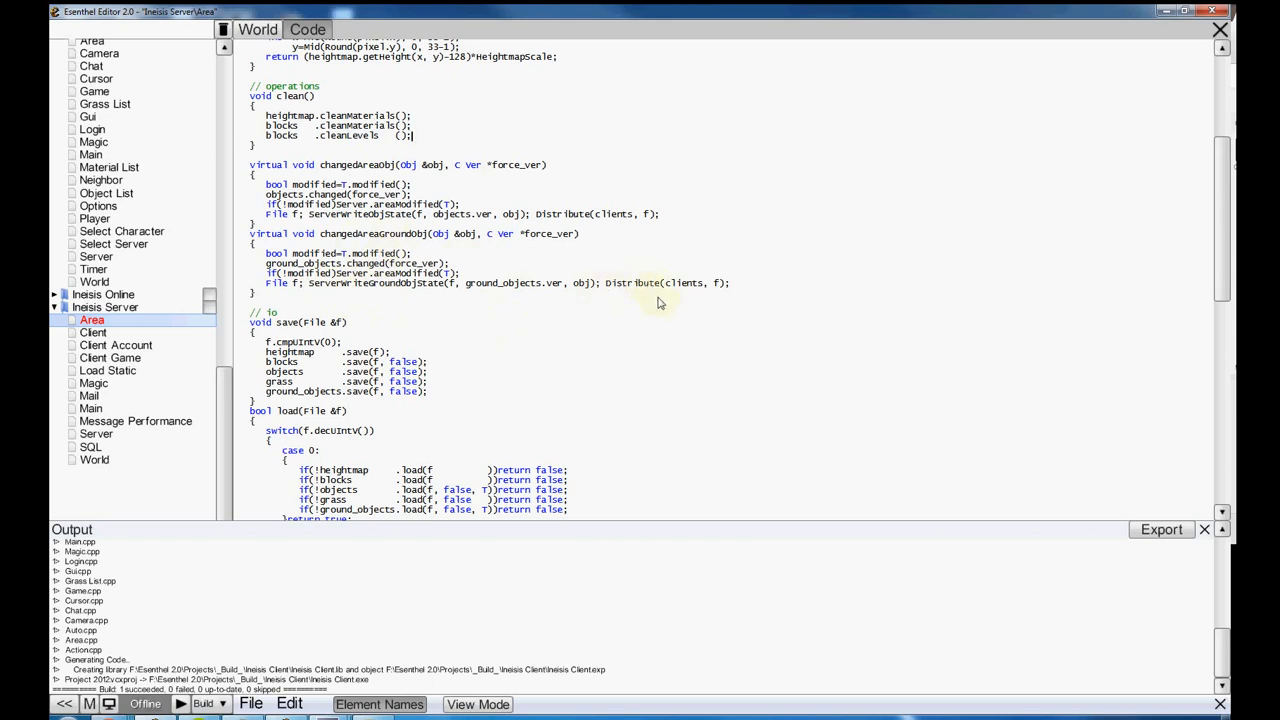
pyautogui.moveTo(492, 307)
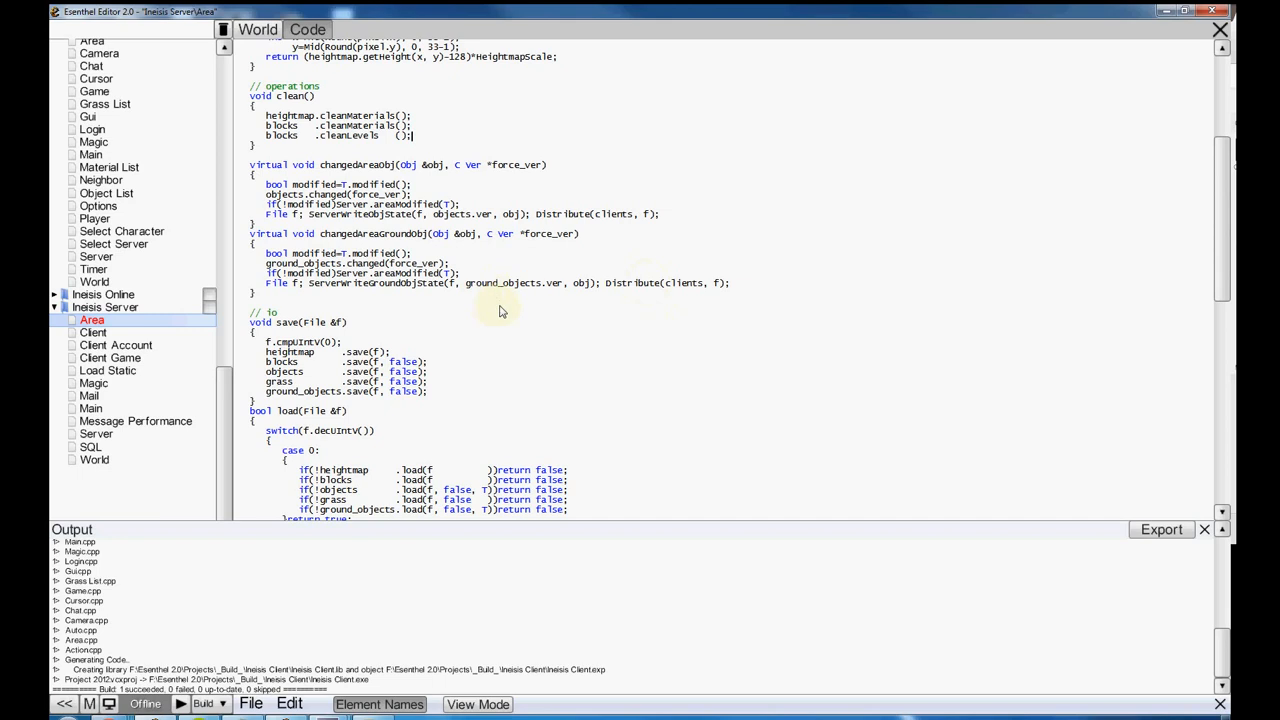
pyautogui.moveTo(500, 317)
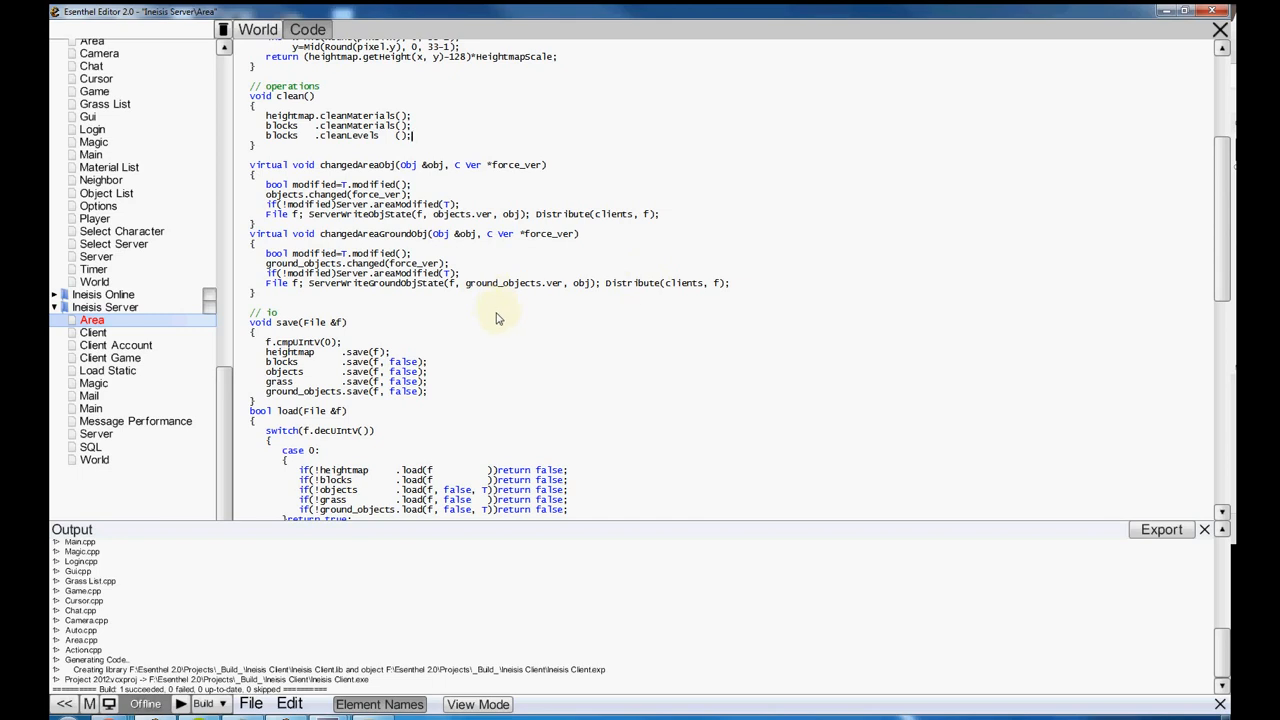
pyautogui.moveTo(450, 328)
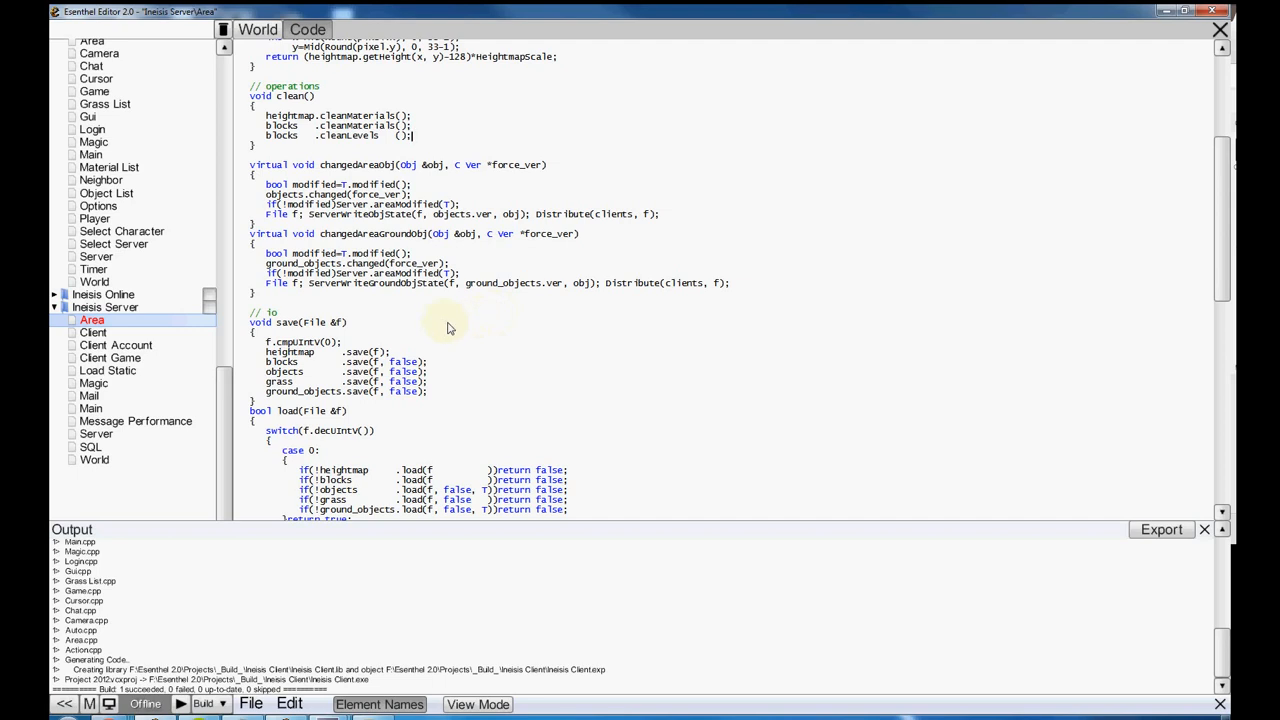
pyautogui.moveTo(454, 323)
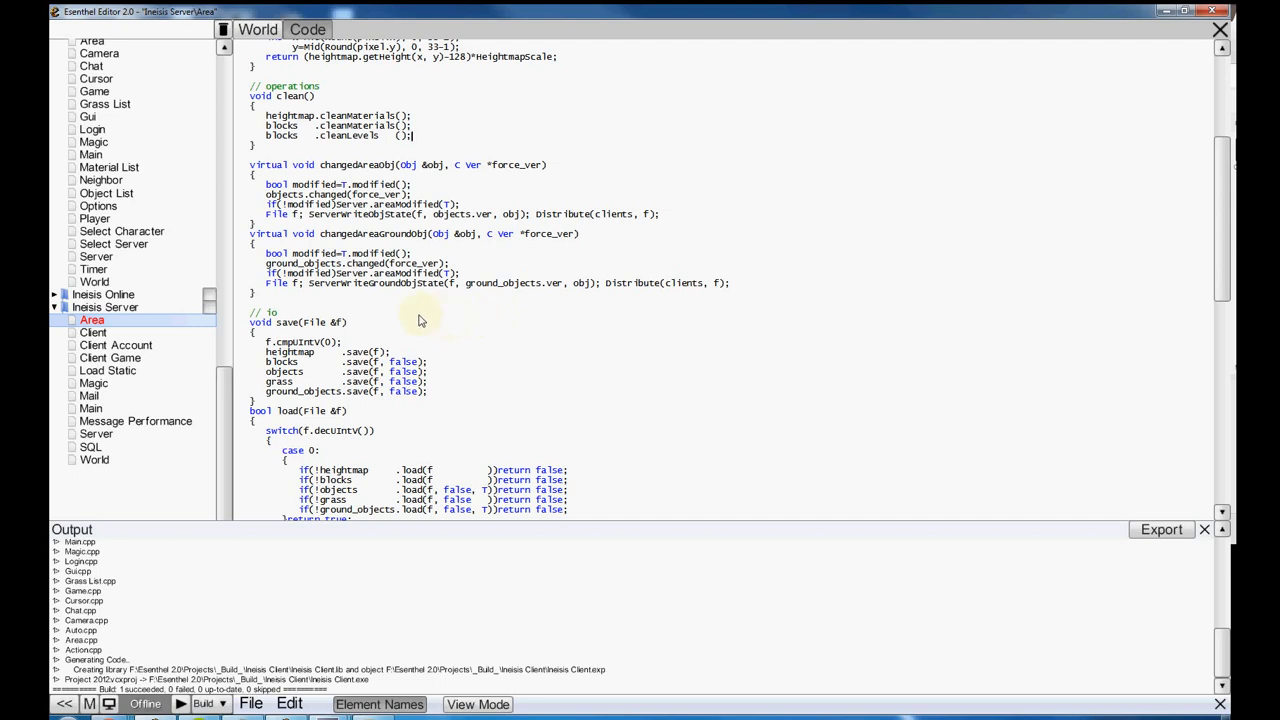
pyautogui.moveTo(422, 313)
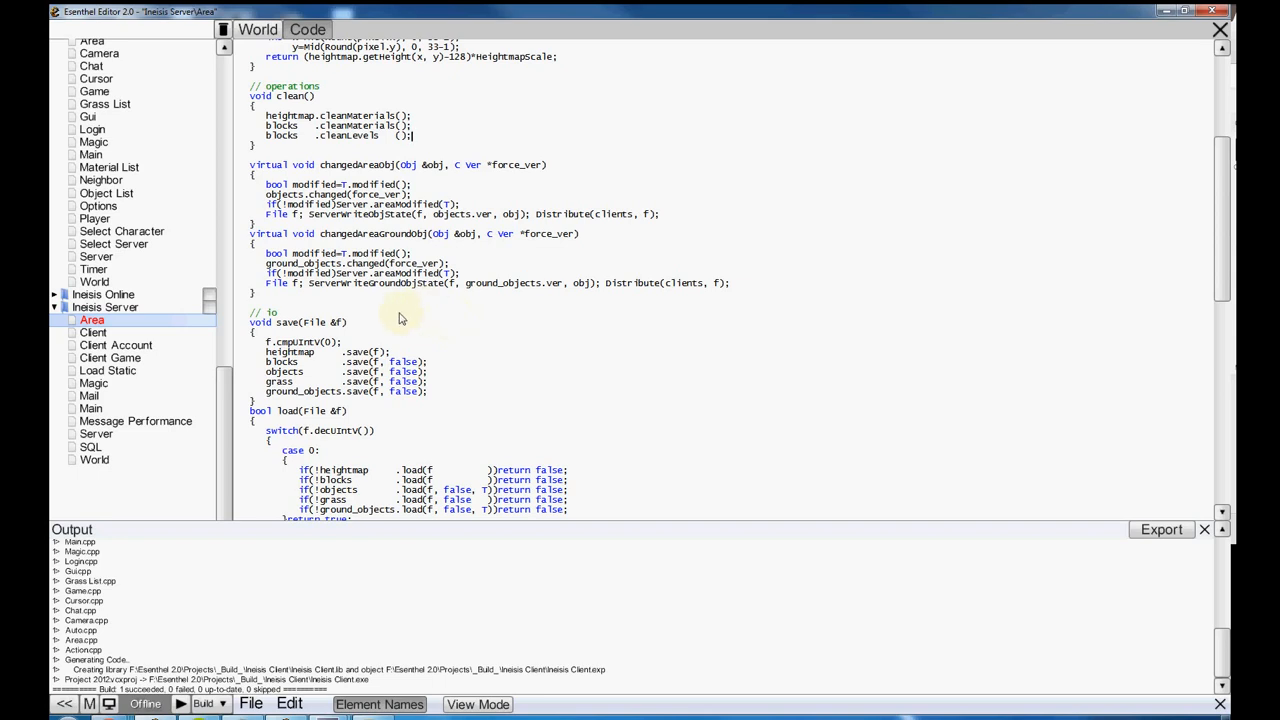
pyautogui.moveTo(385, 348)
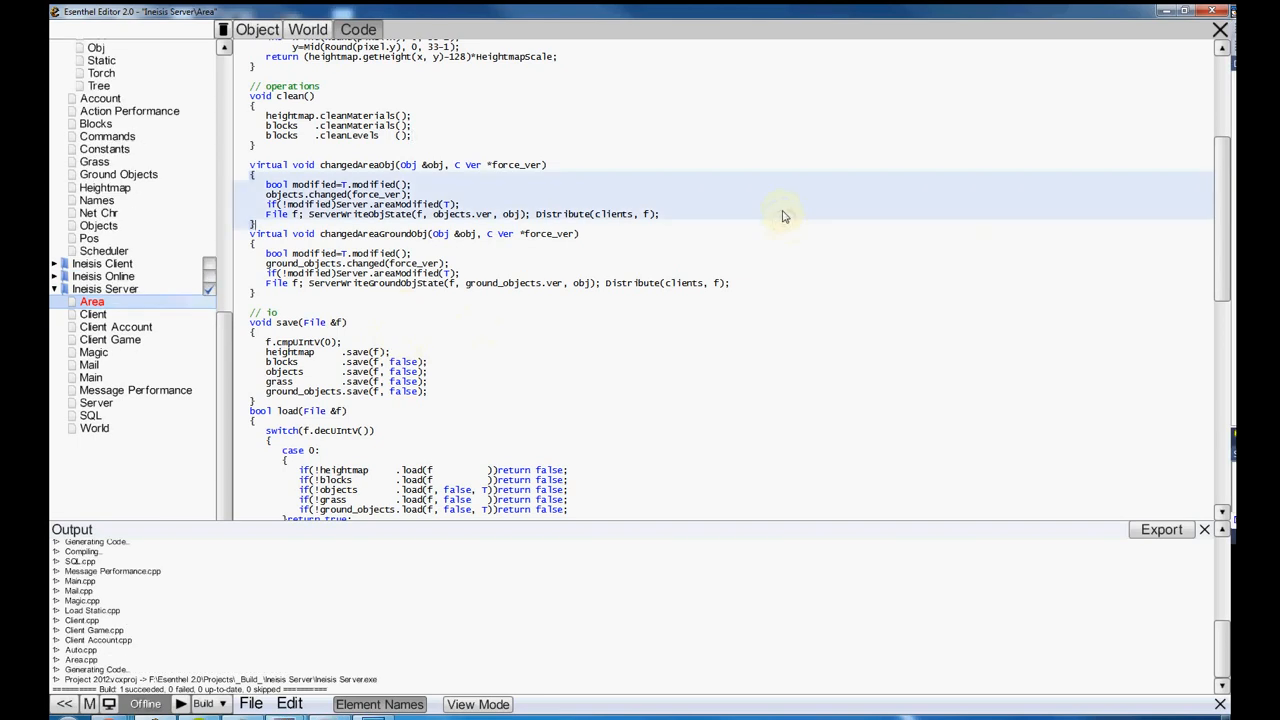
# - Scroll the server World source, then bring up the OBJ_STATIC Stairs object
pyautogui.click(95, 433)
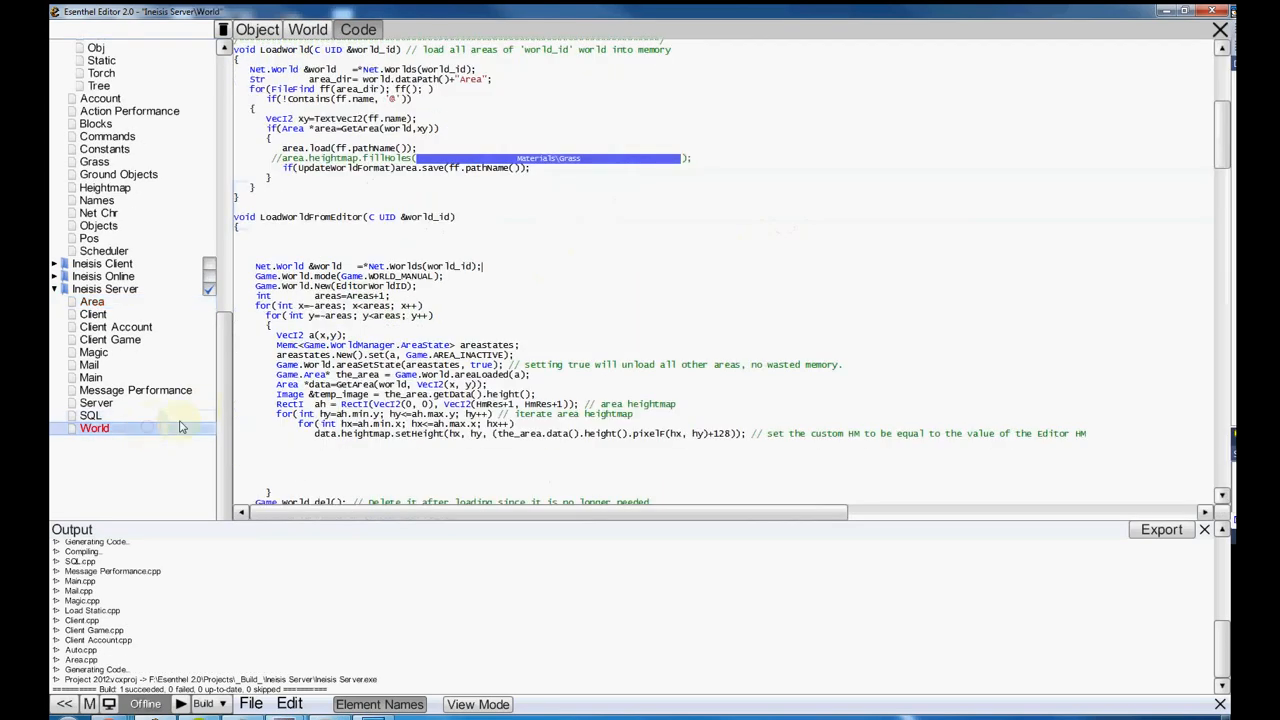
pyautogui.scroll(-3)
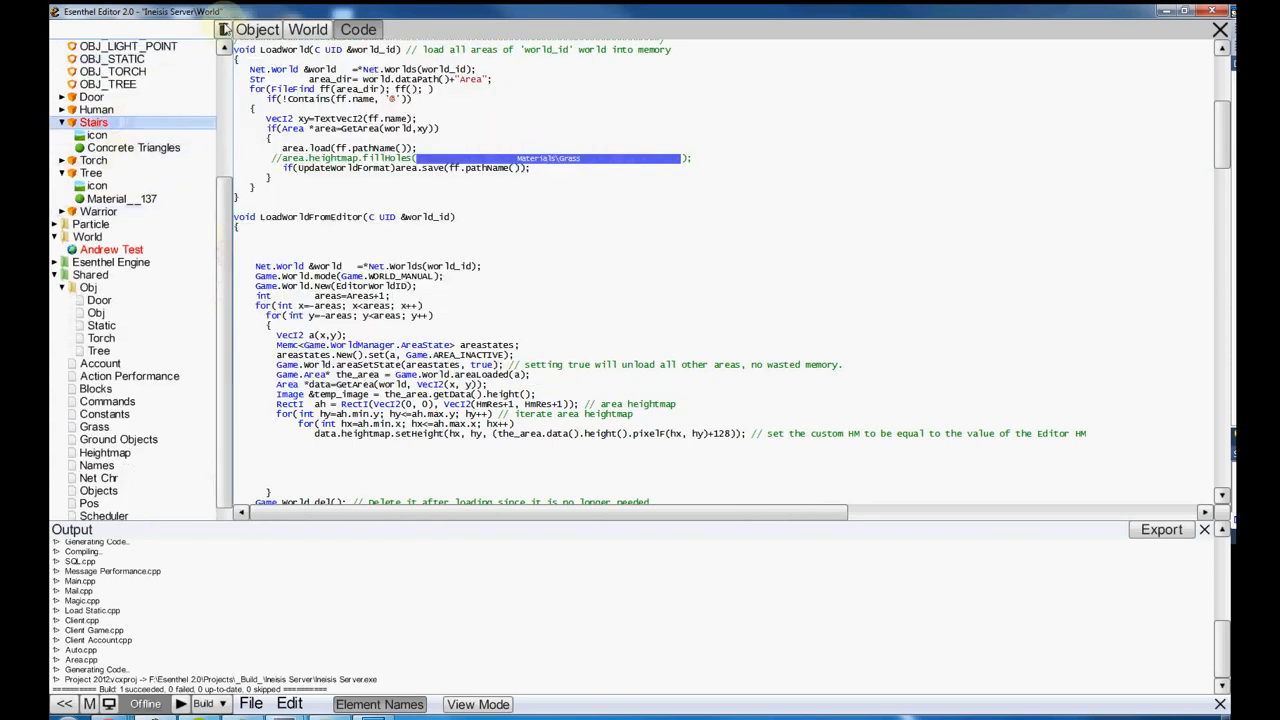
pyautogui.click(263, 28)
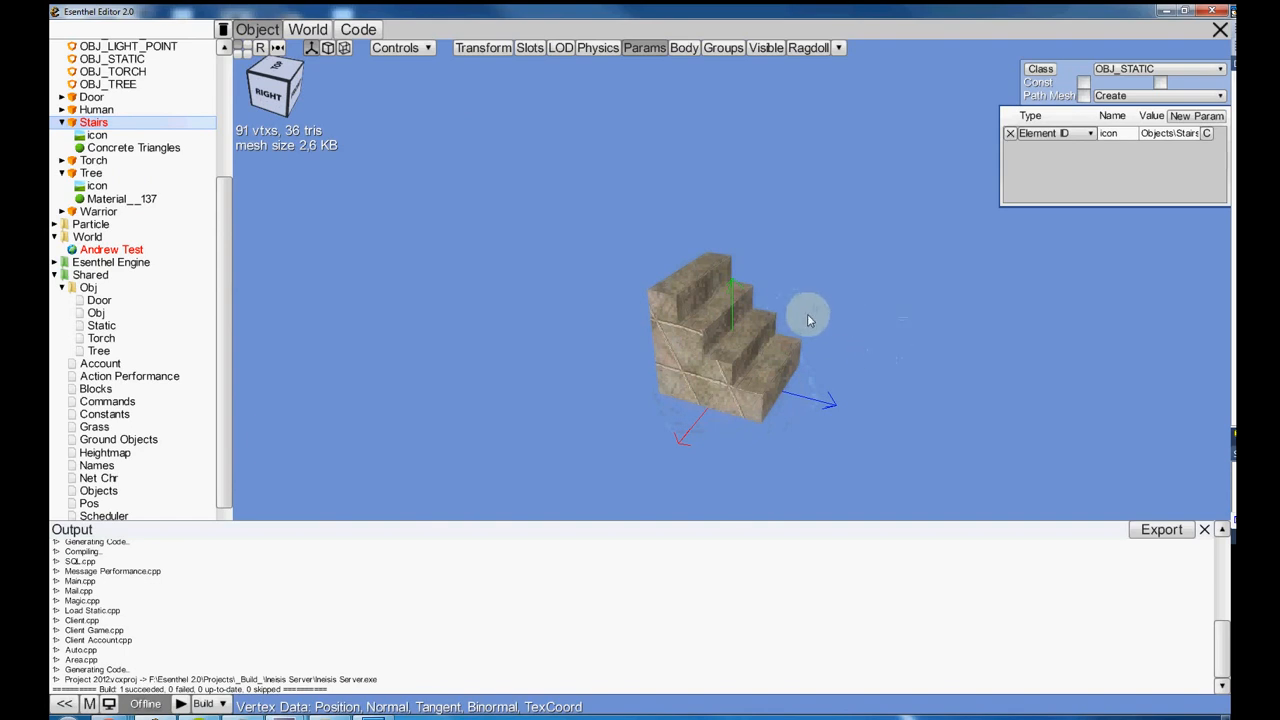
pyautogui.moveTo(880, 398)
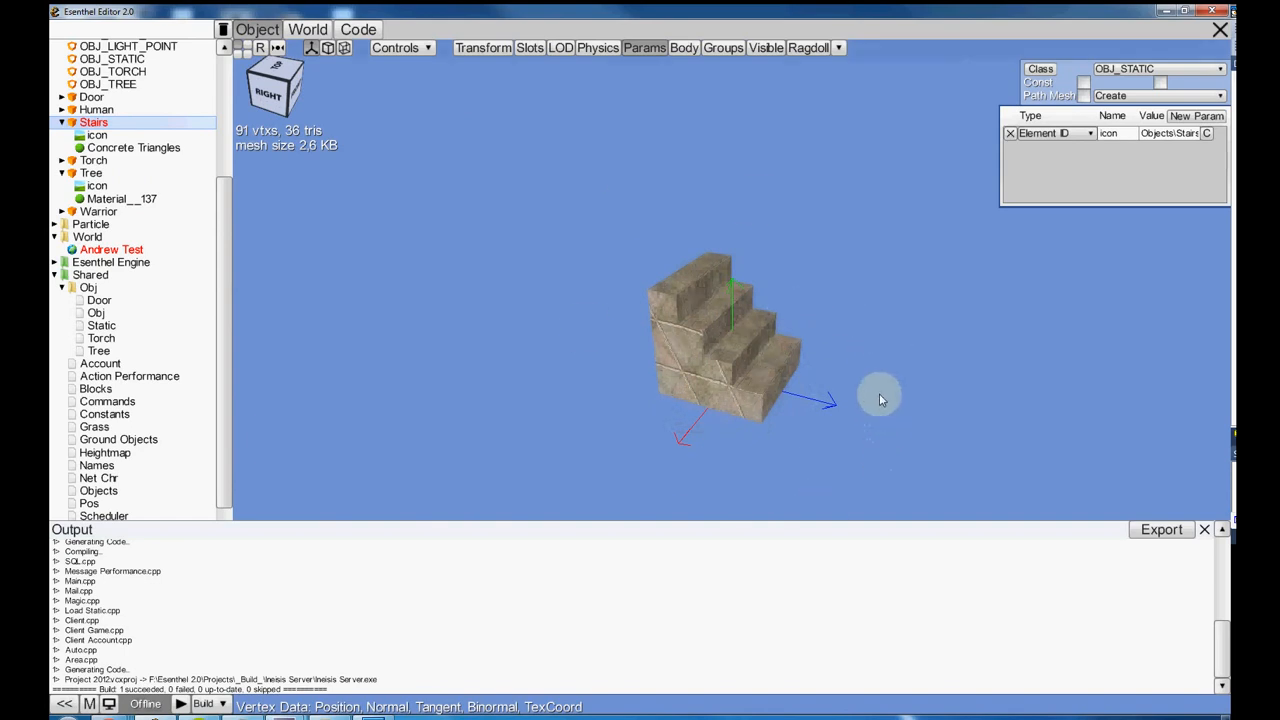
pyautogui.moveTo(839, 301)
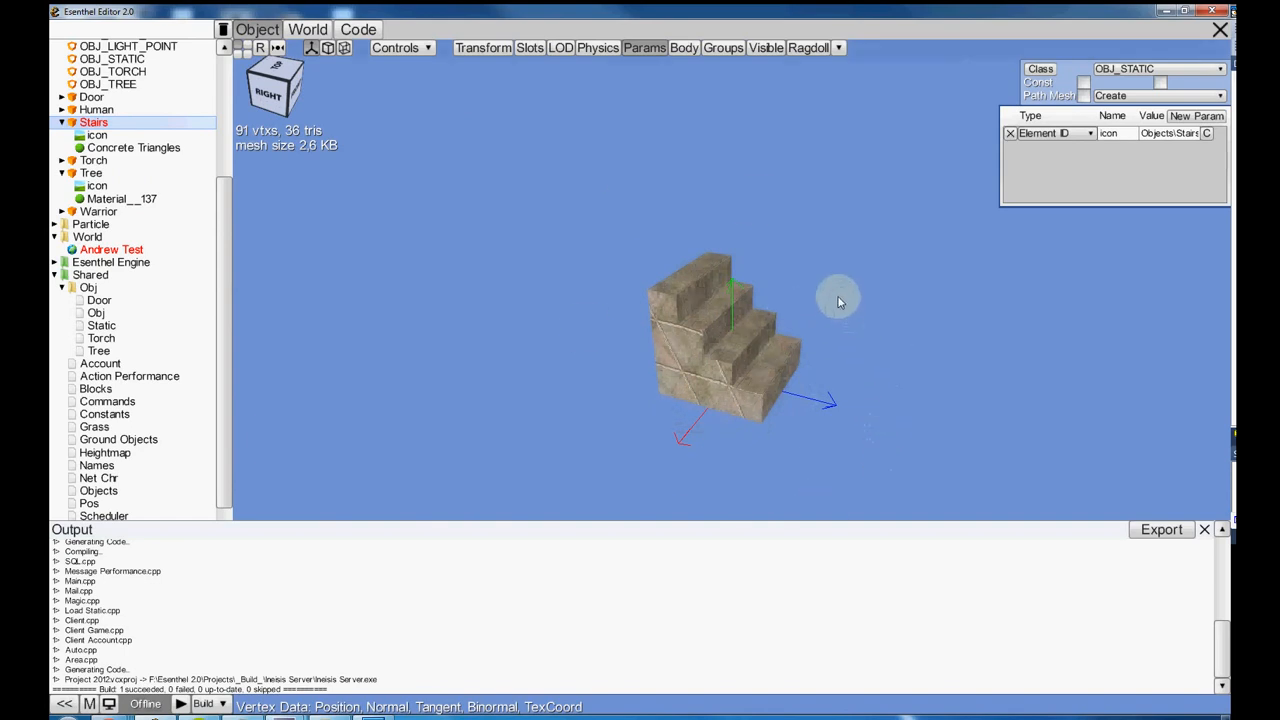
pyautogui.moveTo(833, 281)
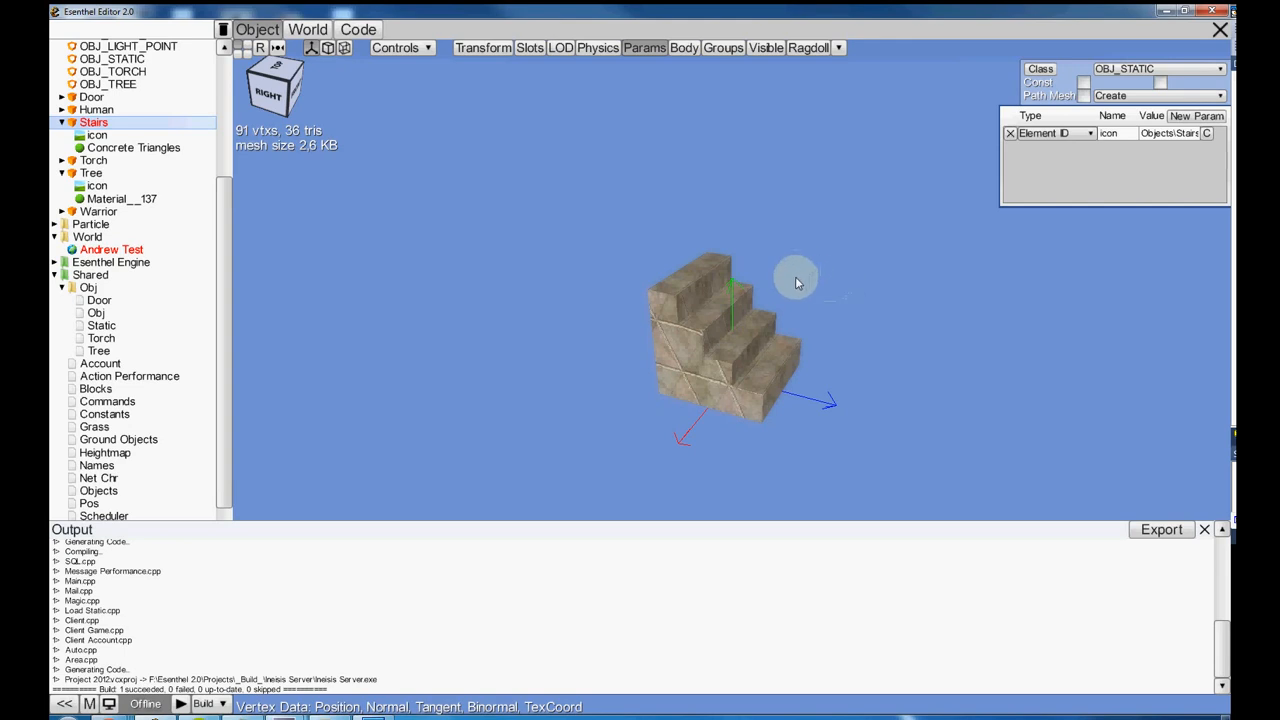
pyautogui.moveTo(793, 277)
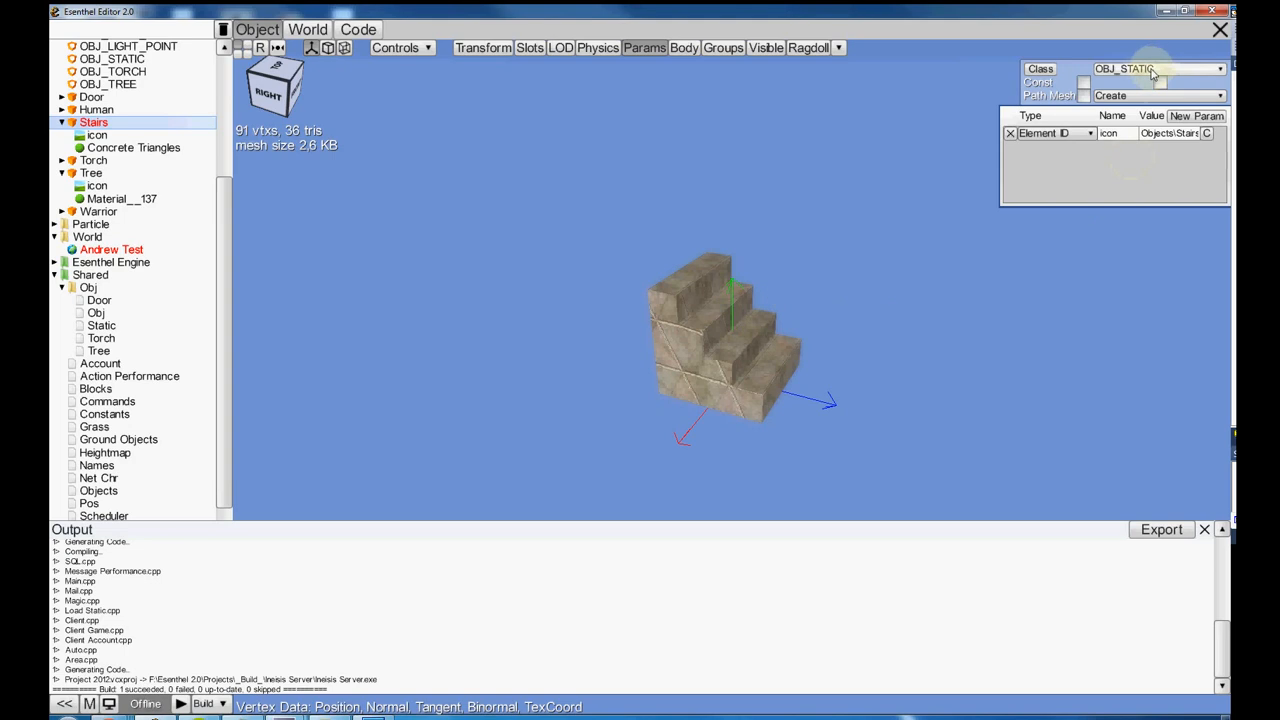
pyautogui.moveTo(1158, 70)
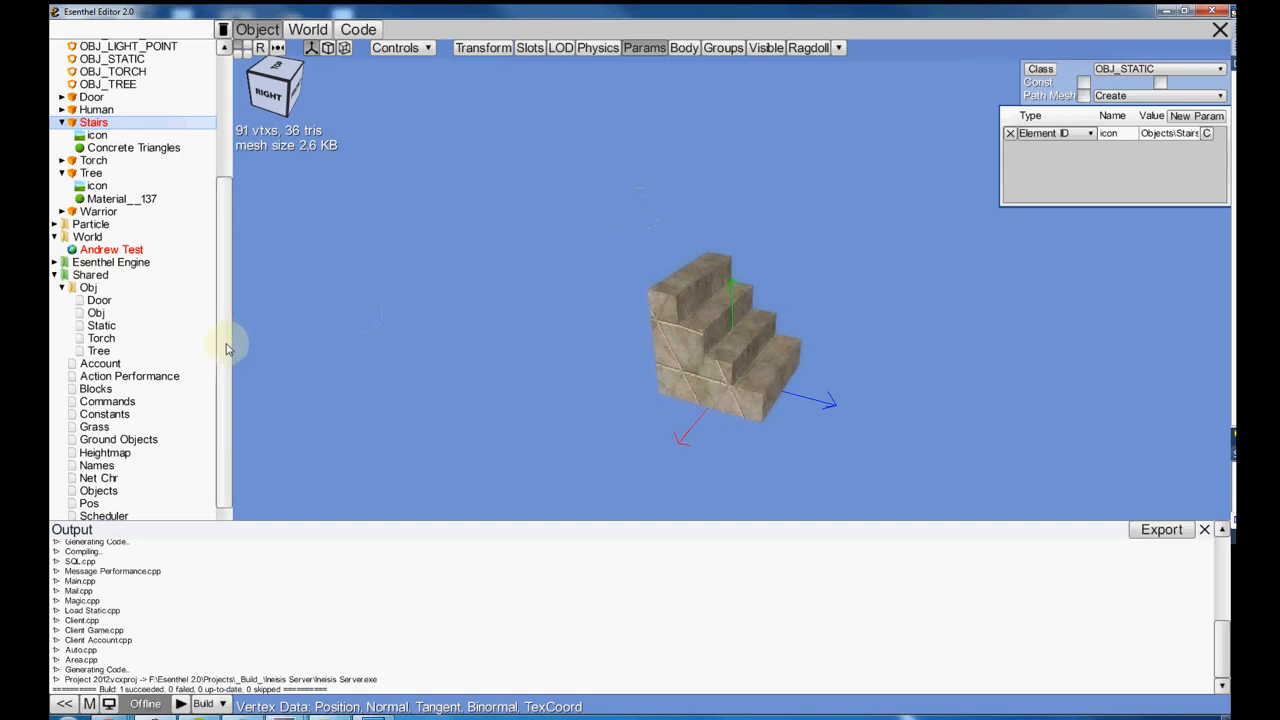
# - View the Andrew Test world's placed objects, then return to the World source code
pyautogui.click(115, 249)
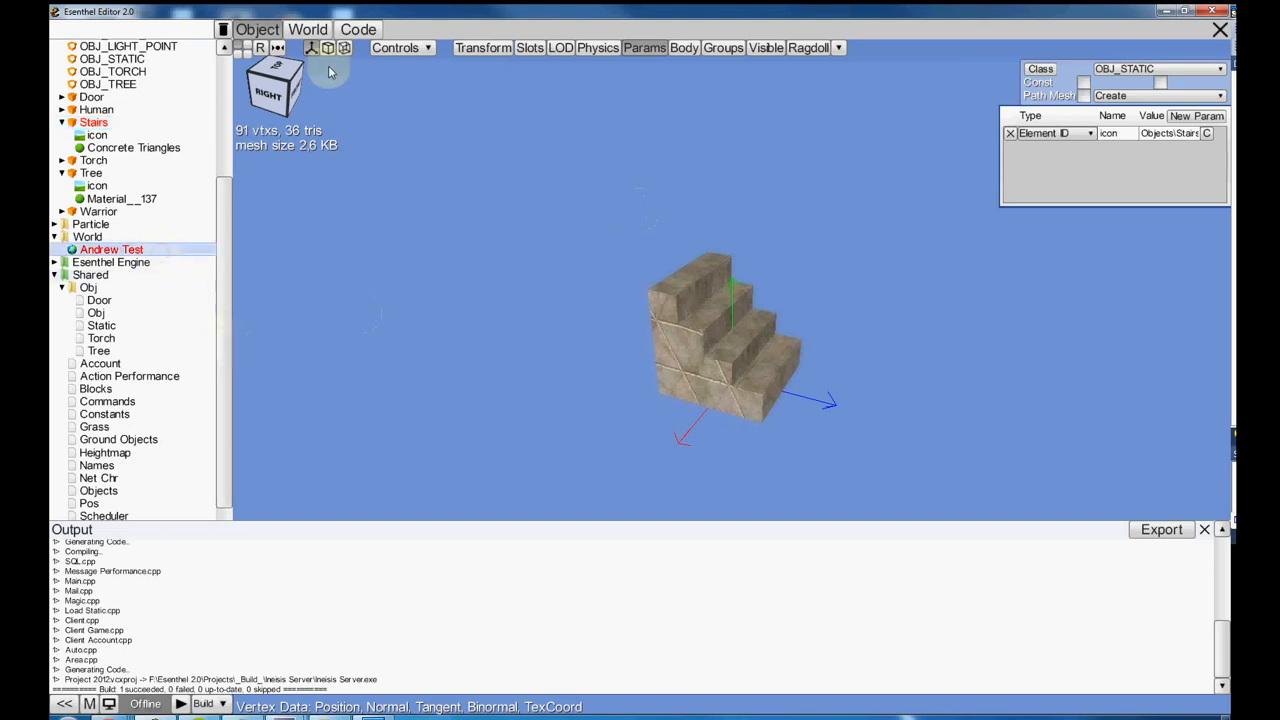
pyautogui.click(312, 29)
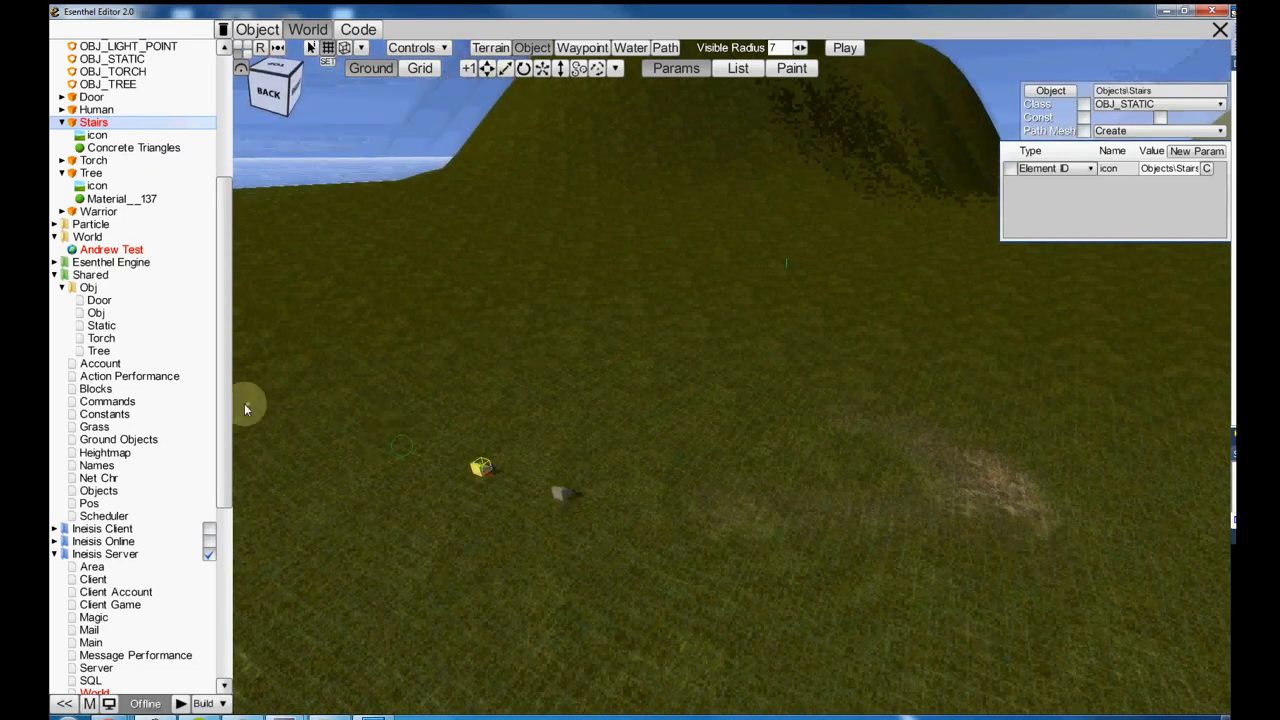
pyautogui.click(357, 28)
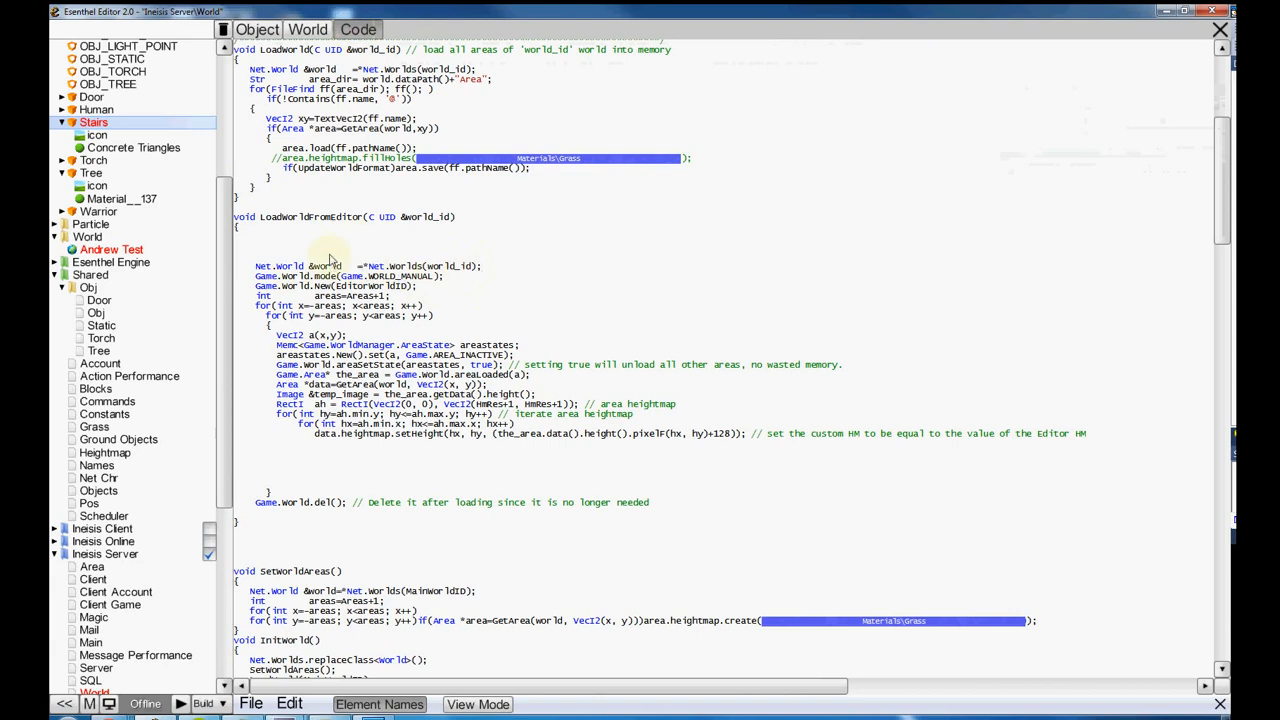
pyautogui.moveTo(355, 502)
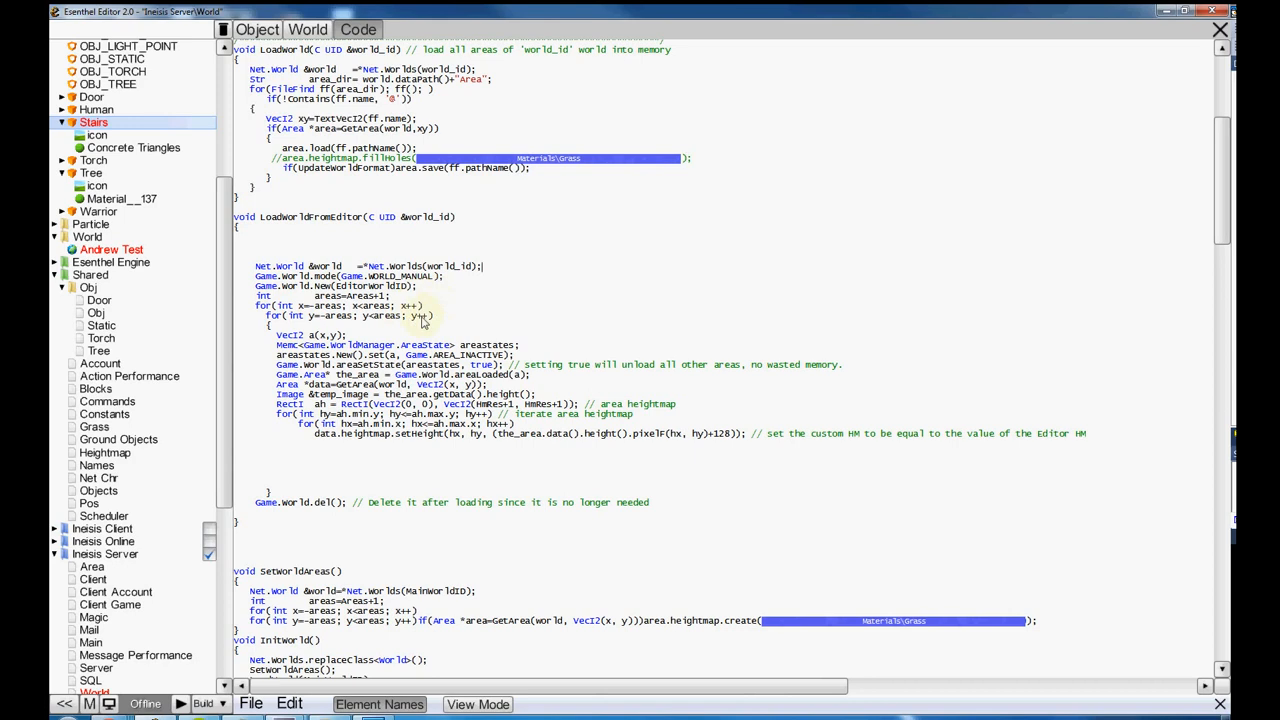
pyautogui.moveTo(488, 274)
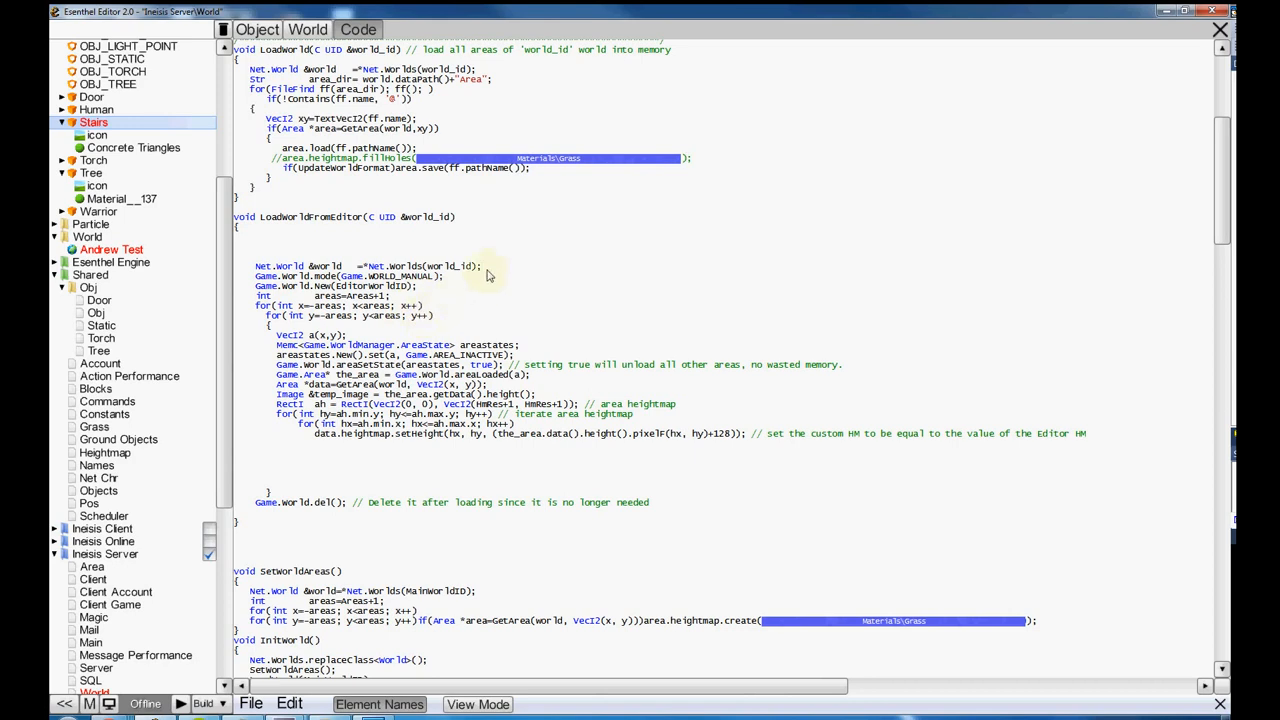
pyautogui.moveTo(497, 257)
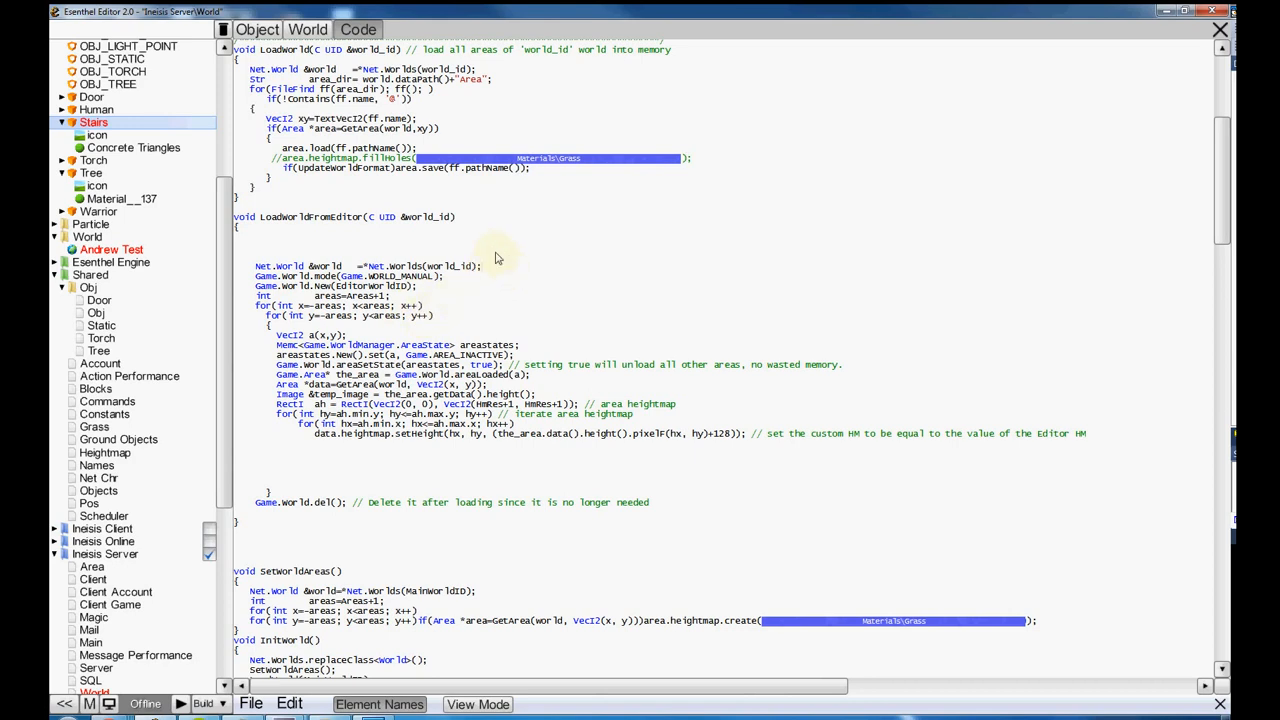
pyautogui.moveTo(496, 247)
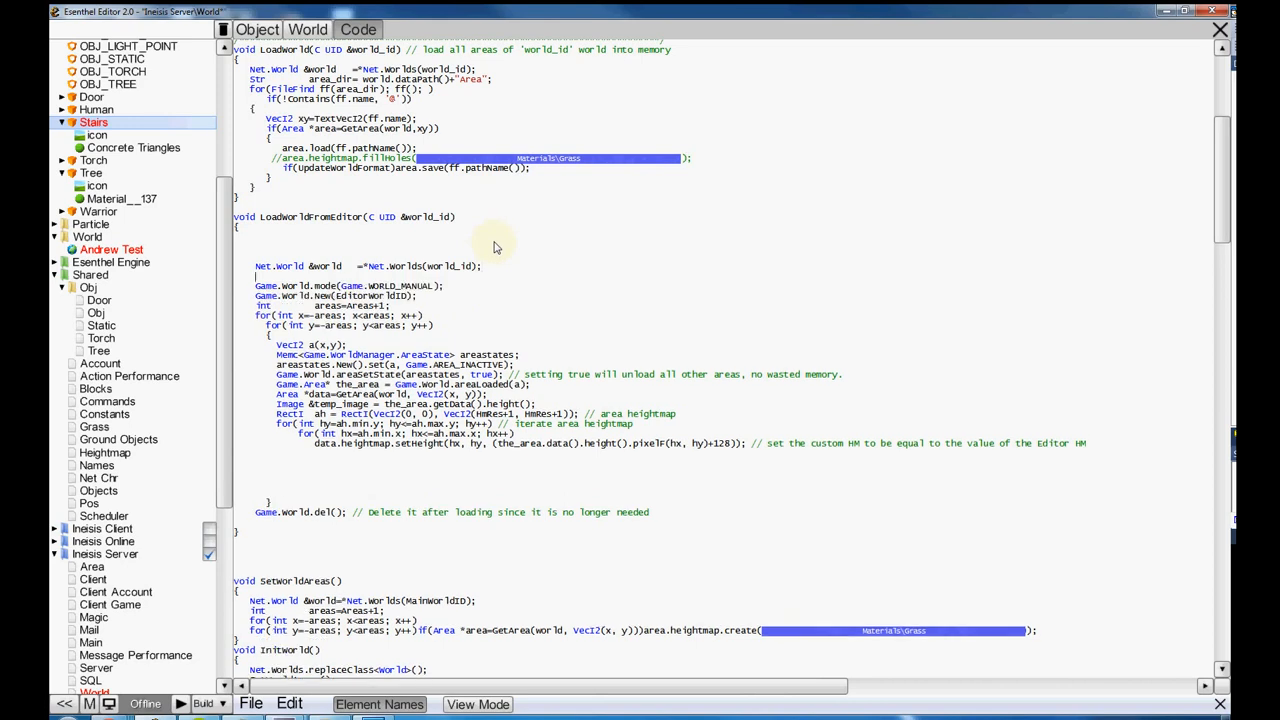
# - Type Game.obj below the Net.World line and jump to its Object.h definition
pyautogui.write('Game.obj')
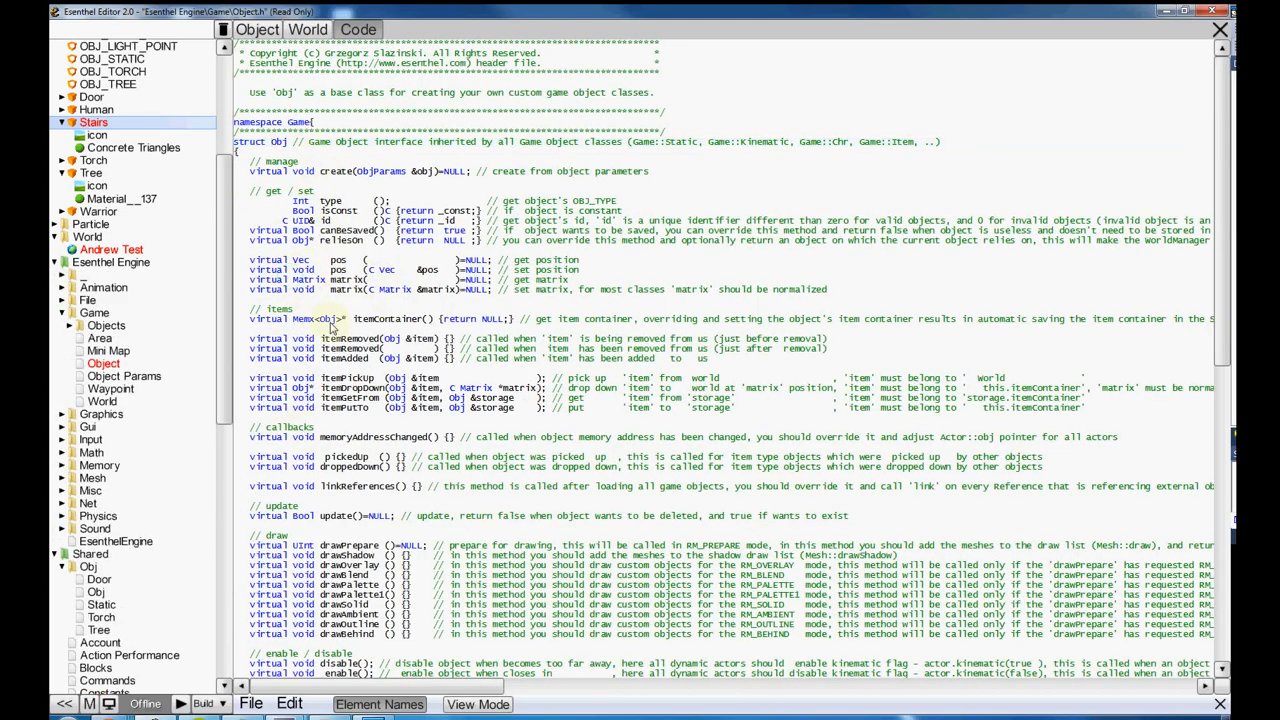
pyautogui.moveTo(483, 300)
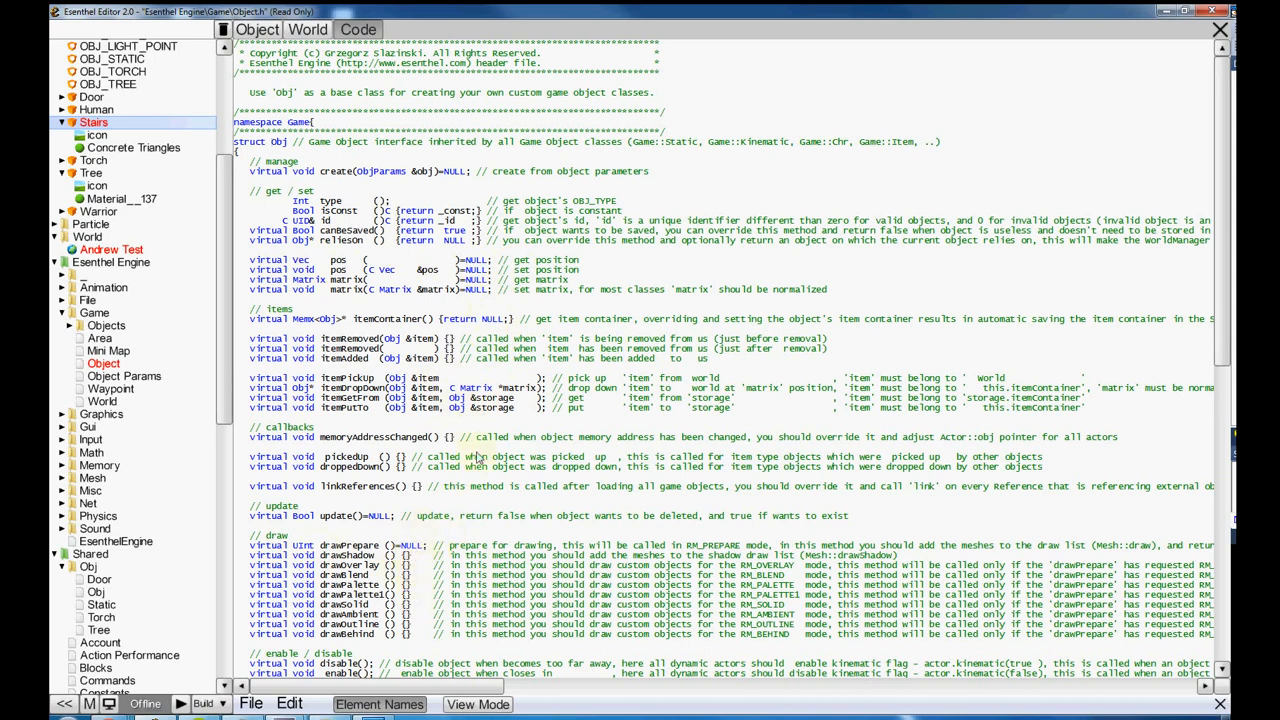
# - Skim the Object.h header and open the Game::Static definition in Static.h
pyautogui.scroll(-3)
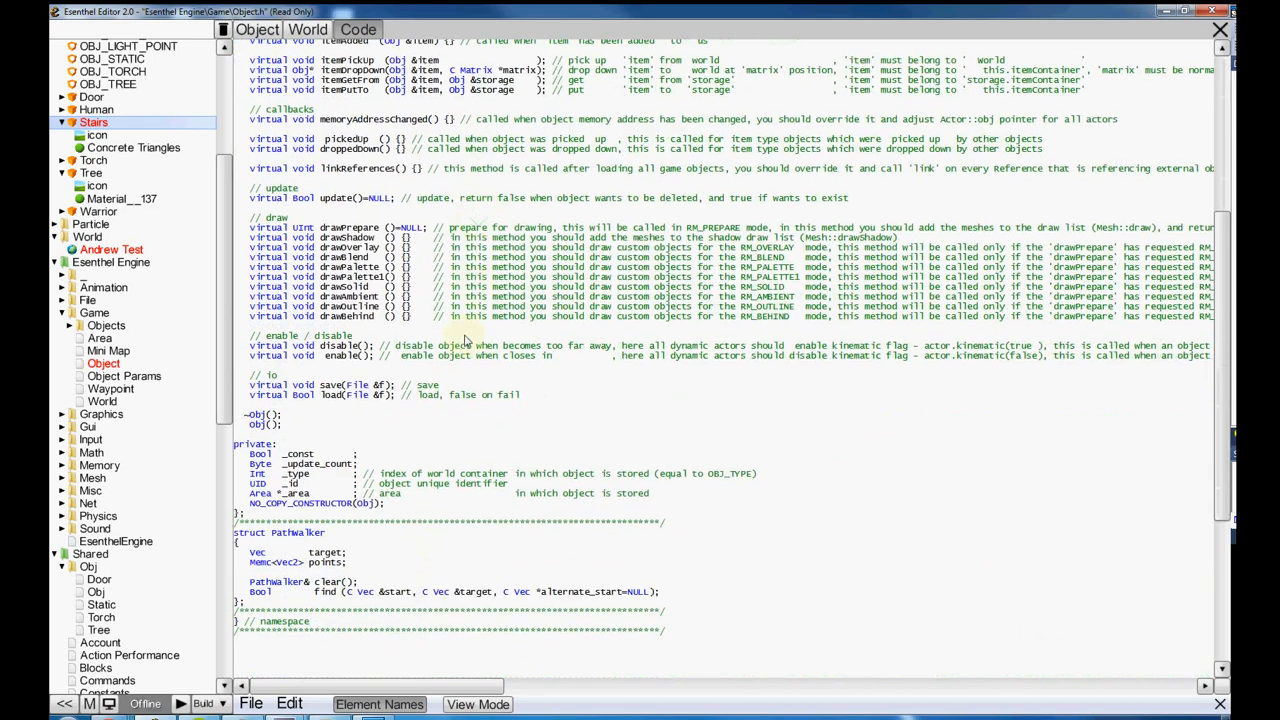
pyautogui.scroll(3)
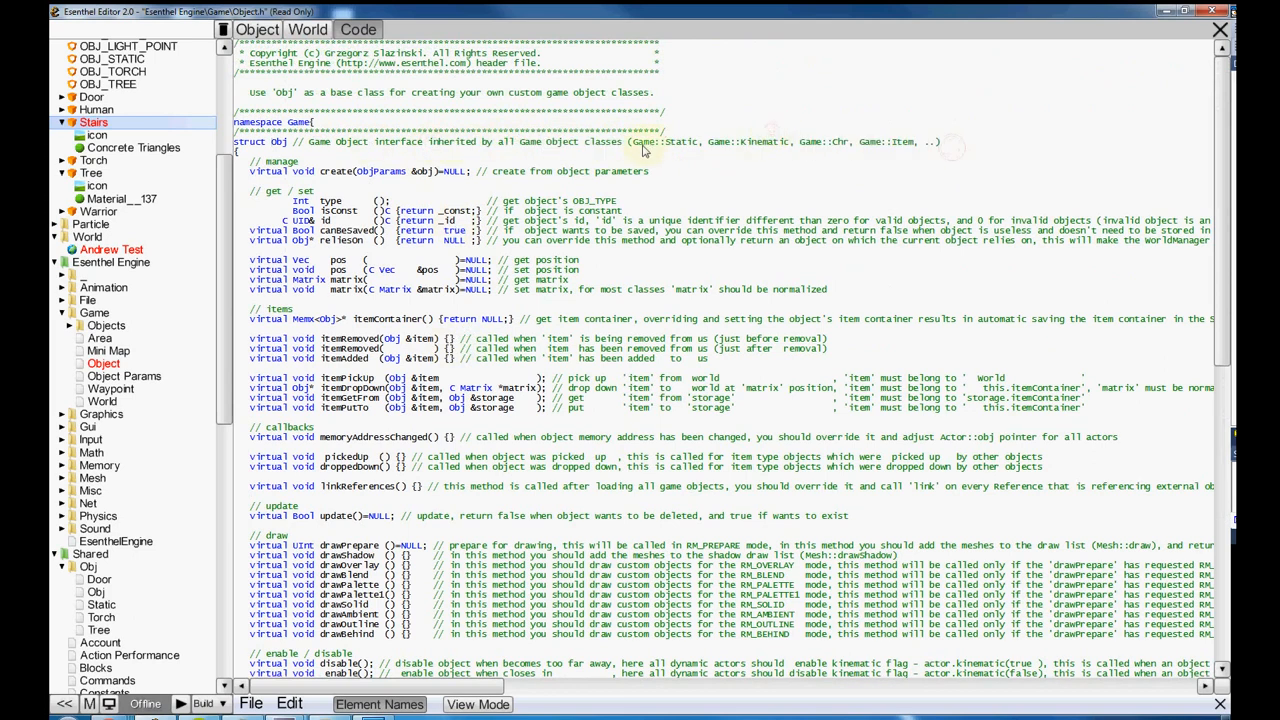
pyautogui.doubleClick(670, 141)
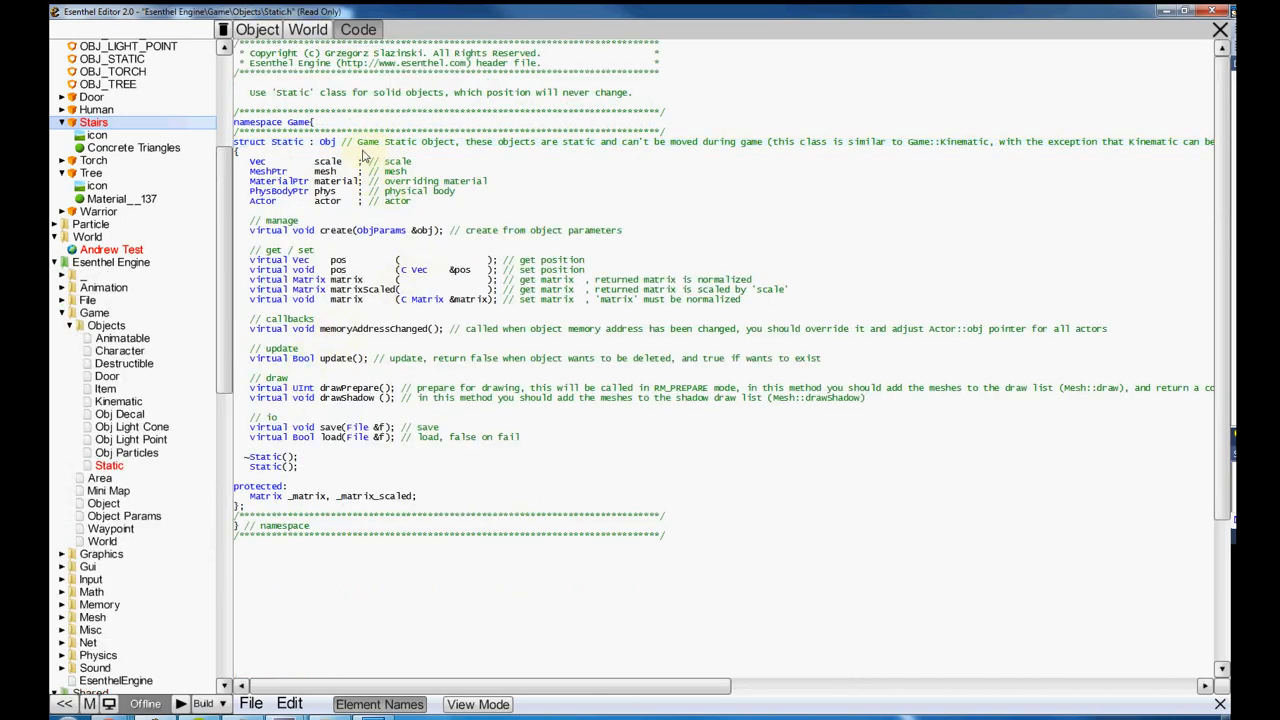
pyautogui.moveTo(361, 269)
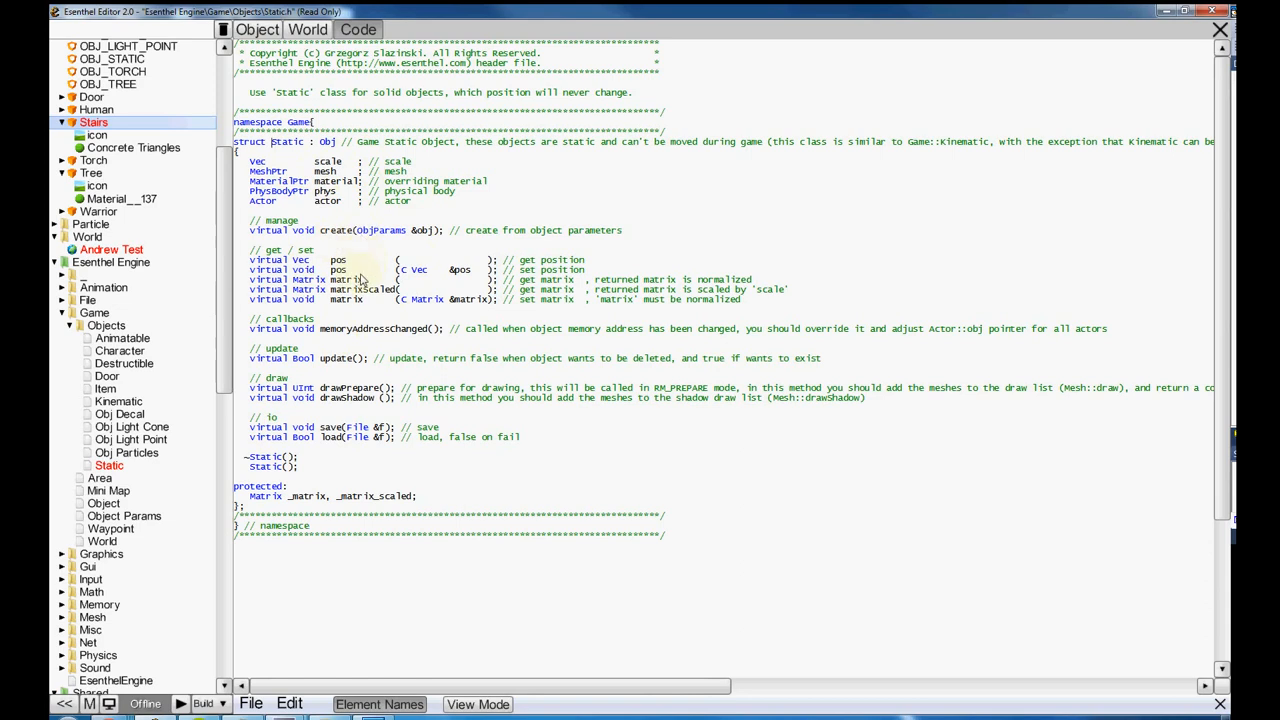
pyautogui.moveTo(412, 255)
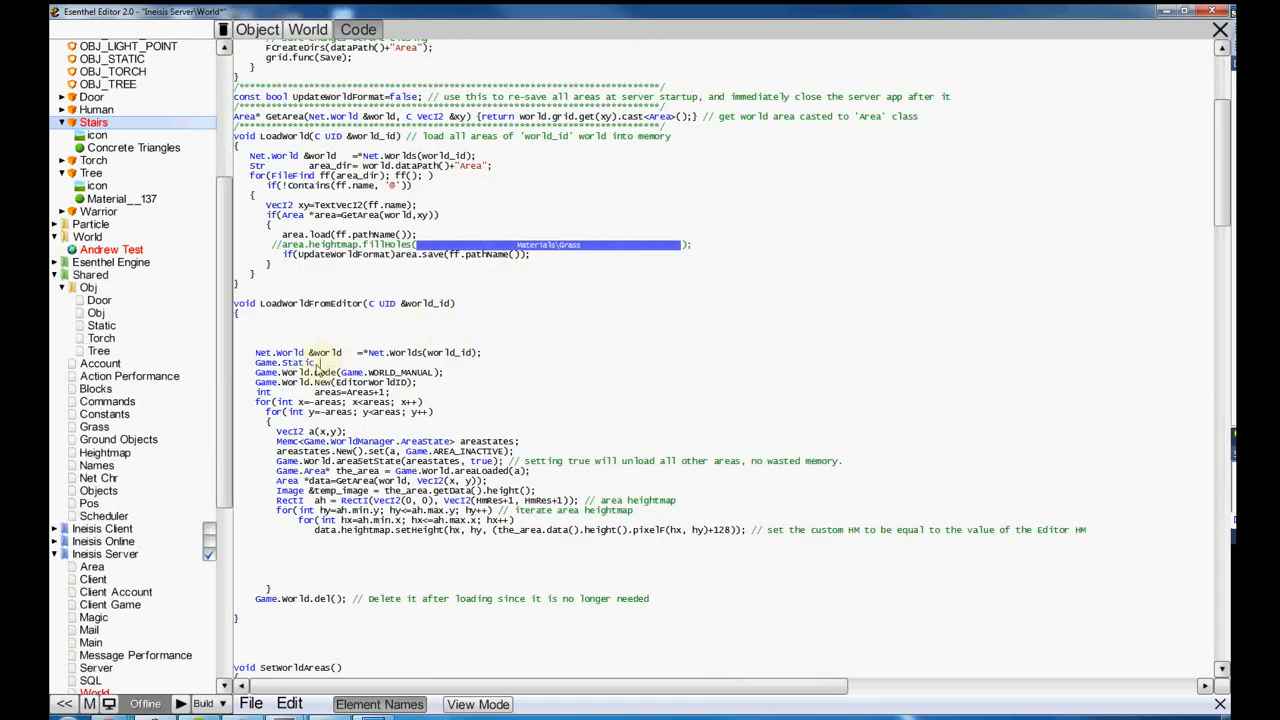
# - Write 'Game.ObjMemx<Game.Static> Items ; // Store our stairs' in LoadWorldFromEditor
pyautogui.doubleClick(297, 362)
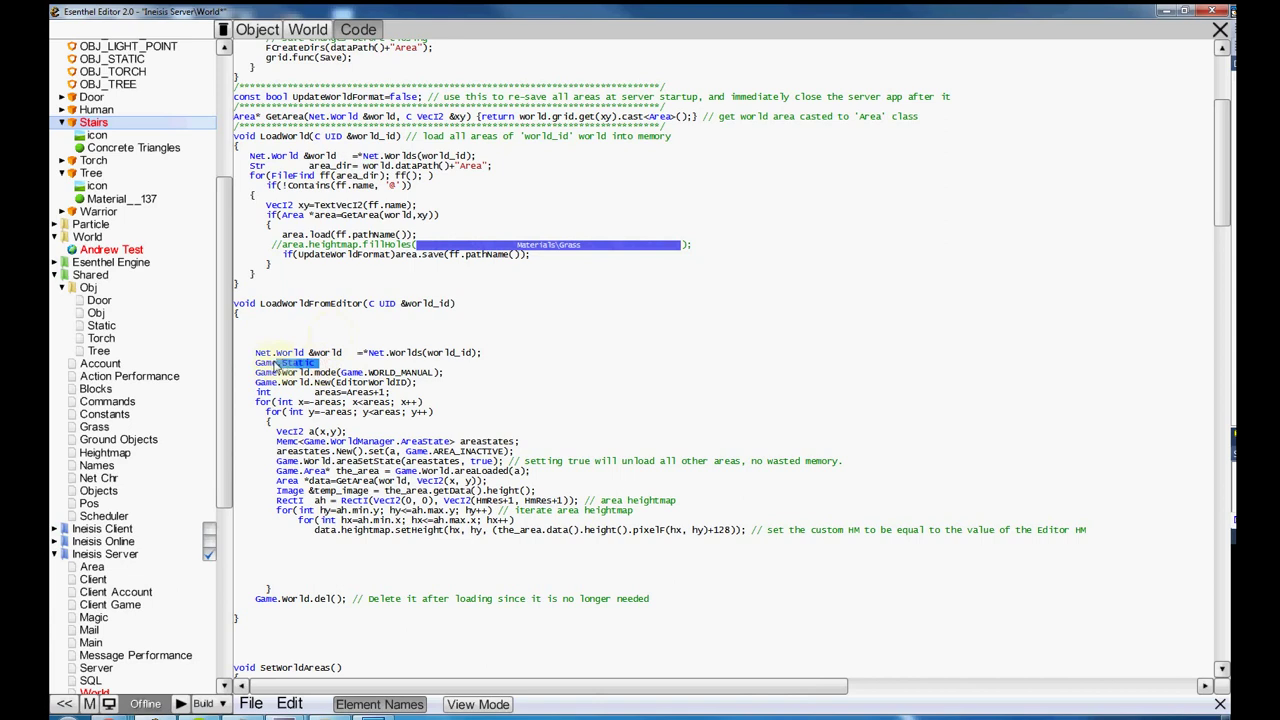
pyautogui.doubleClick(290, 362)
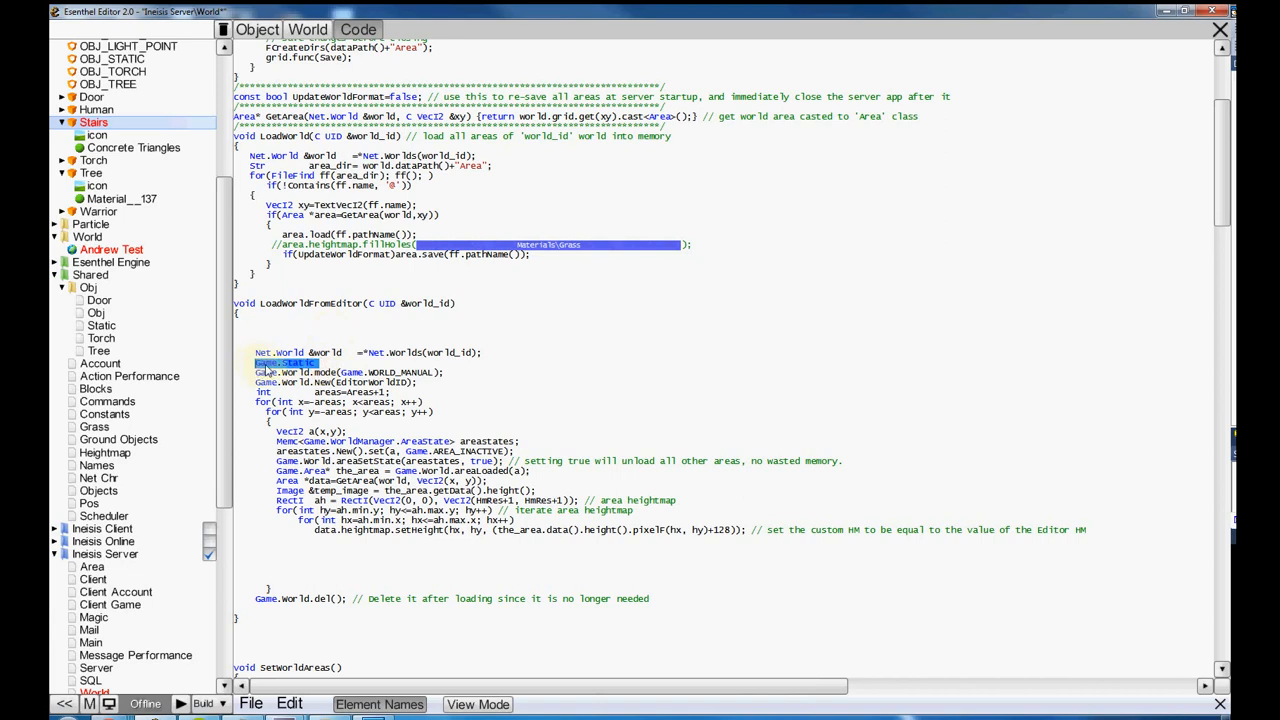
pyautogui.click(265, 364)
pyautogui.write('Game.')
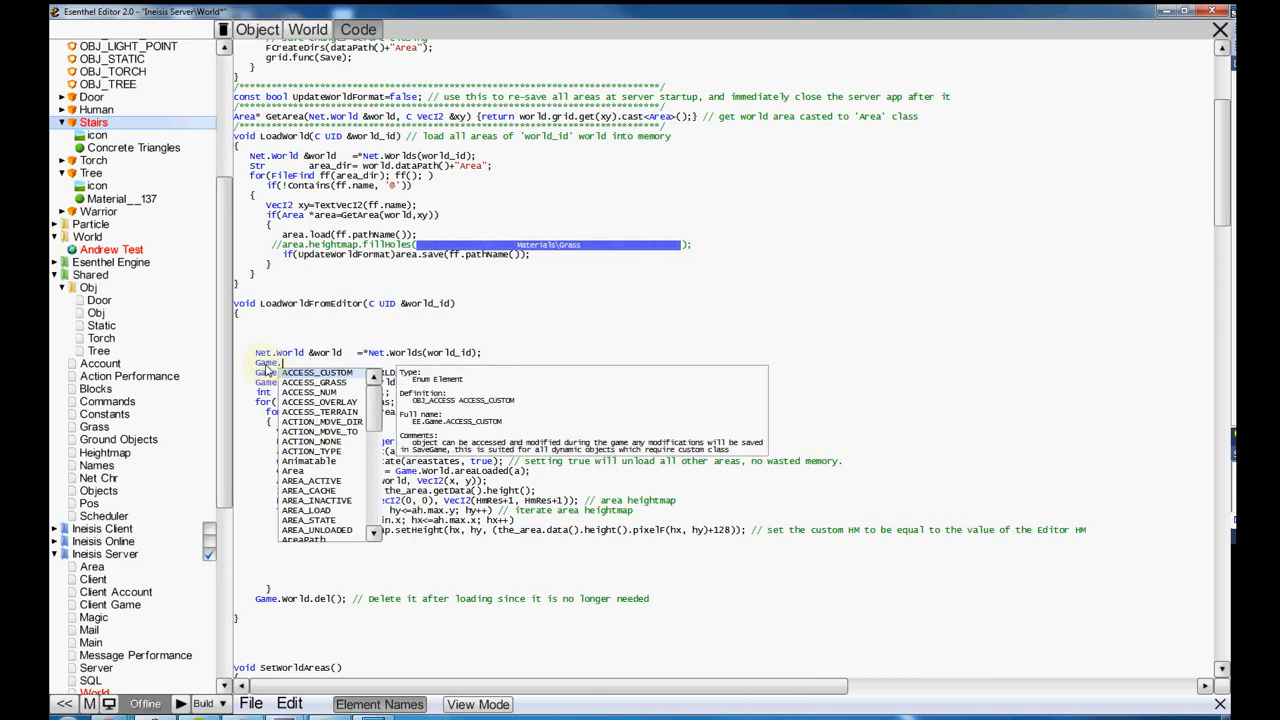
pyautogui.write('o')
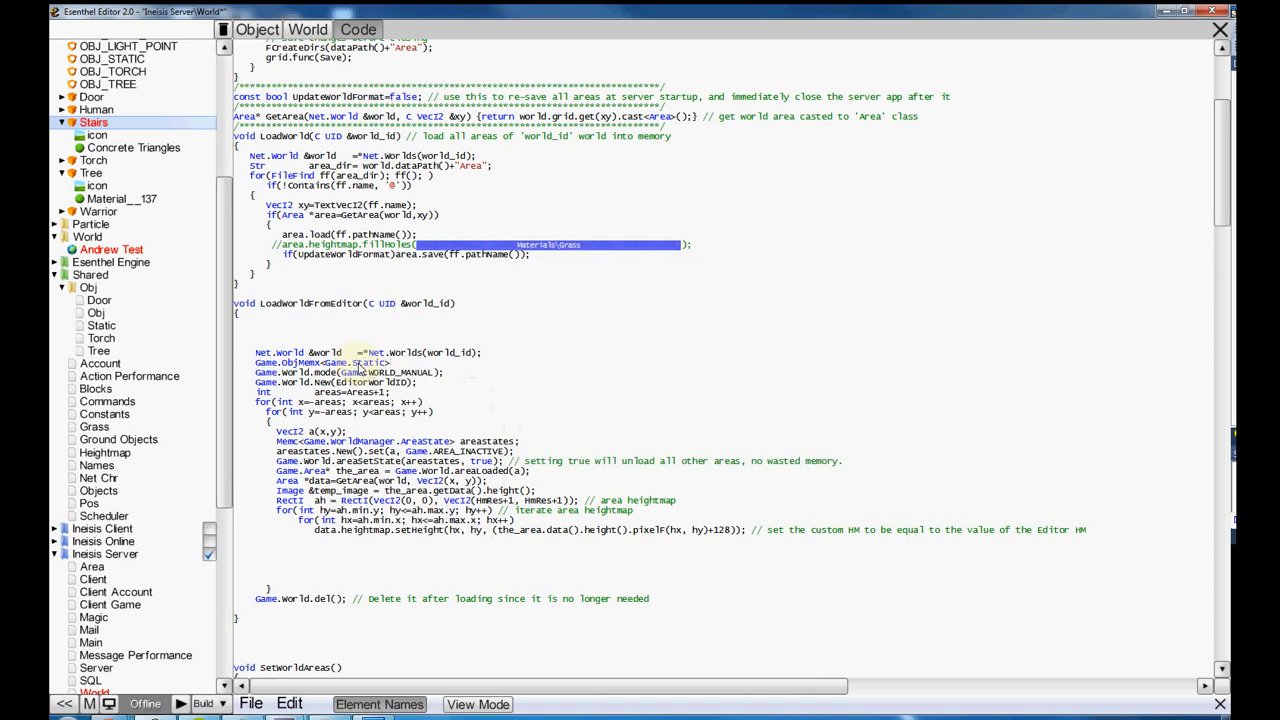
pyautogui.write('Ite')
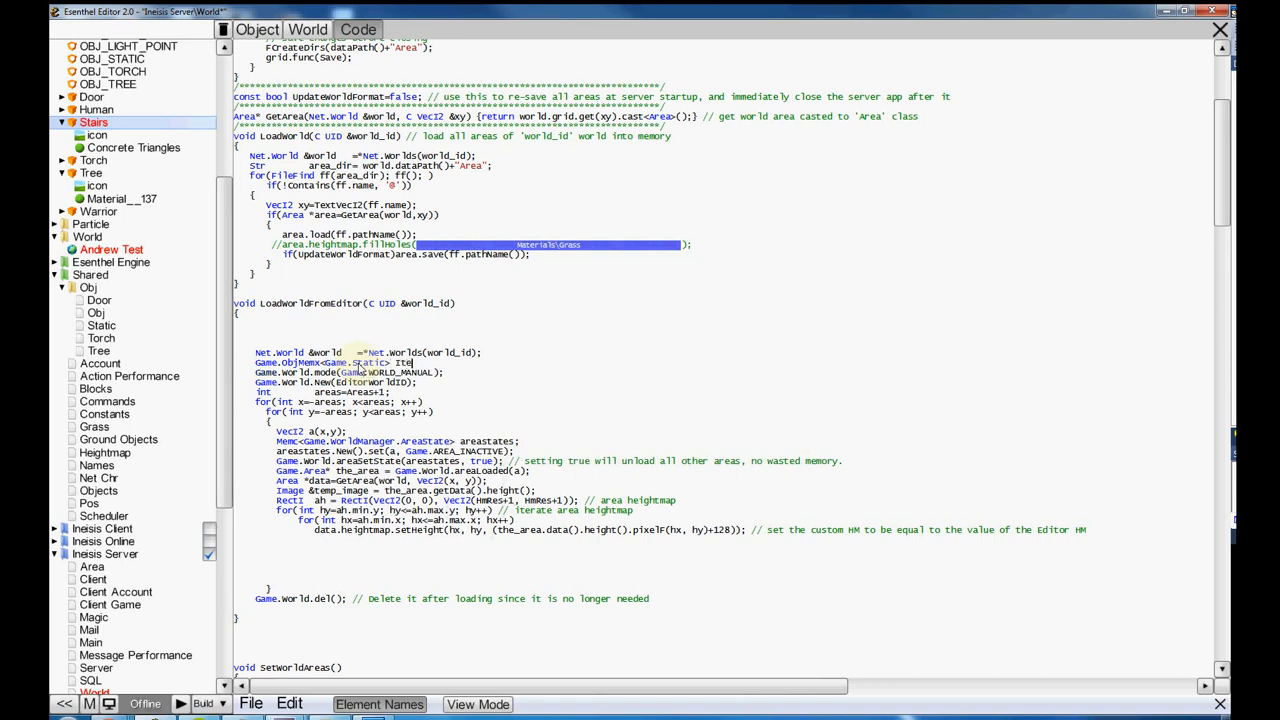
pyautogui.write('ms ; // S')
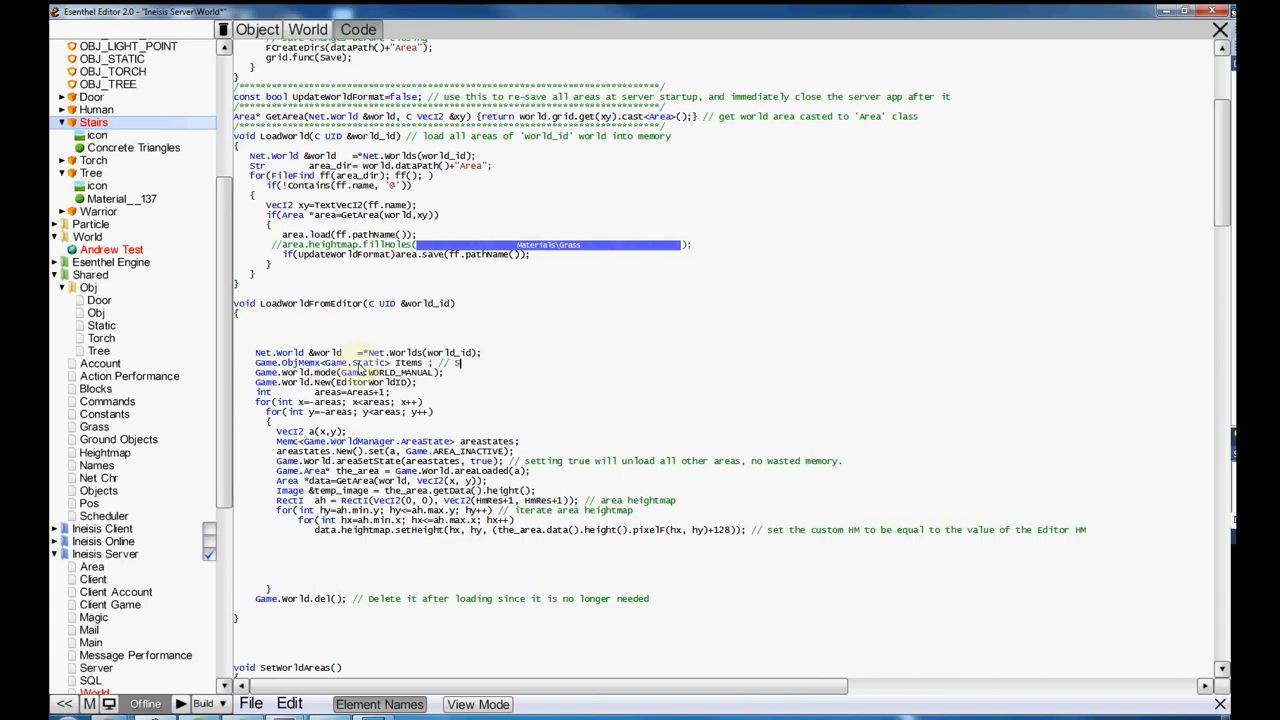
pyautogui.write('contai')
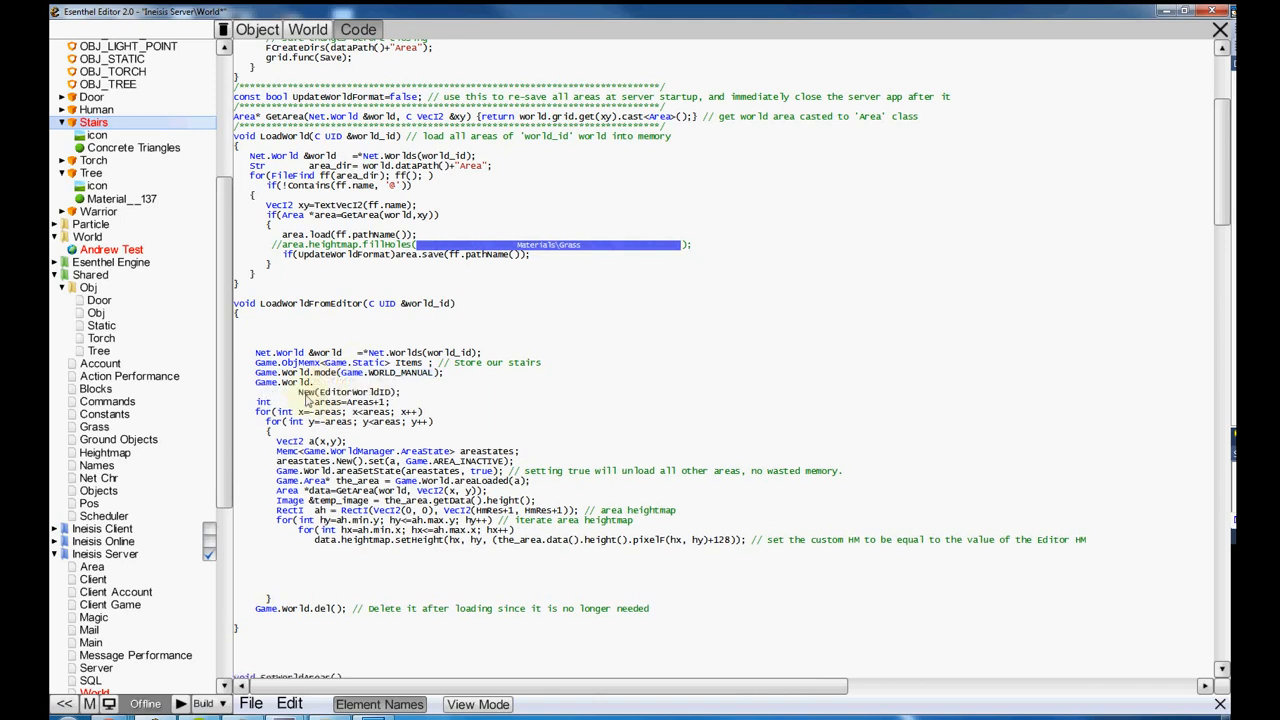
# - Add Game.world.setObjType(Items, OBJ_STATIC) after the world mode call
pyautogui.click(320, 382)
pyautogui.write('.')
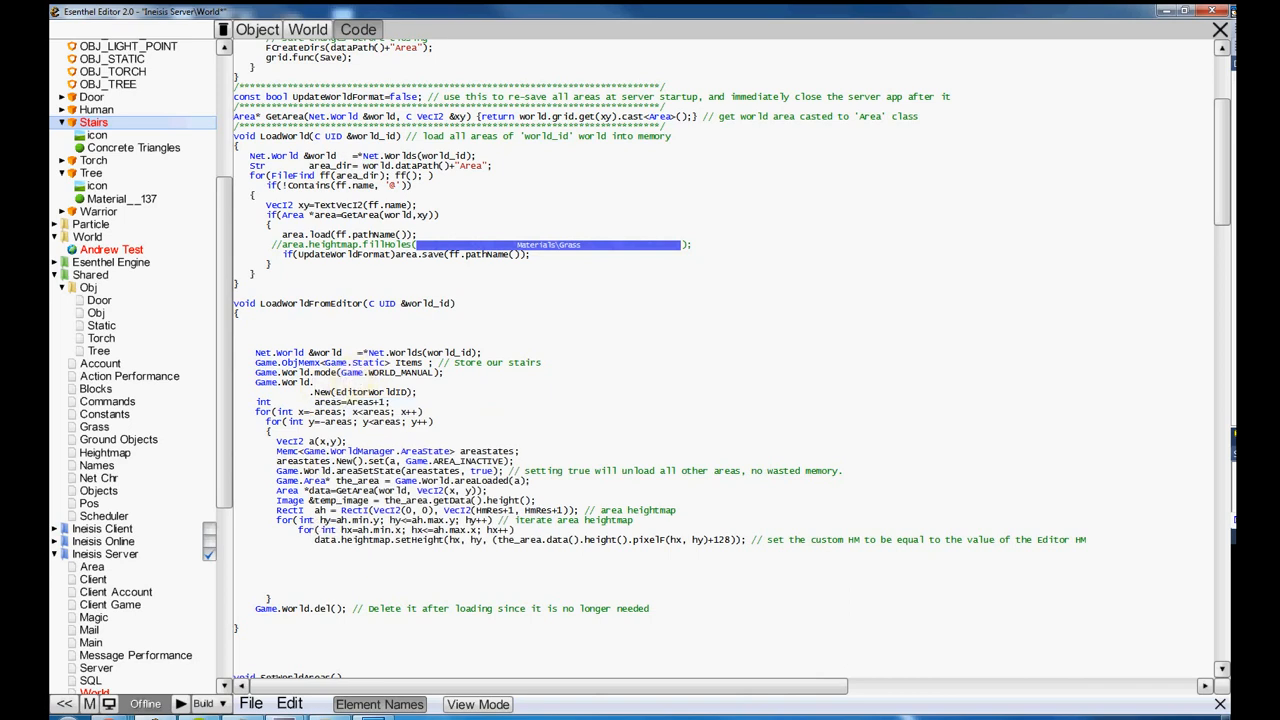
pyautogui.moveTo(395, 382)
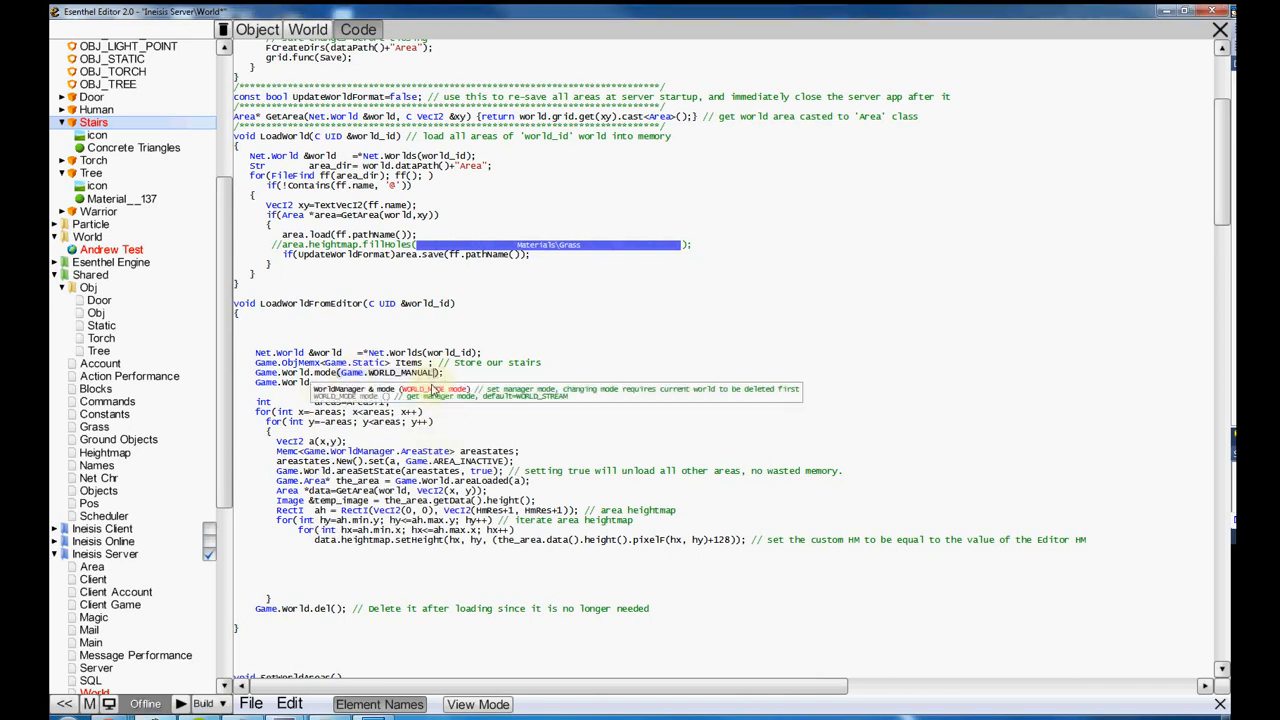
pyautogui.moveTo(453, 391)
pyautogui.write('.set')
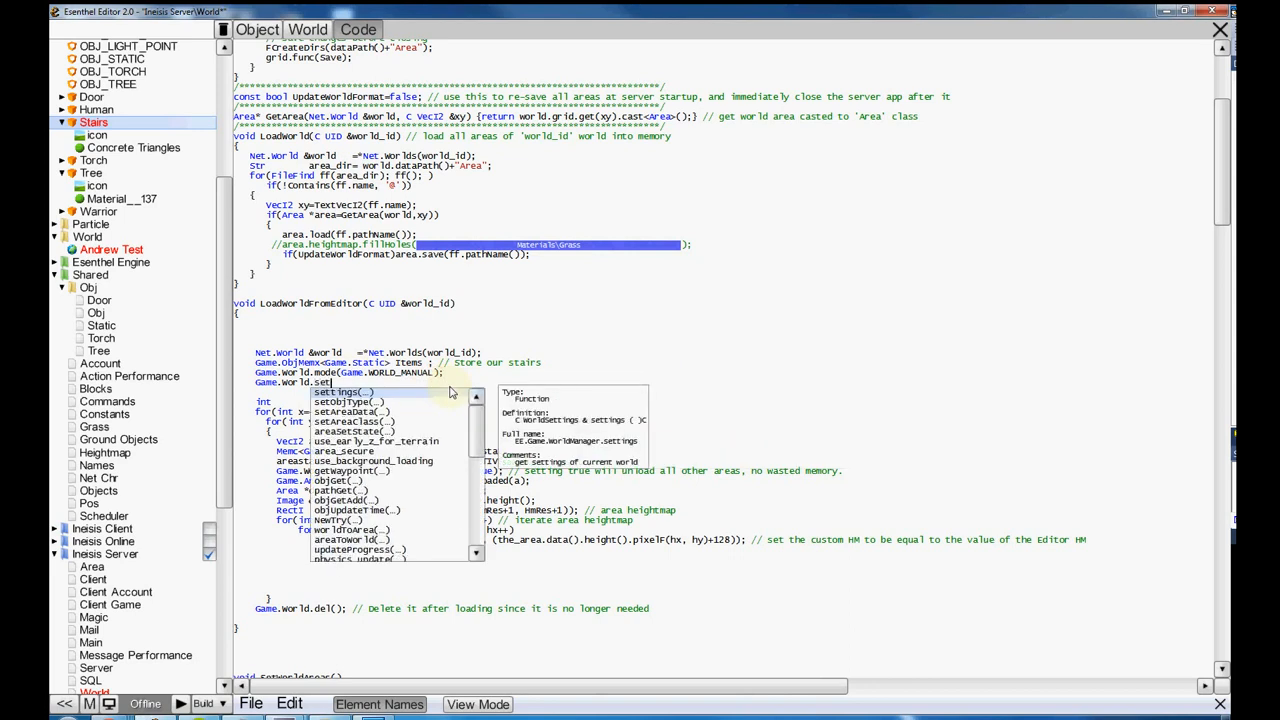
pyautogui.click(347, 401)
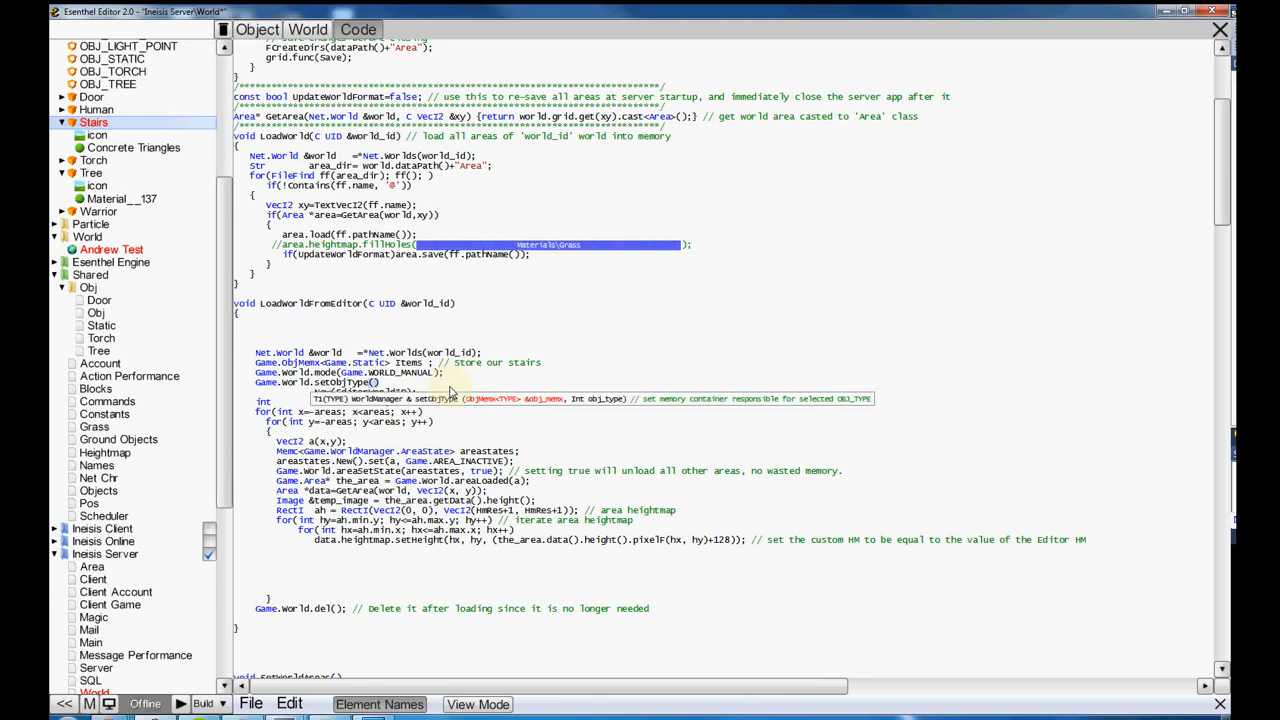
pyautogui.write('Items,')
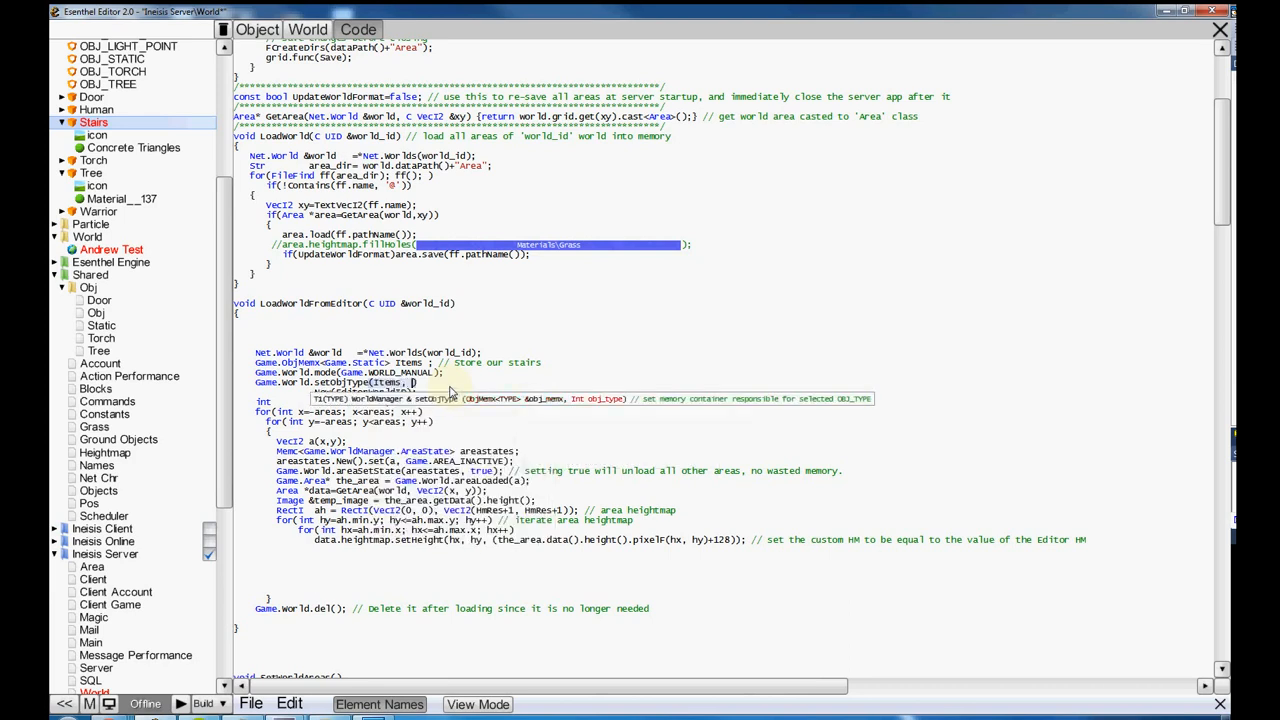
pyautogui.click(425, 382)
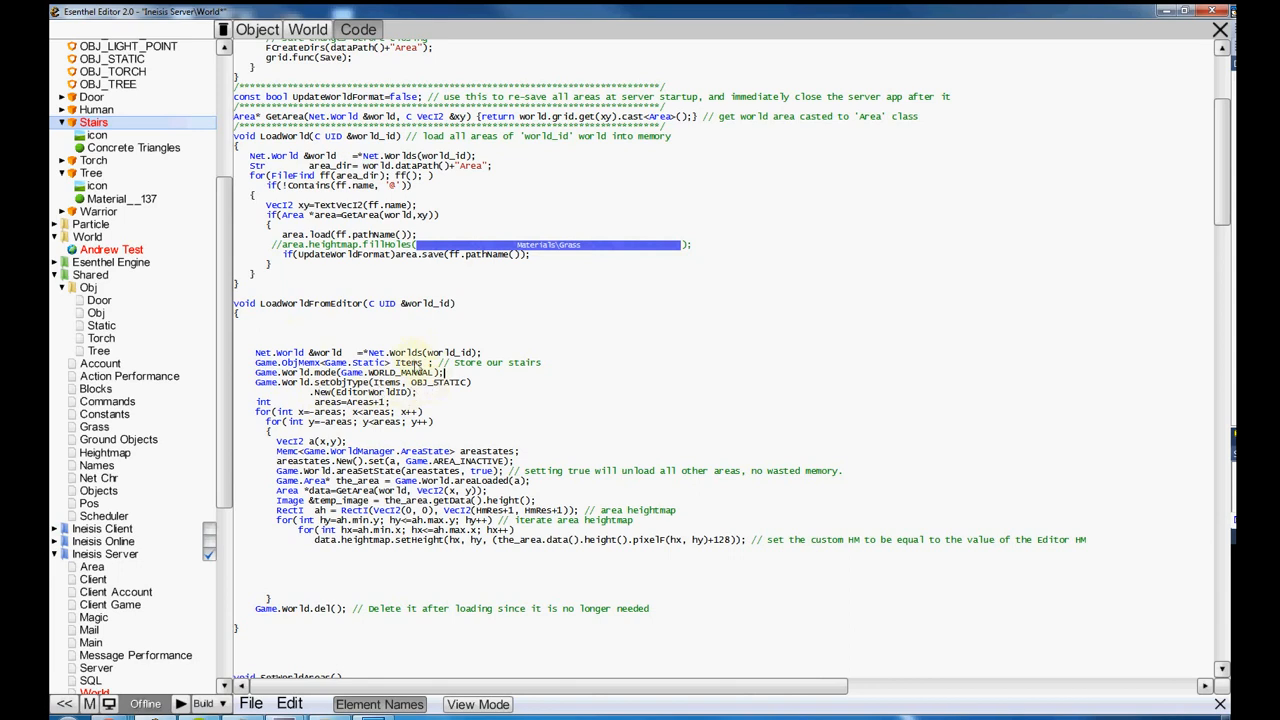
pyautogui.moveTo(416, 398)
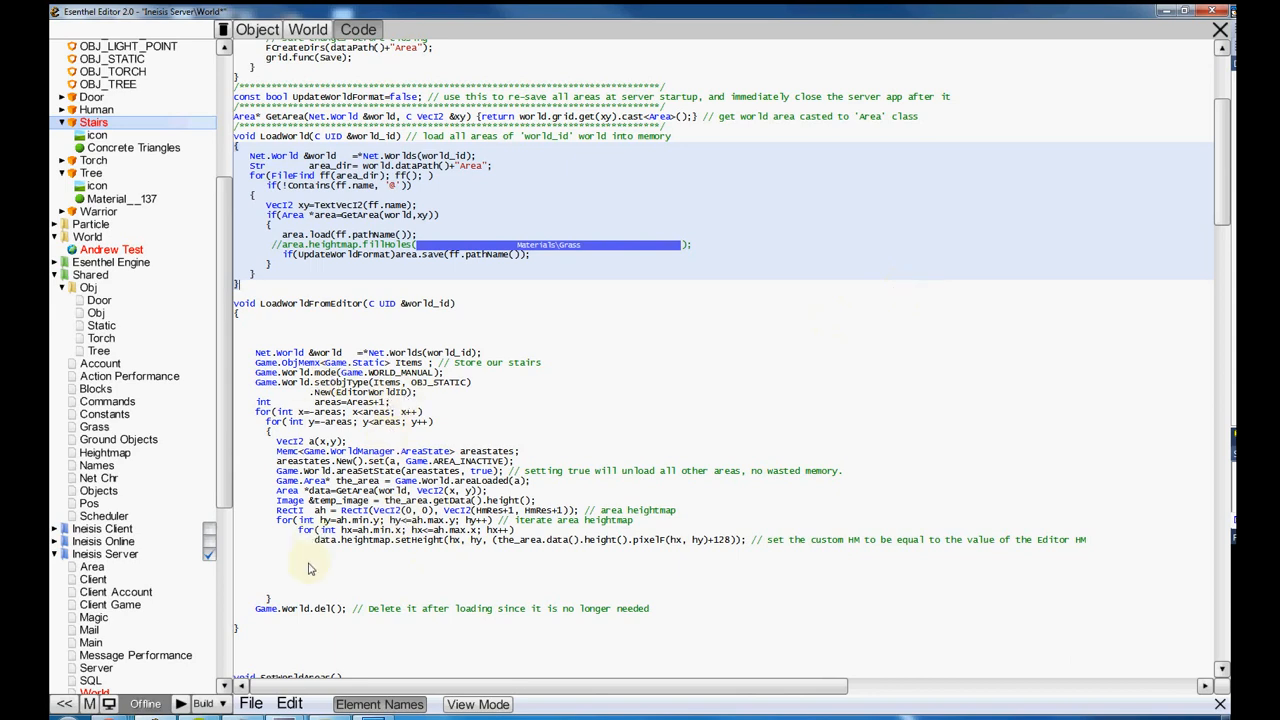
# - Add an if(Items.elms()) block containing an empty REPA(Items) loop
pyautogui.scroll(-3)
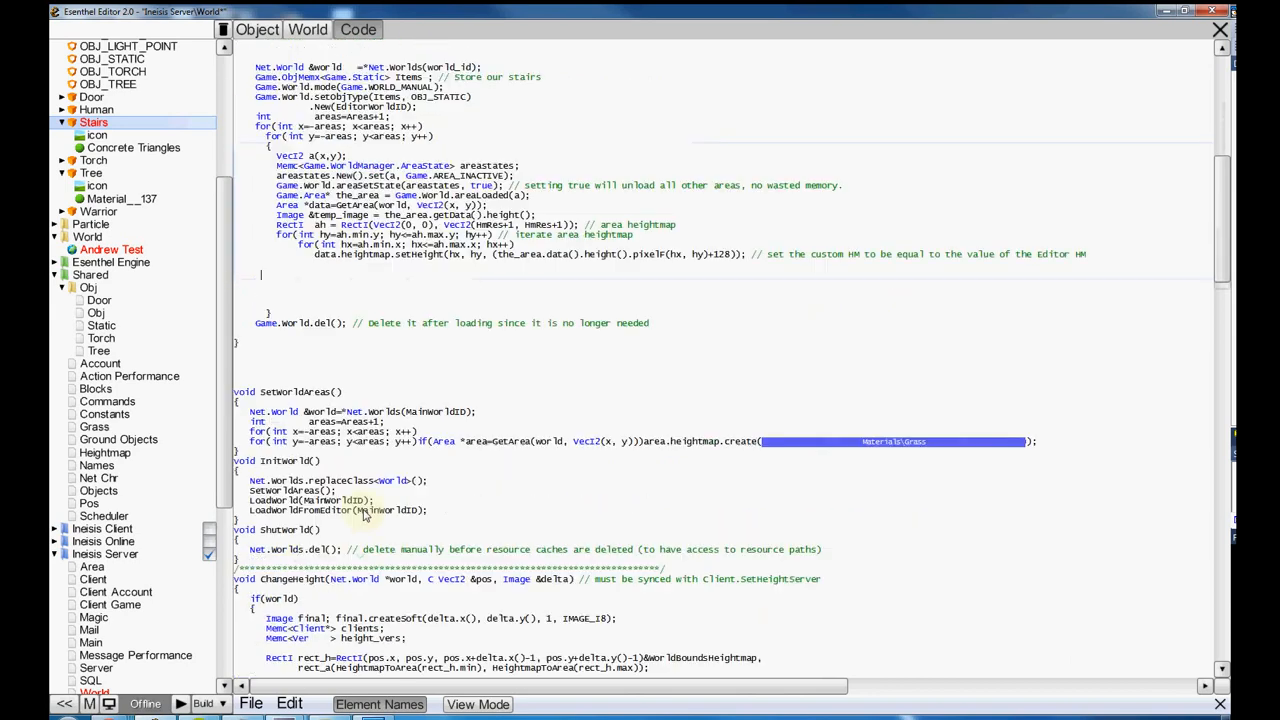
pyautogui.scroll(-3)
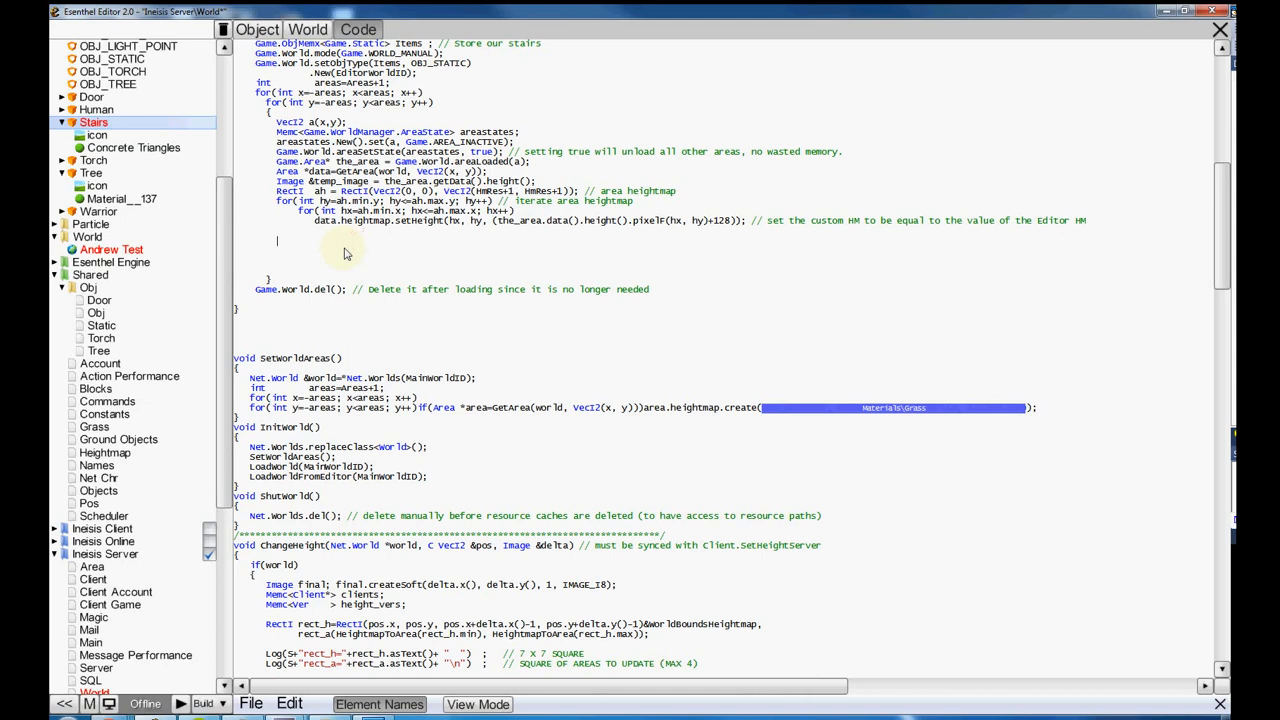
pyautogui.write('if(i')
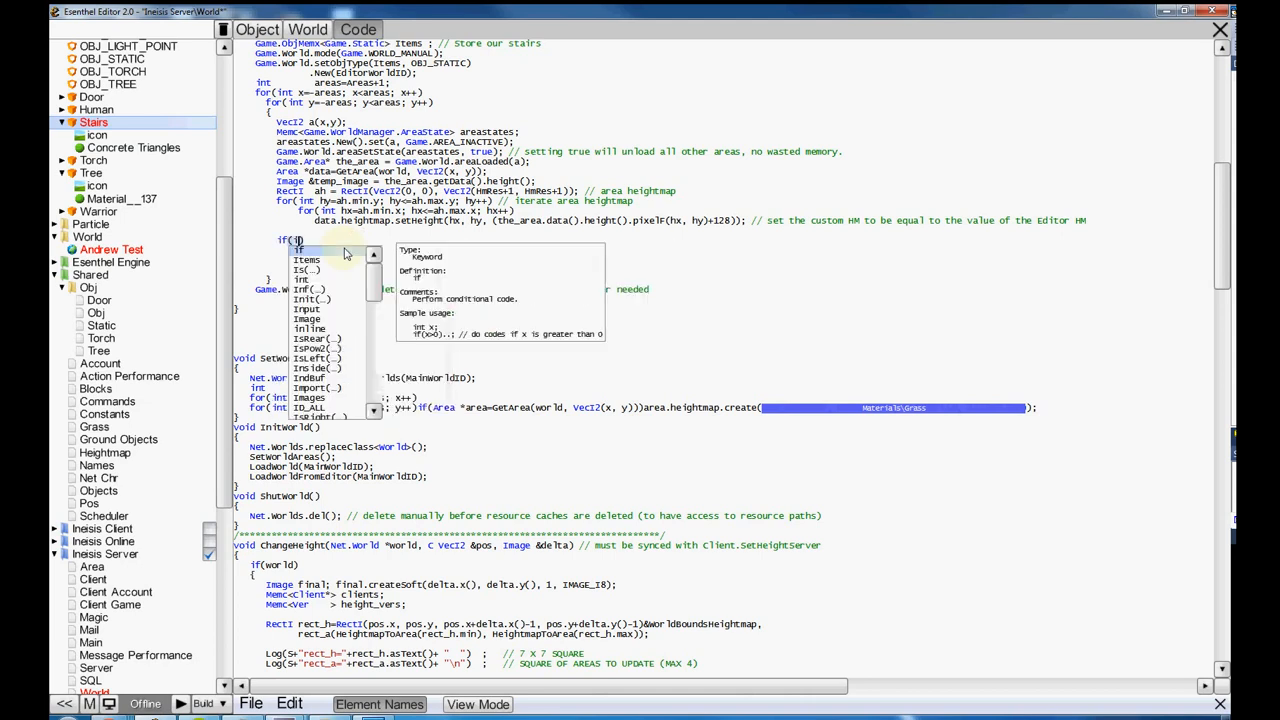
pyautogui.write('Items.elms())')
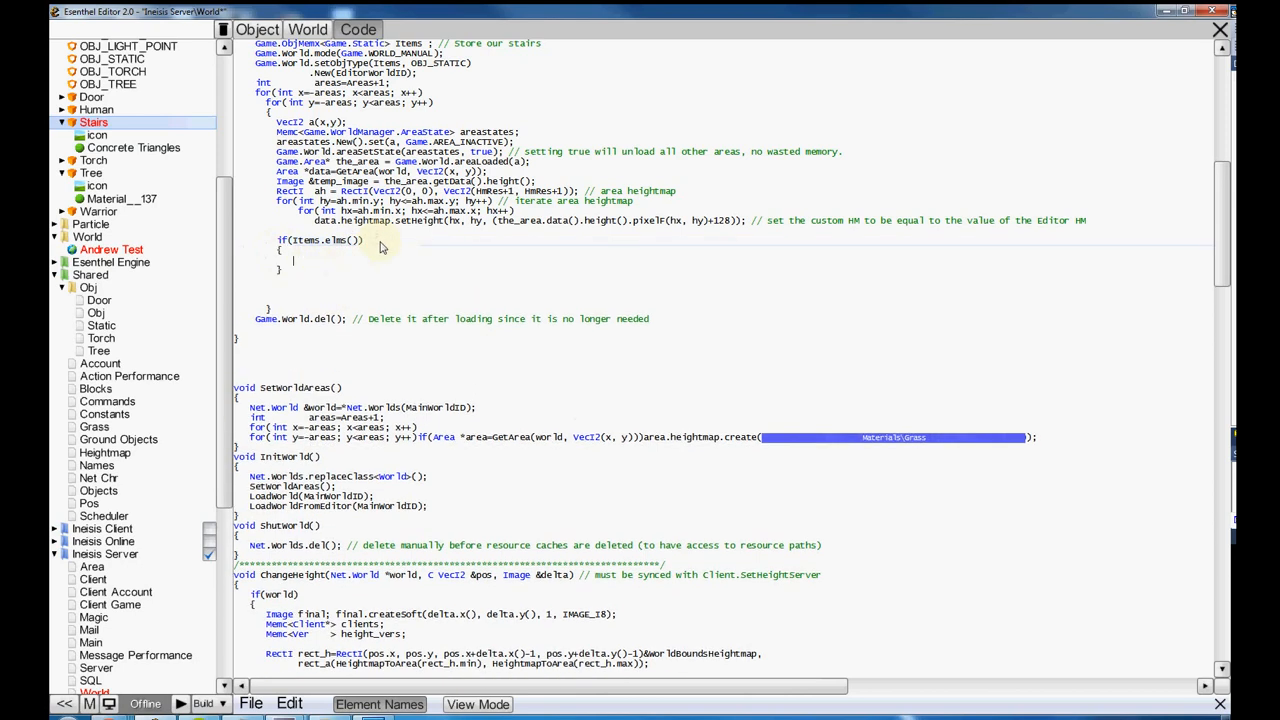
pyautogui.write('Re')
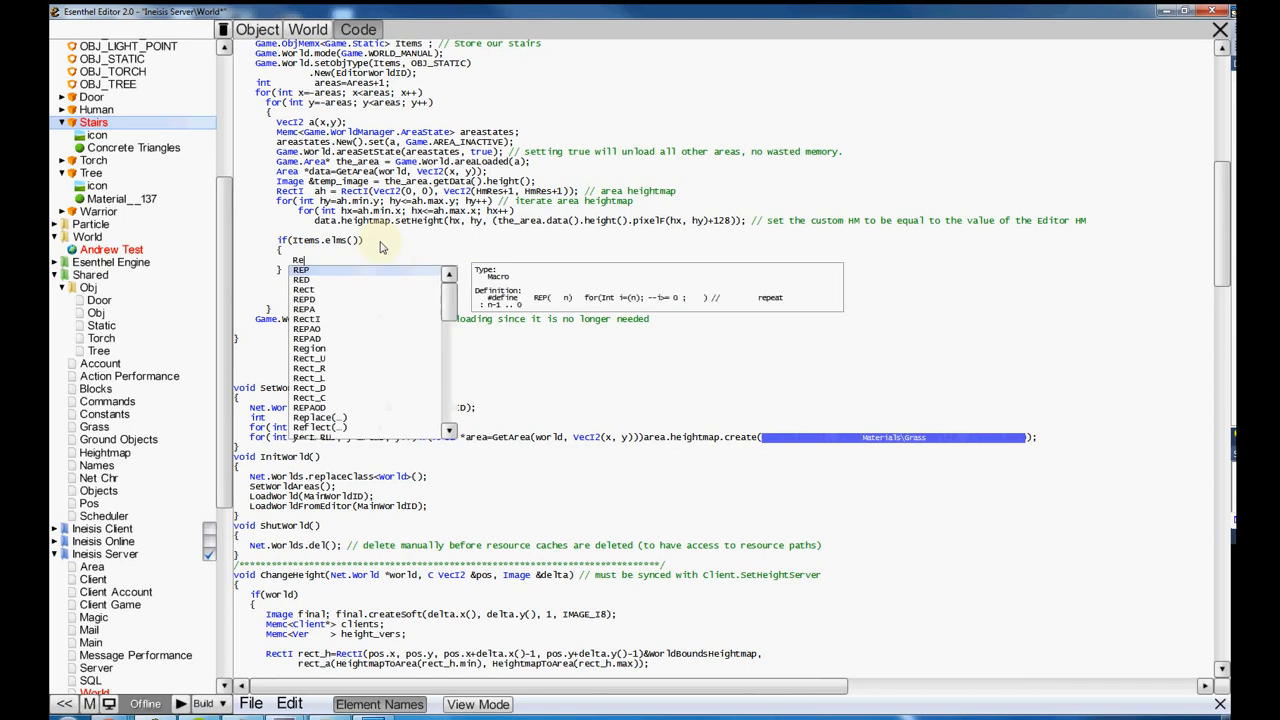
pyautogui.write('a')
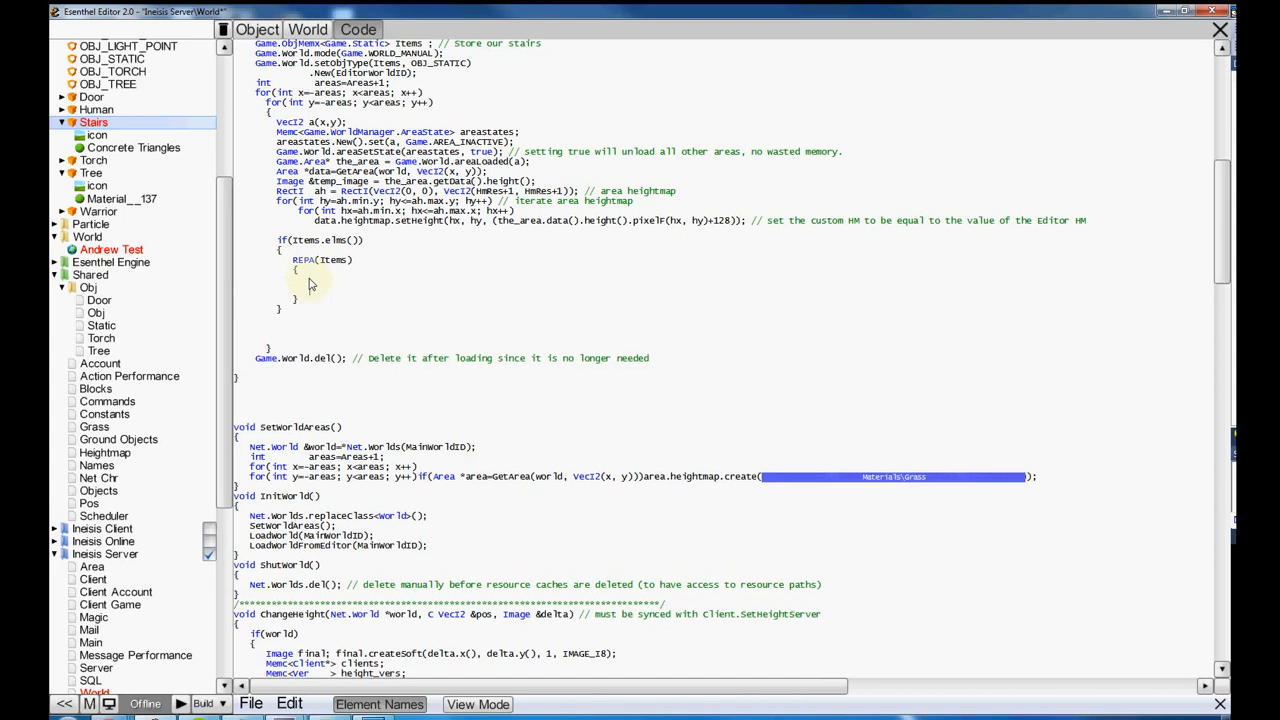
pyautogui.scroll(-3)
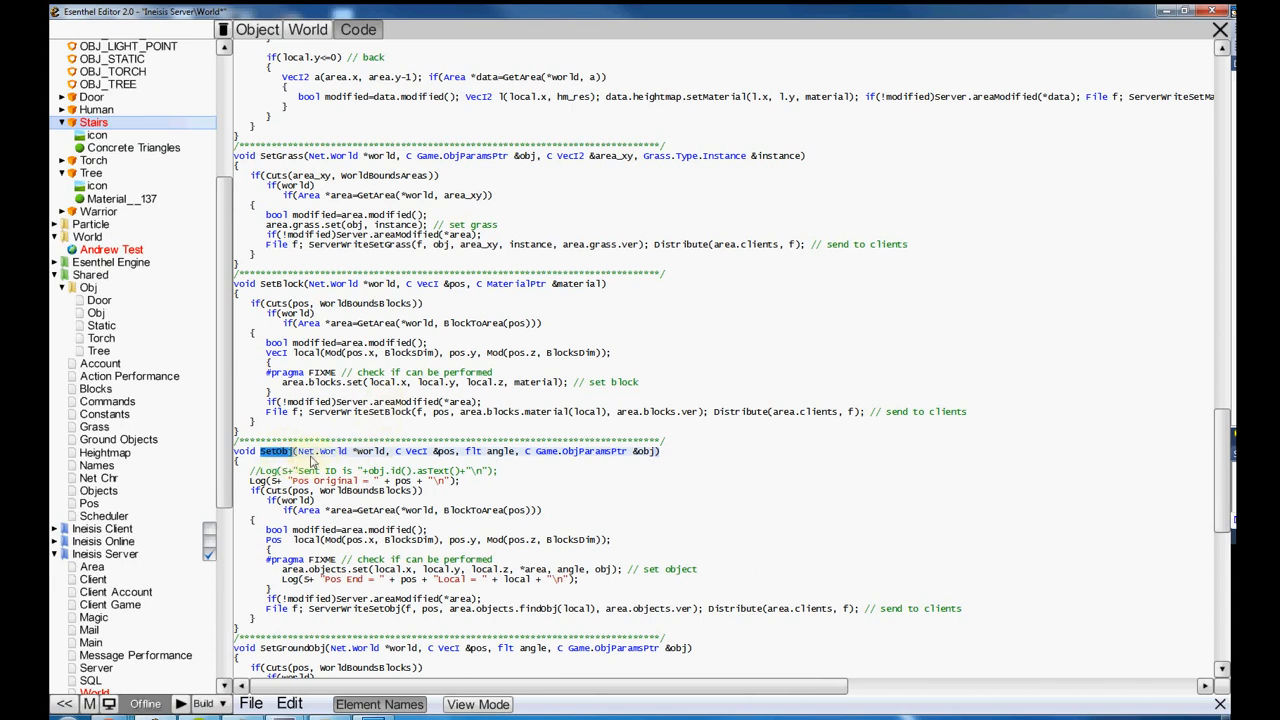
pyautogui.moveTo(512, 481)
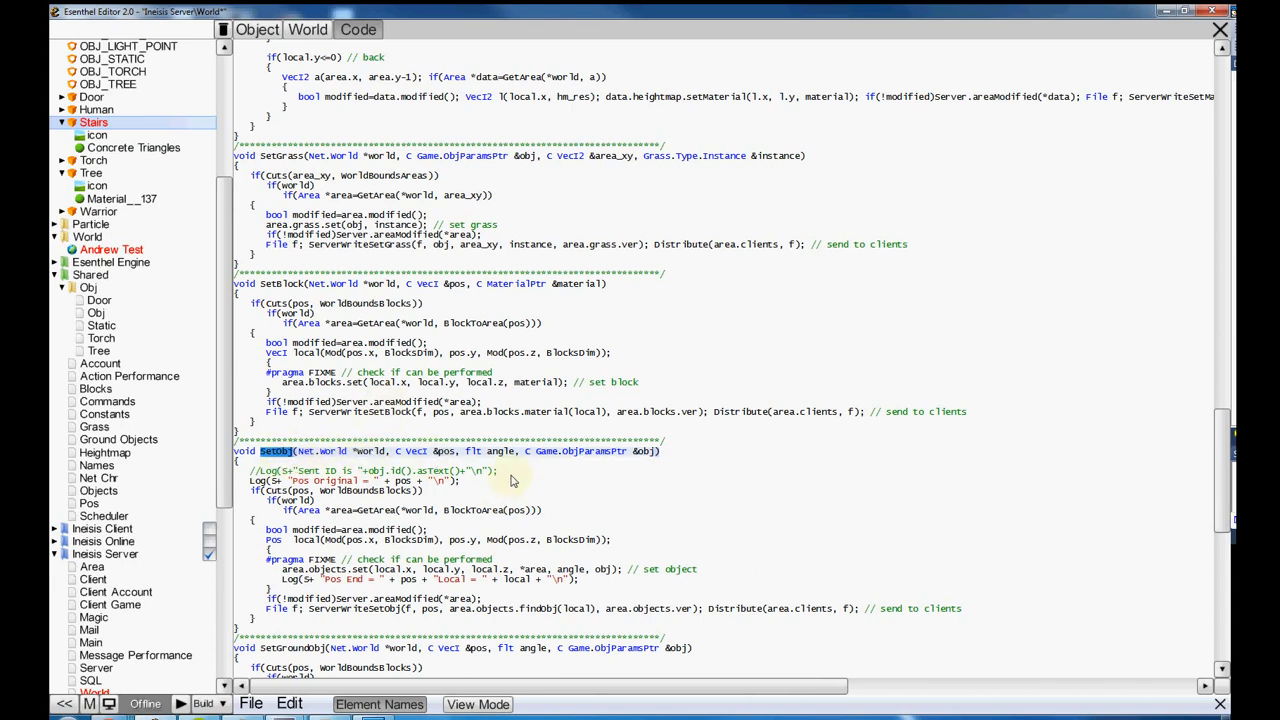
pyautogui.moveTo(600, 458)
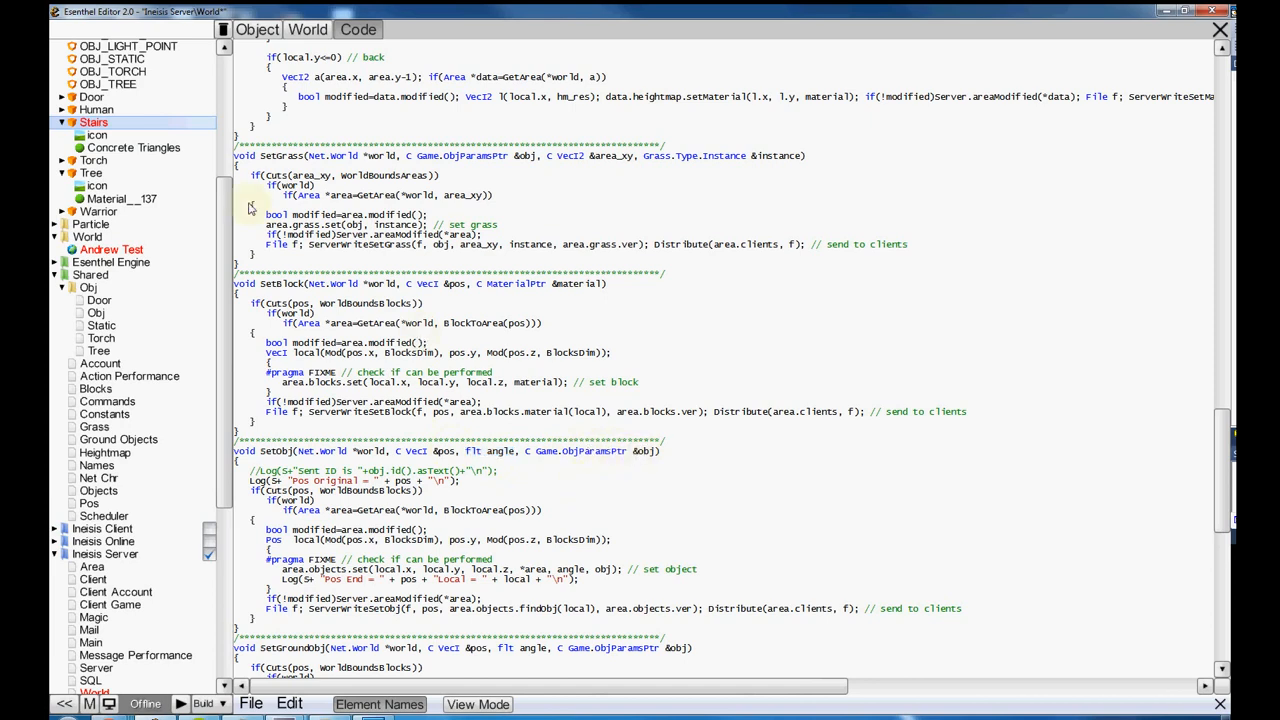
# - Switch back to the Stairs object's tab
pyautogui.click(246, 29)
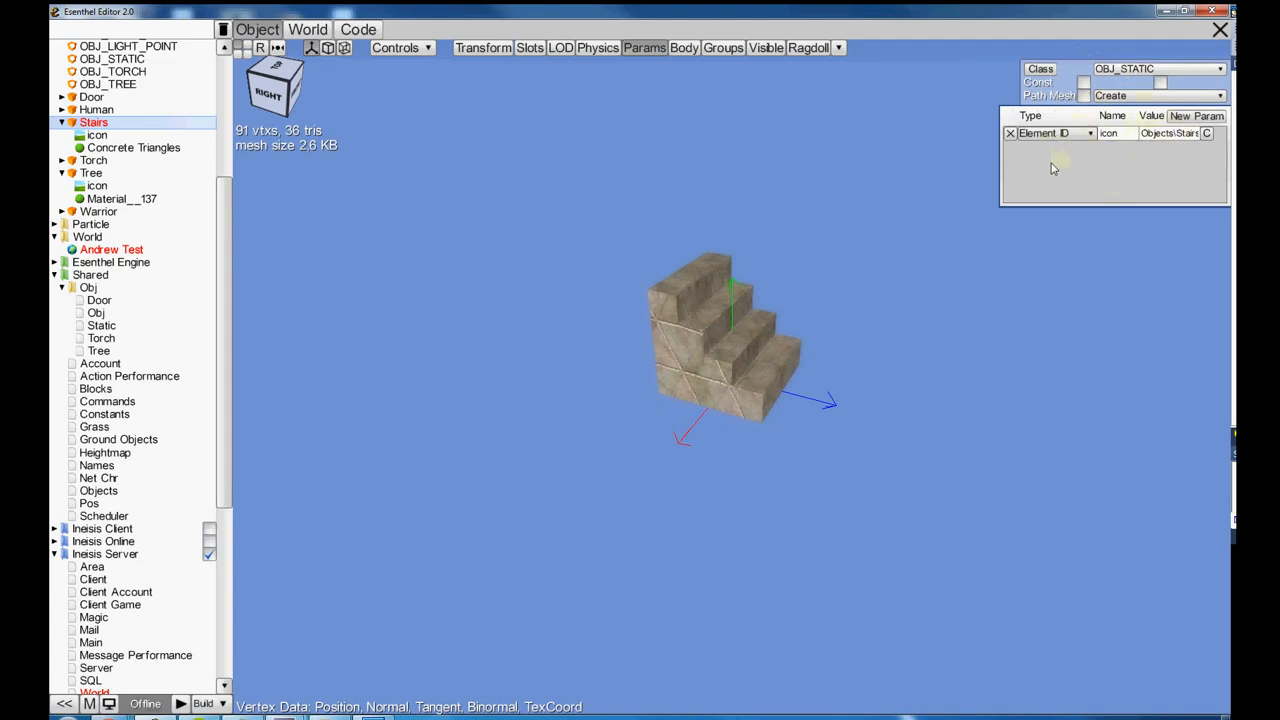
# - Check the Stairs element's ID and C++ class in Element Properties
pyautogui.click(92, 122)
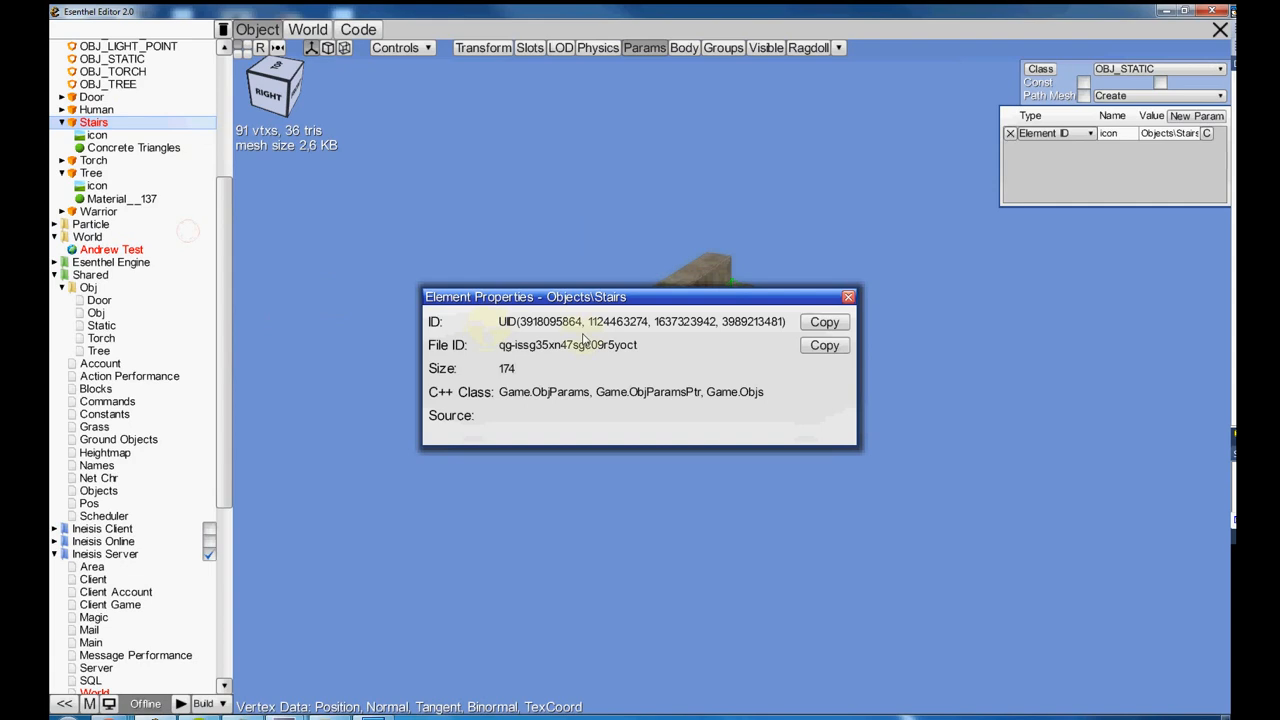
pyautogui.click(848, 296)
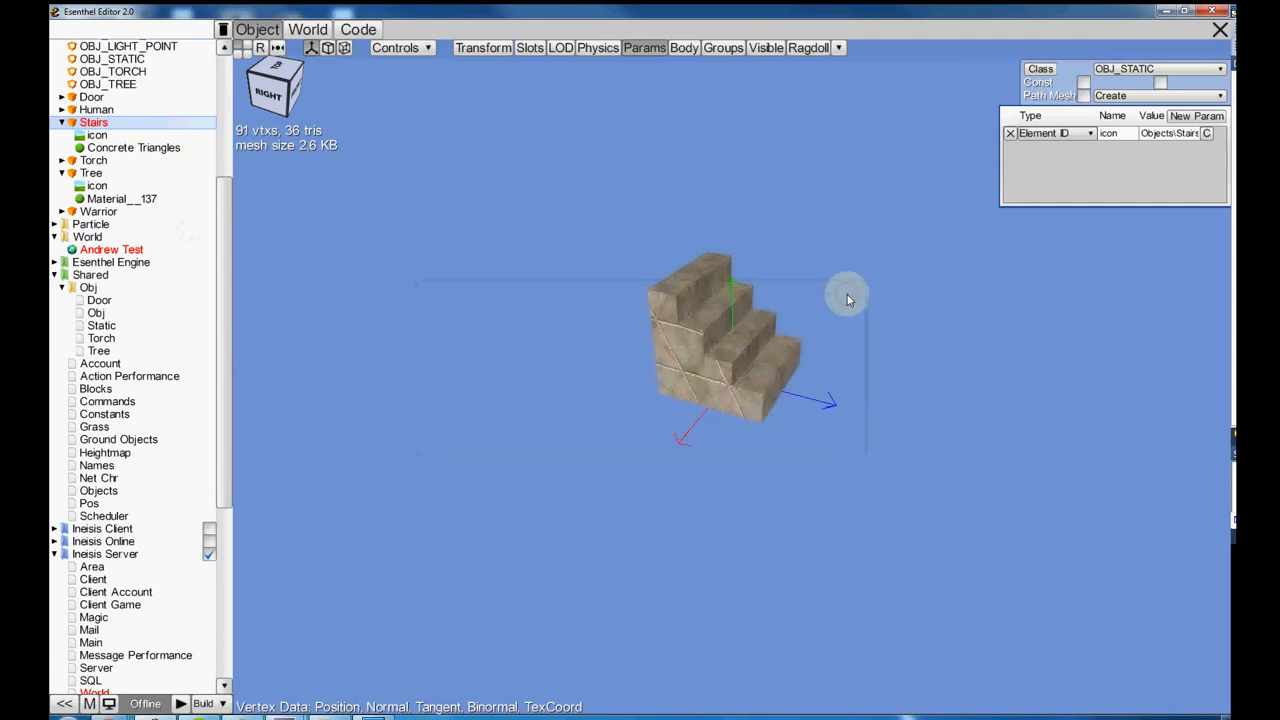